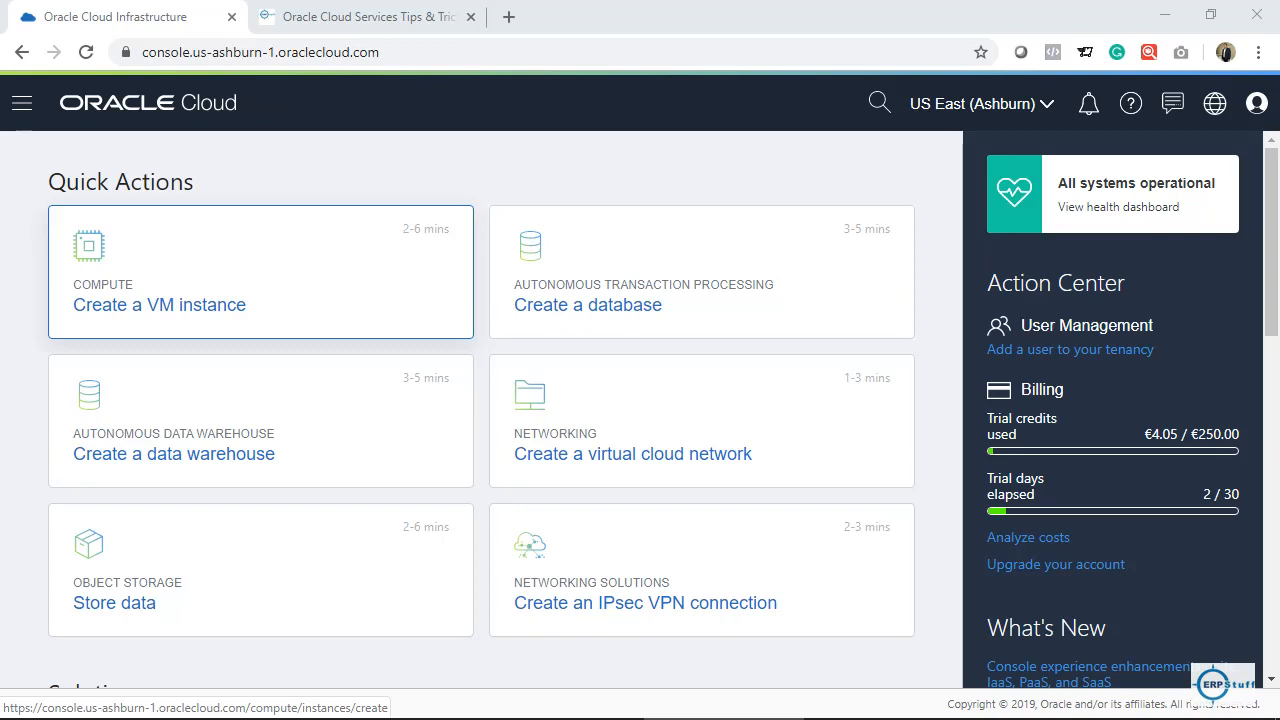
Start a new VM instance from Quick Actions and scroll down to the Add SSH key section
click(158, 305)
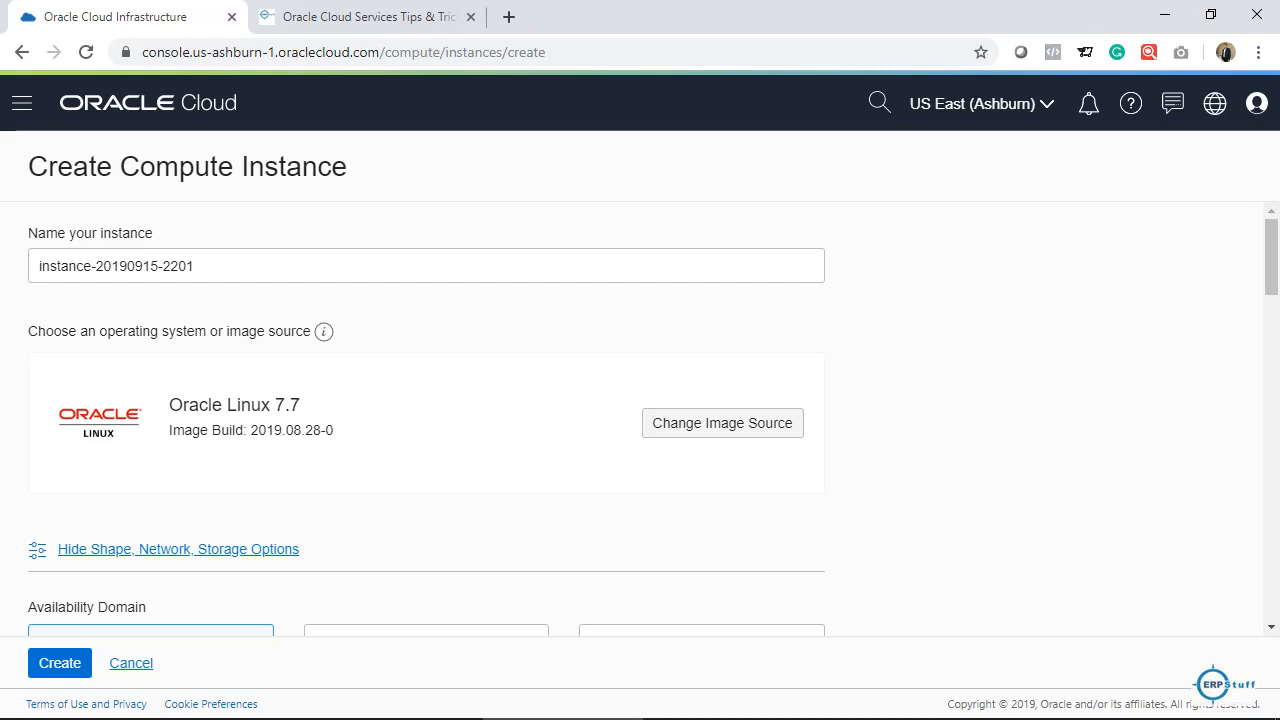
scroll(down, 3)
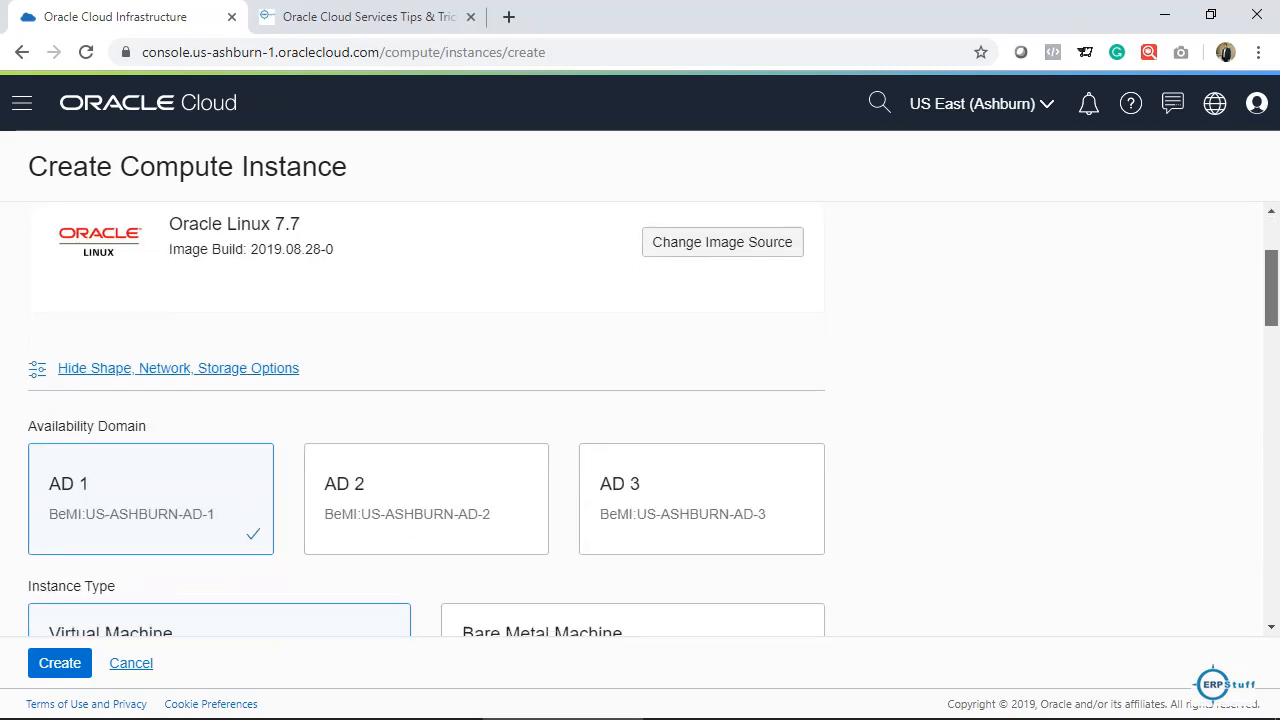
scroll(down, 3)
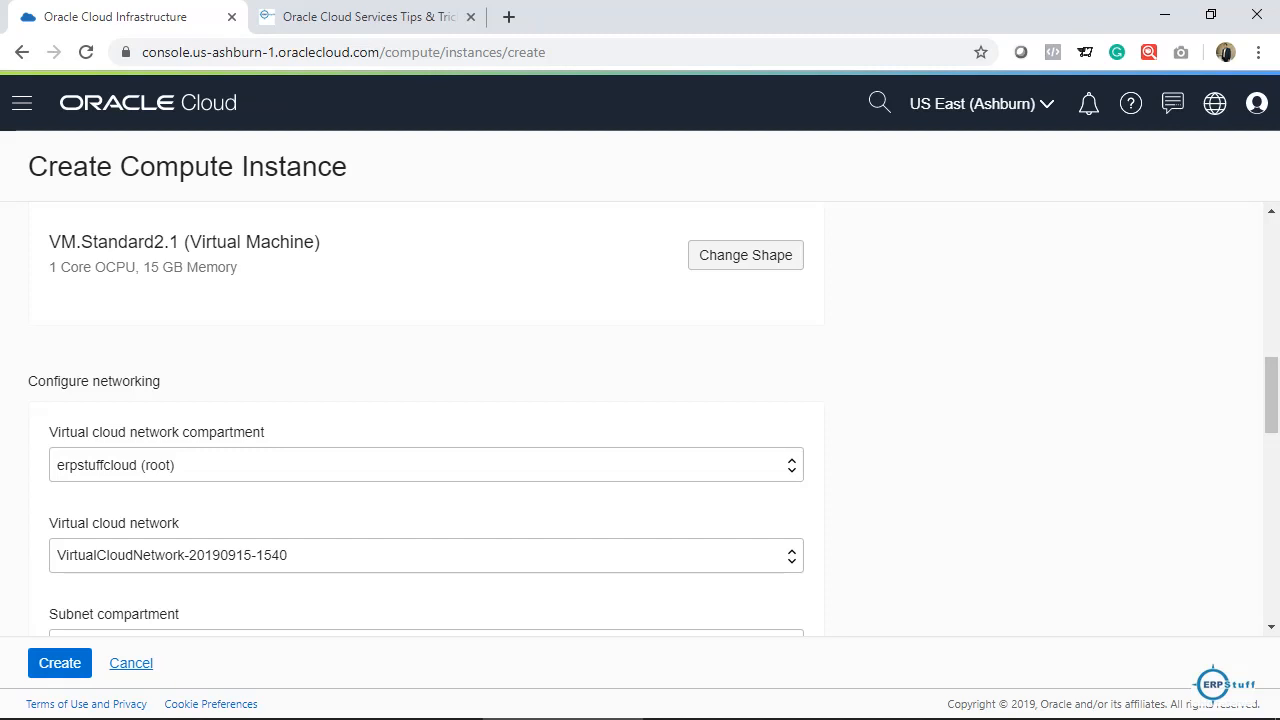
scroll(down, 3)
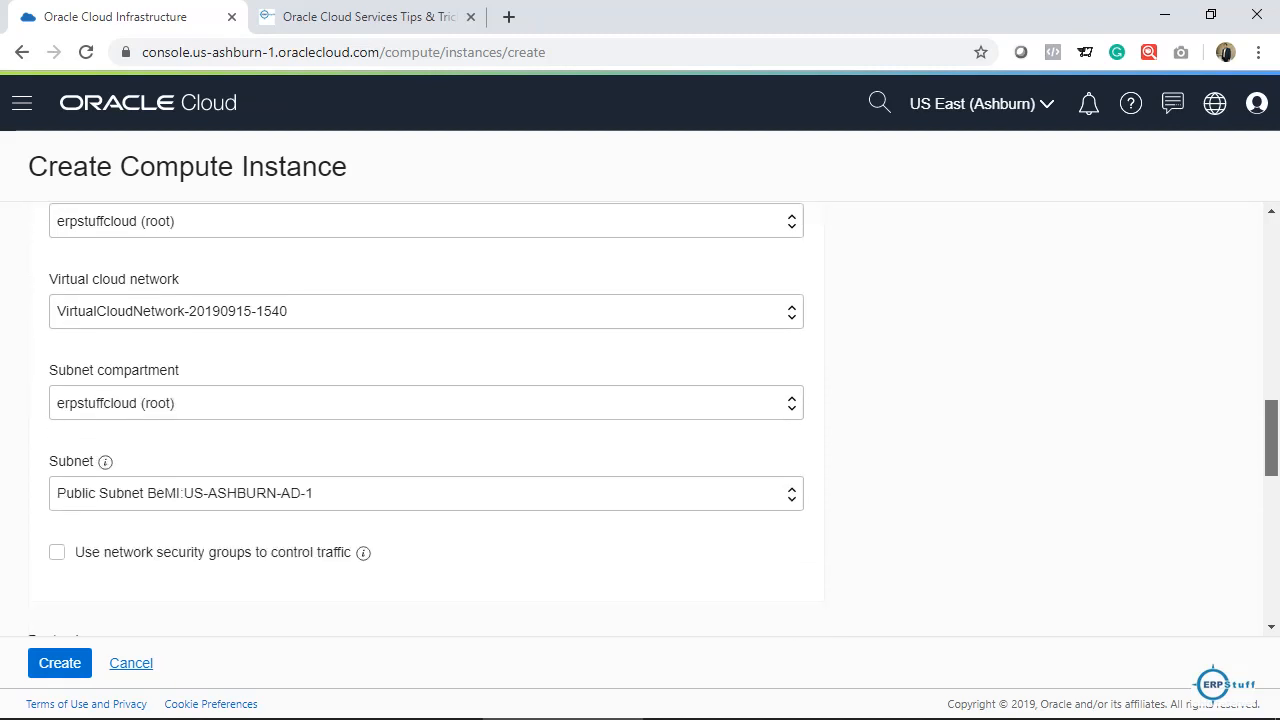
scroll(down, 3)
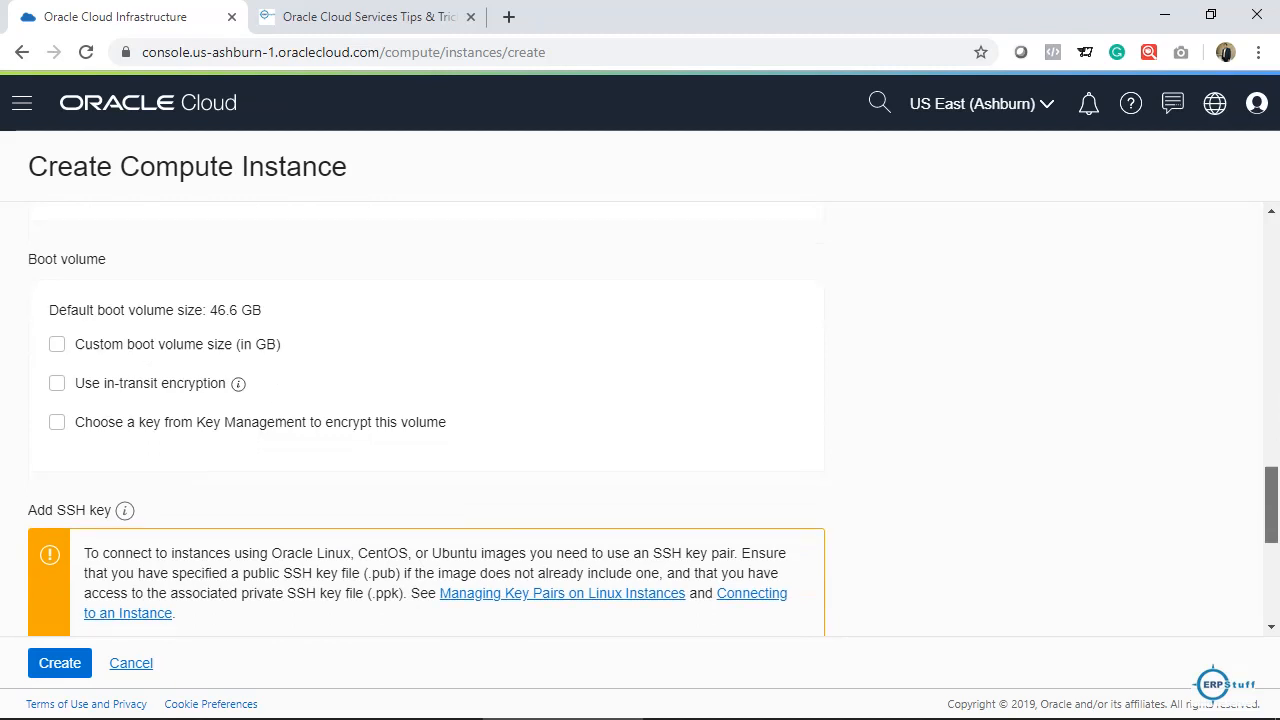
scroll(down, 3)
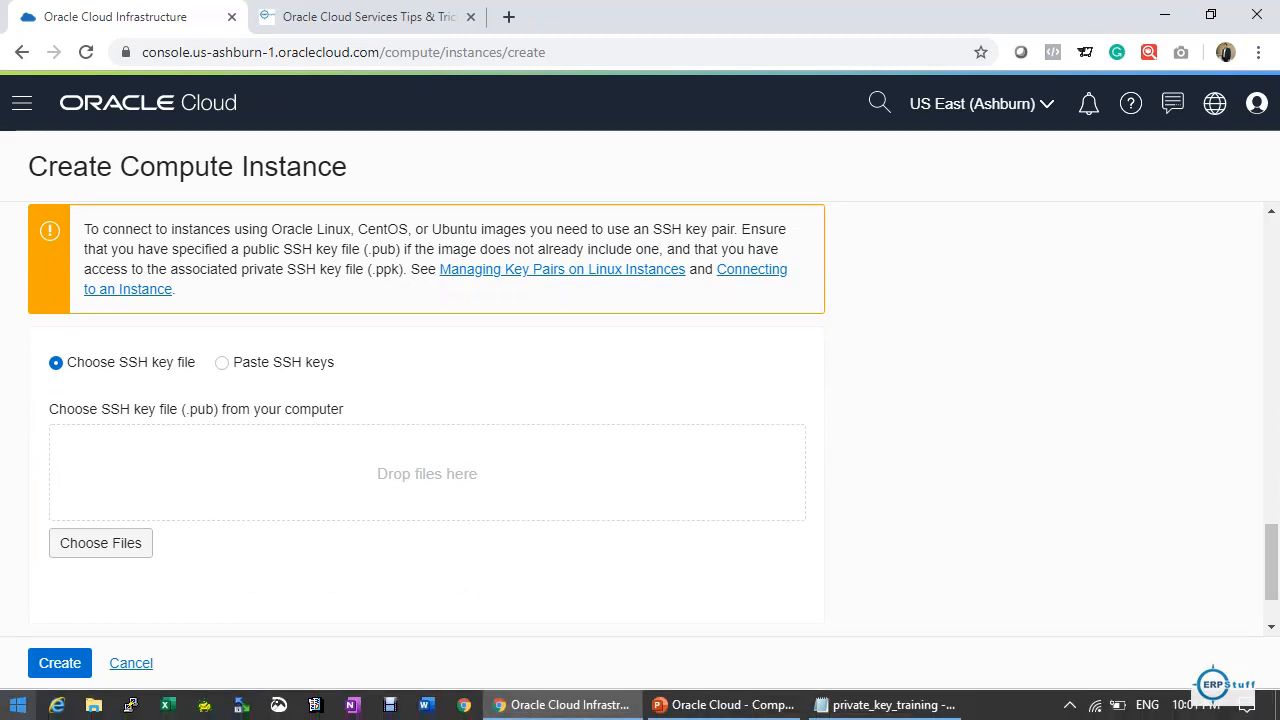
Generate a 2048-bit RSA key pair in PuTTYgen and select its public key text
click(15, 704)
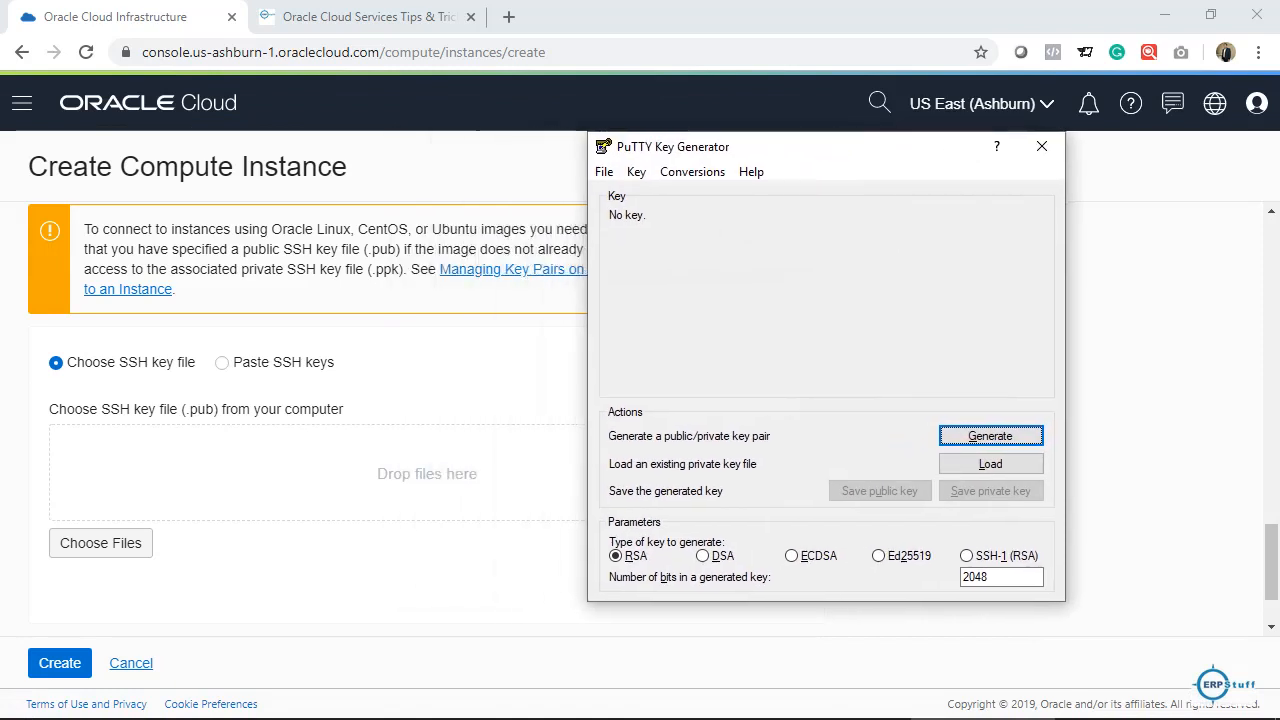
click(636, 171)
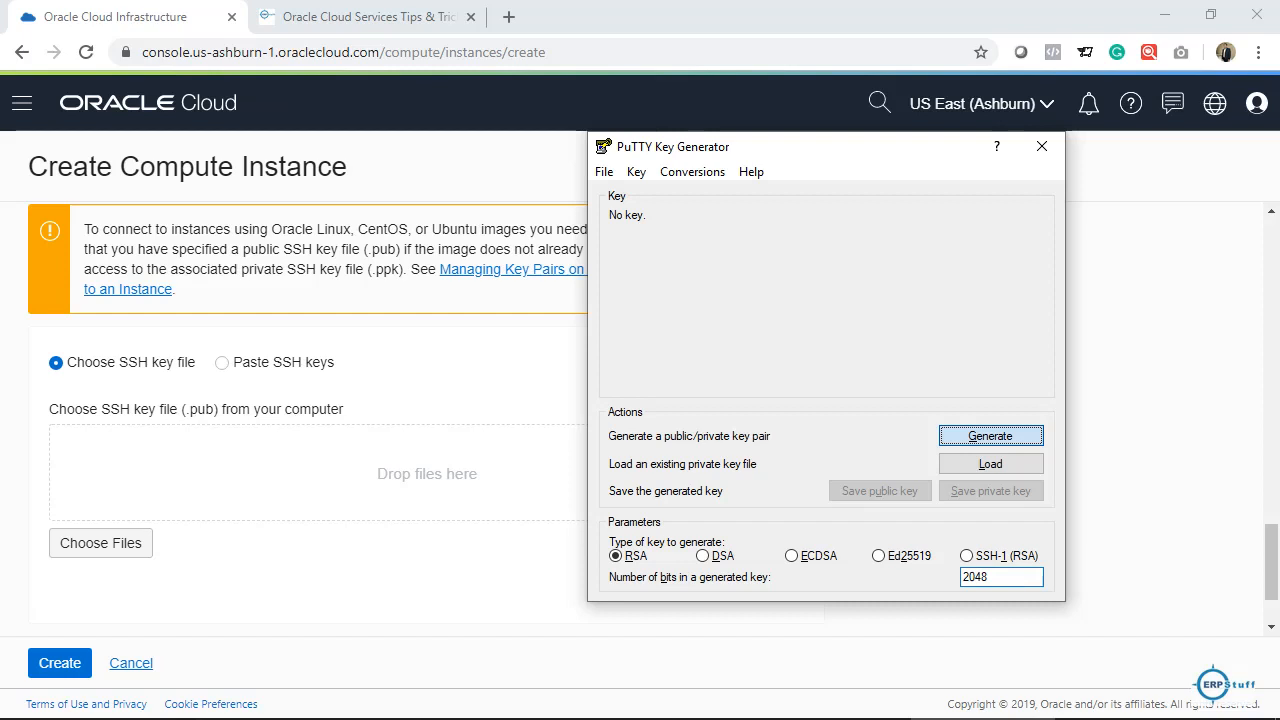
click(989, 435)
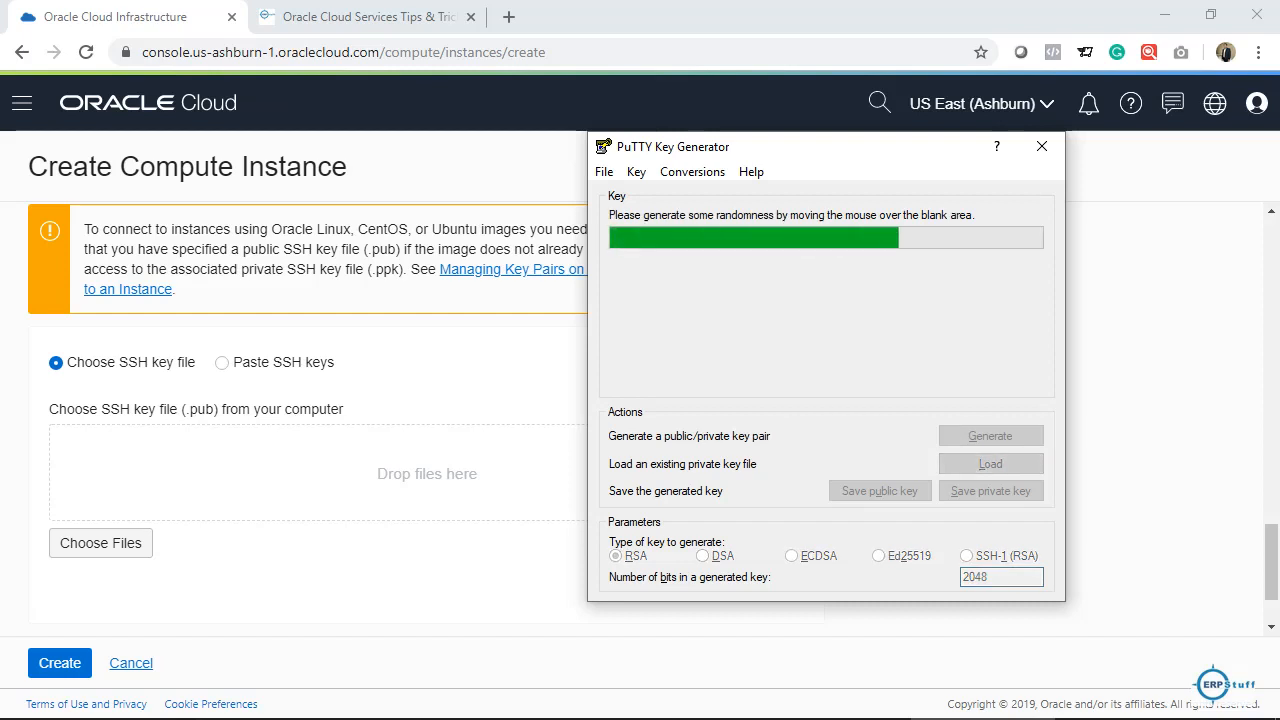
click(989, 435)
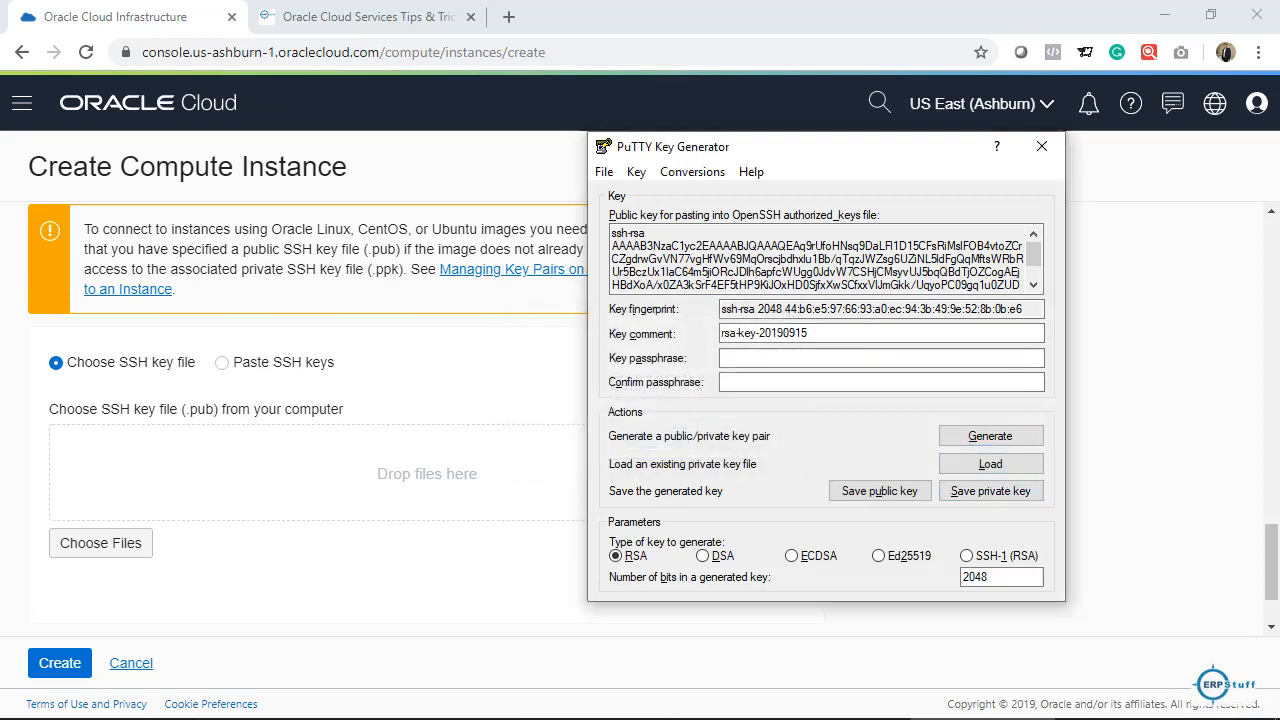
click(989, 490)
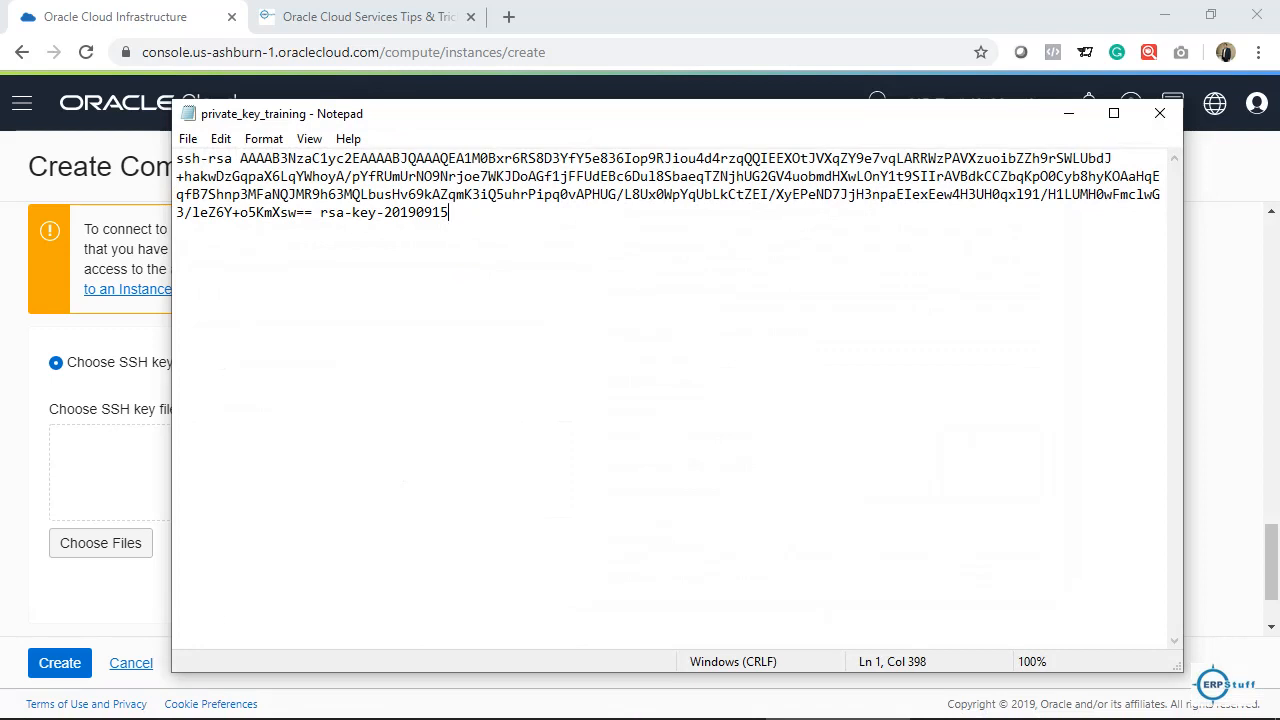
Replace Notepad's text with the public key and save it as private_key_training2.pub under All Files
key(ctrl+a)
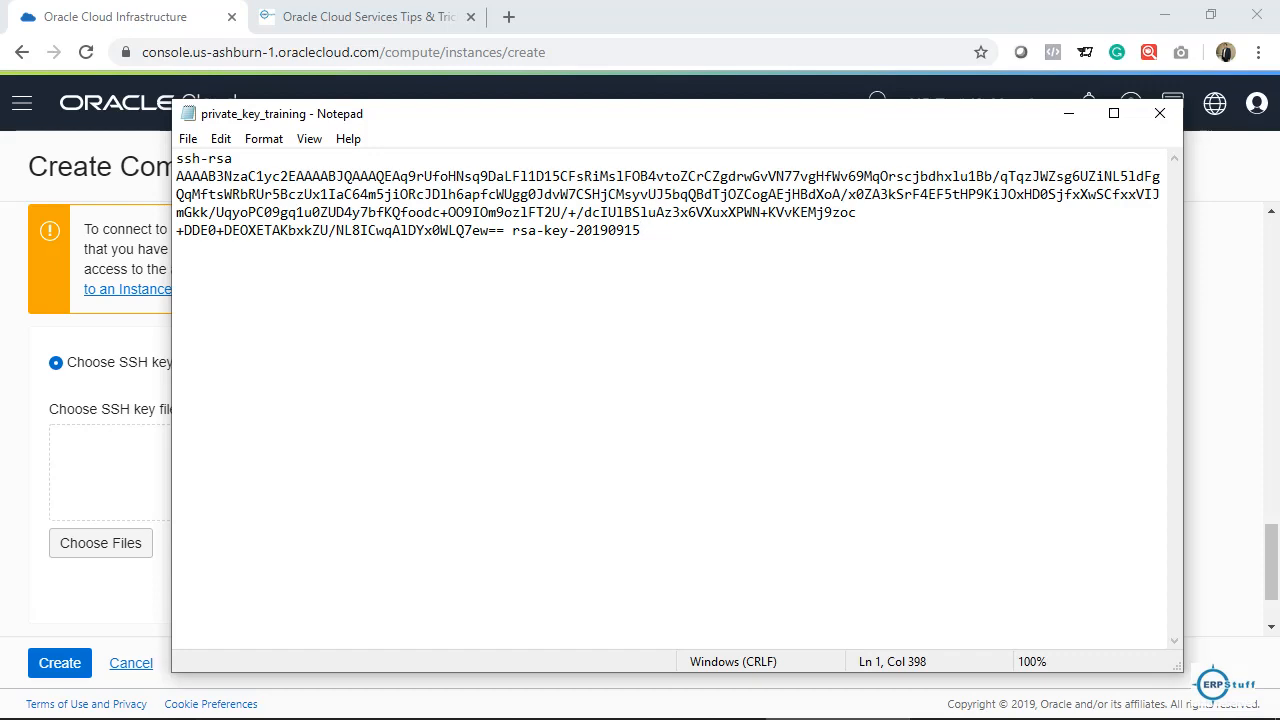
click(187, 138)
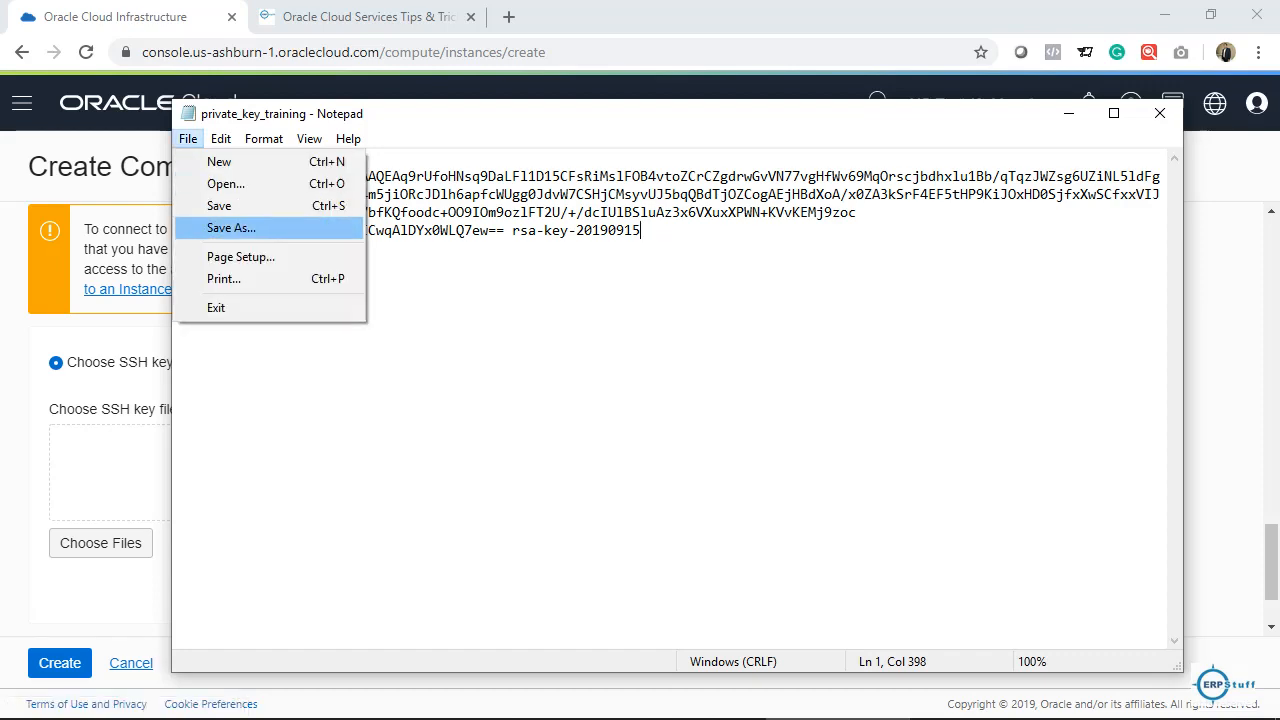
click(231, 228)
text(private_key_training2)
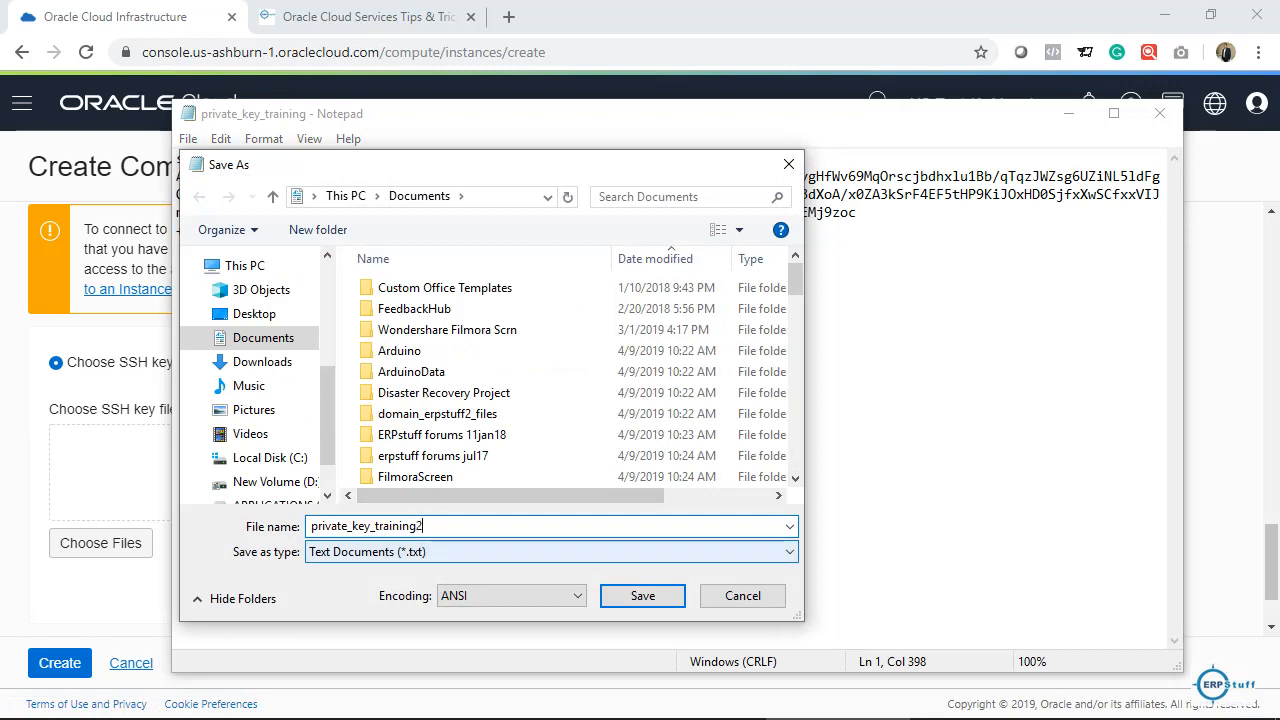
click(550, 551)
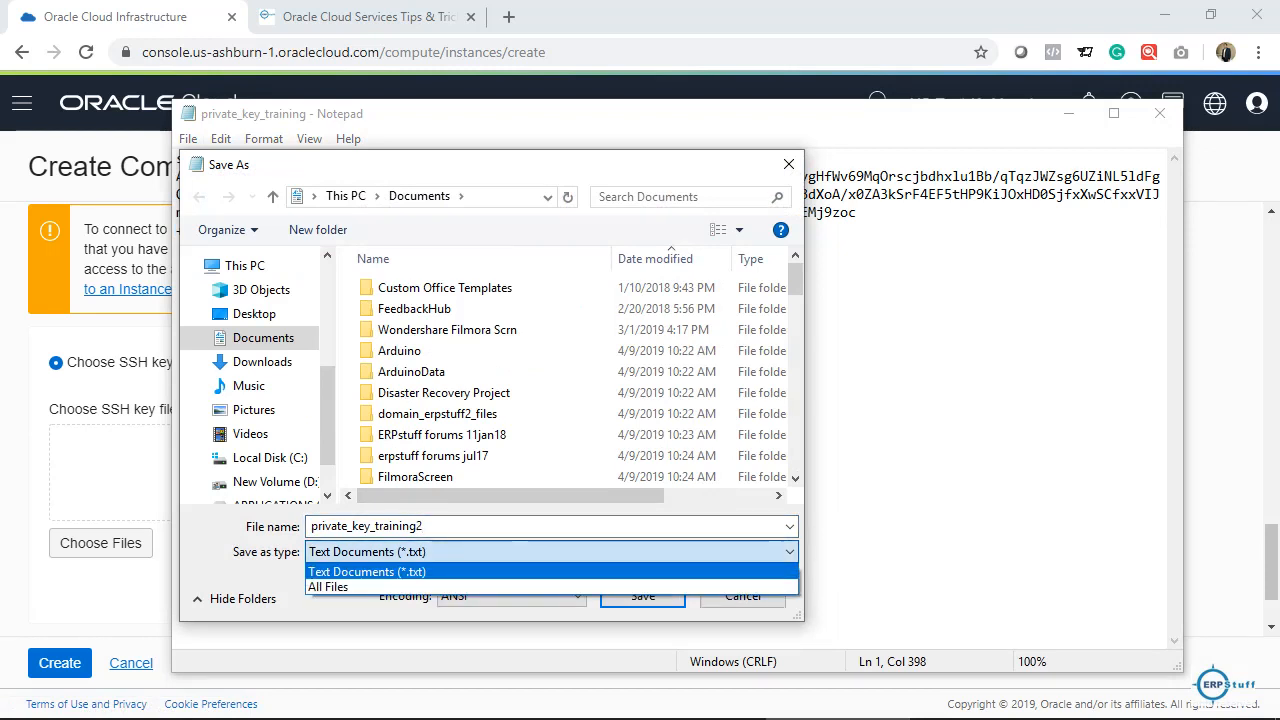
click(328, 587)
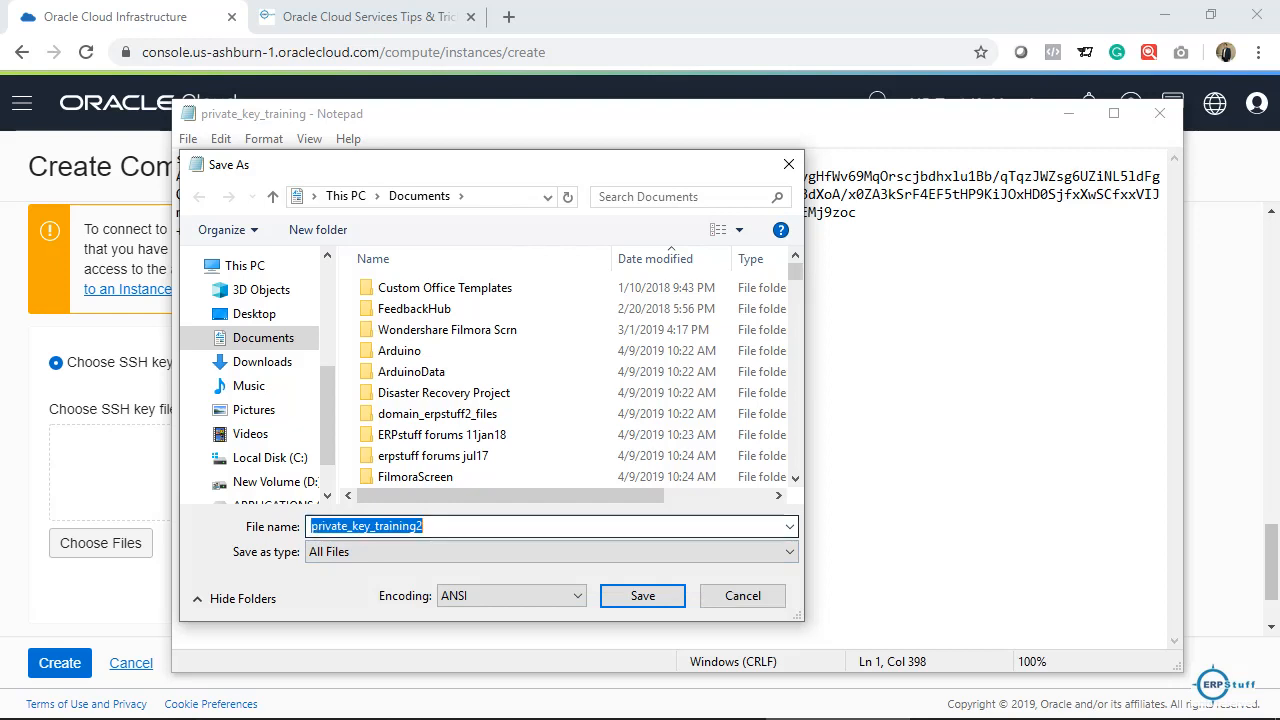
text(.pub)
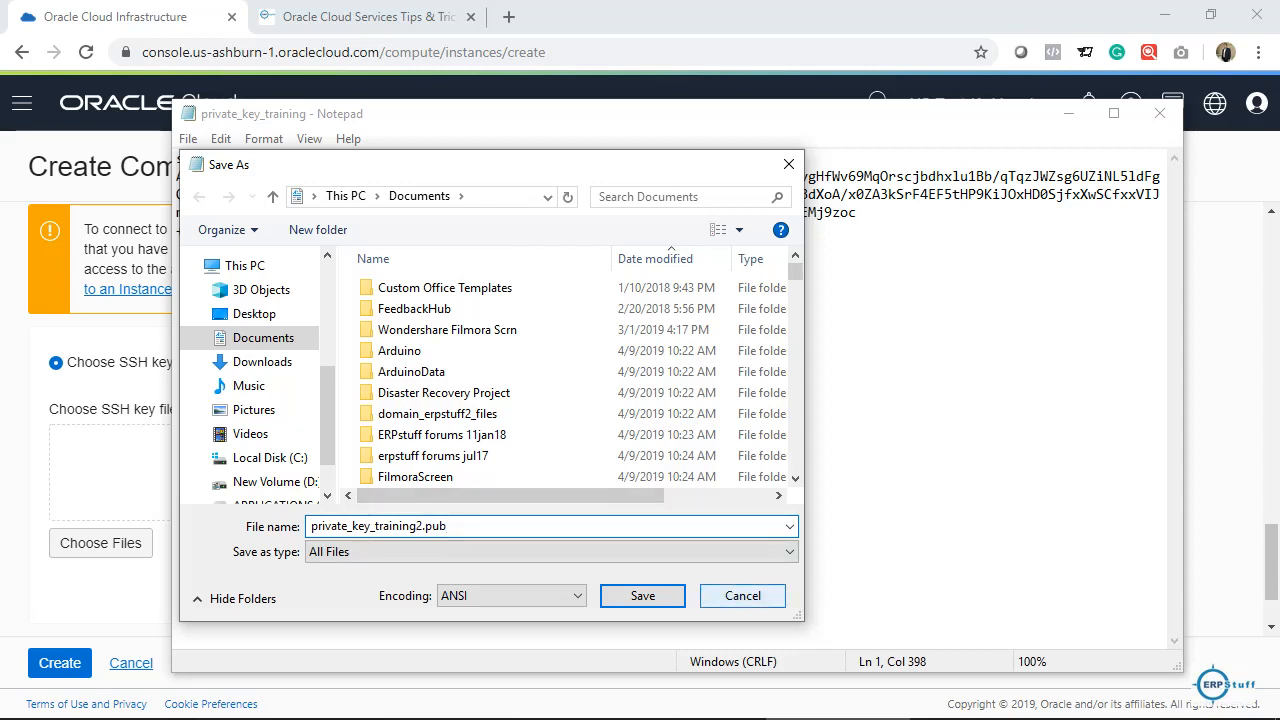
click(642, 595)
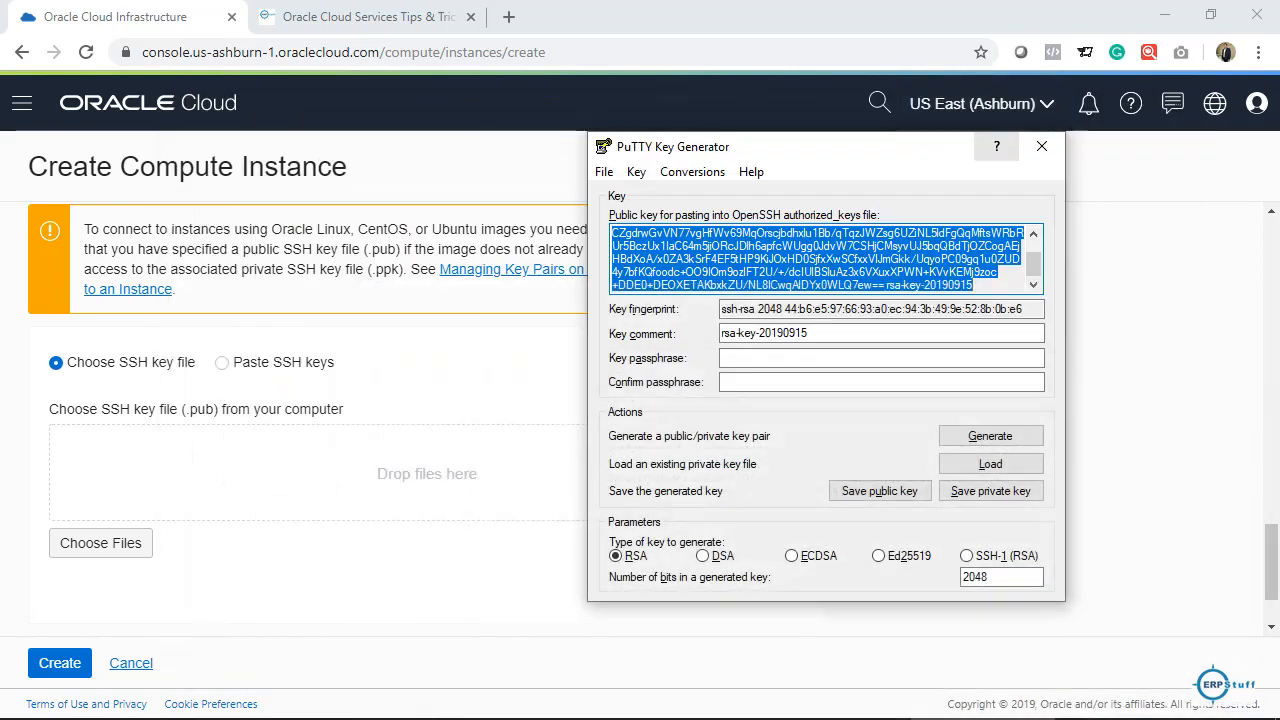
Upload private_key_training.pub as the instance's SSH public key file
click(1041, 146)
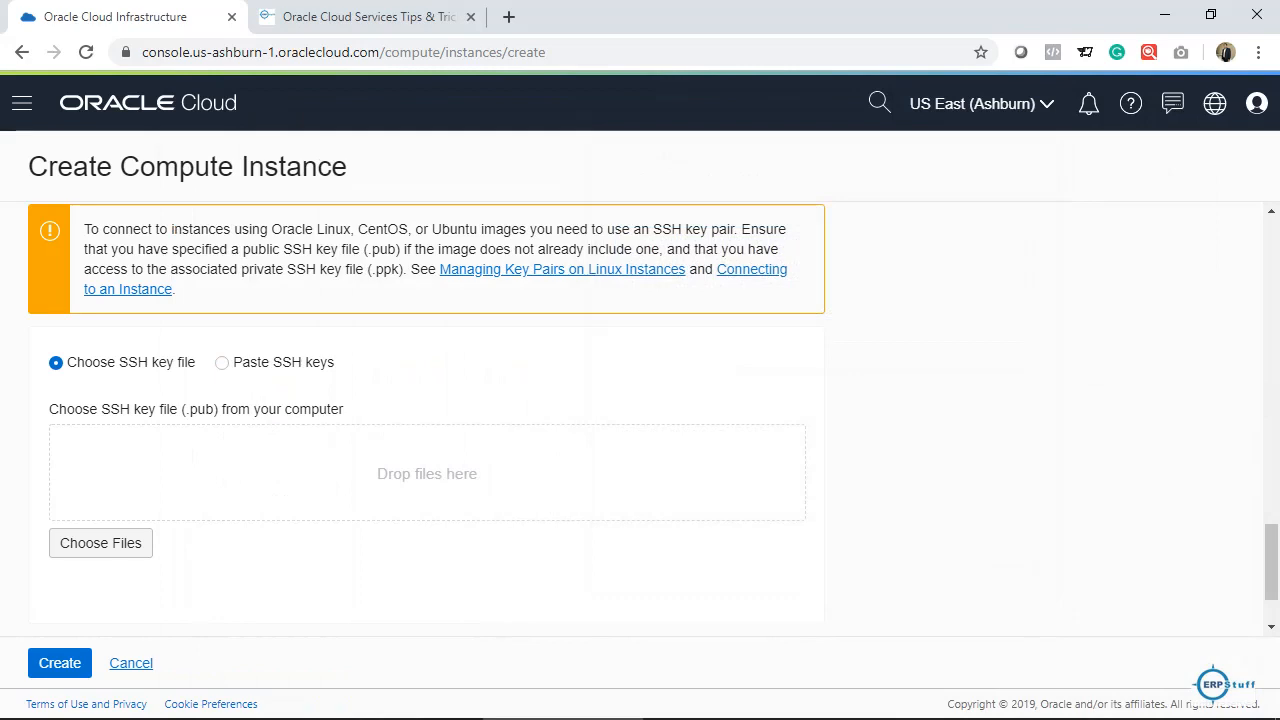
click(100, 543)
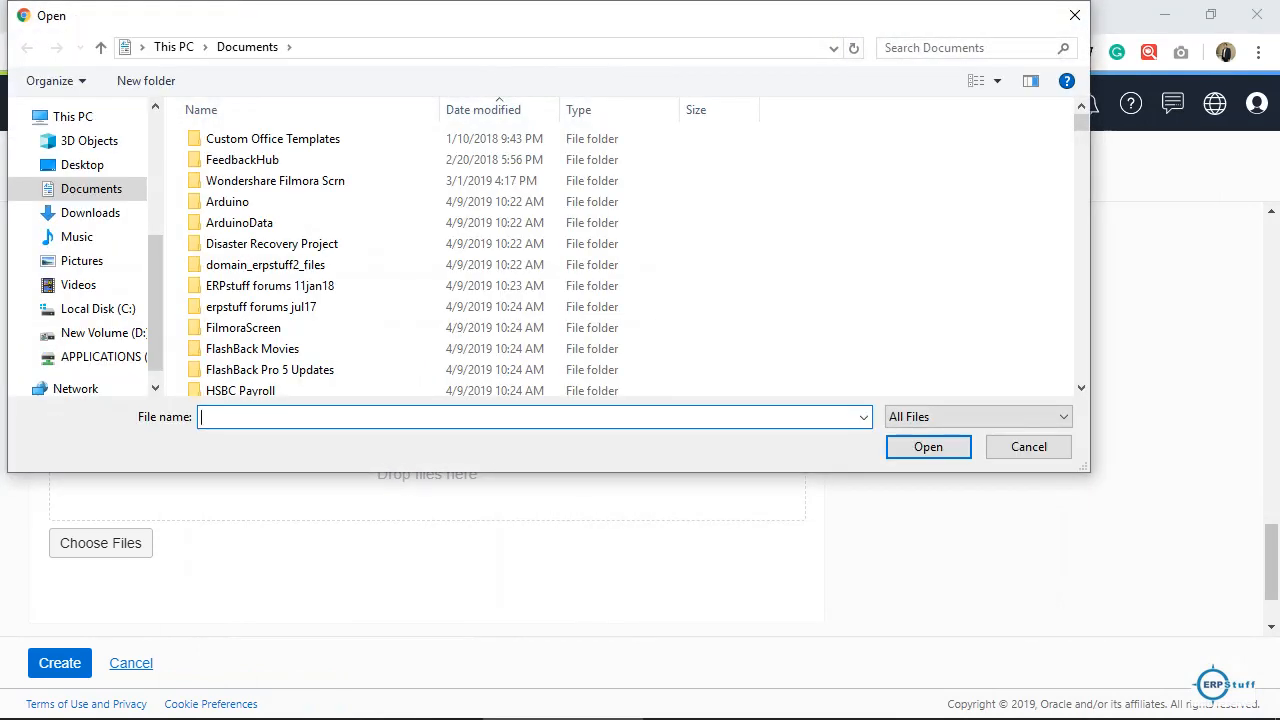
text(private_key.pub)
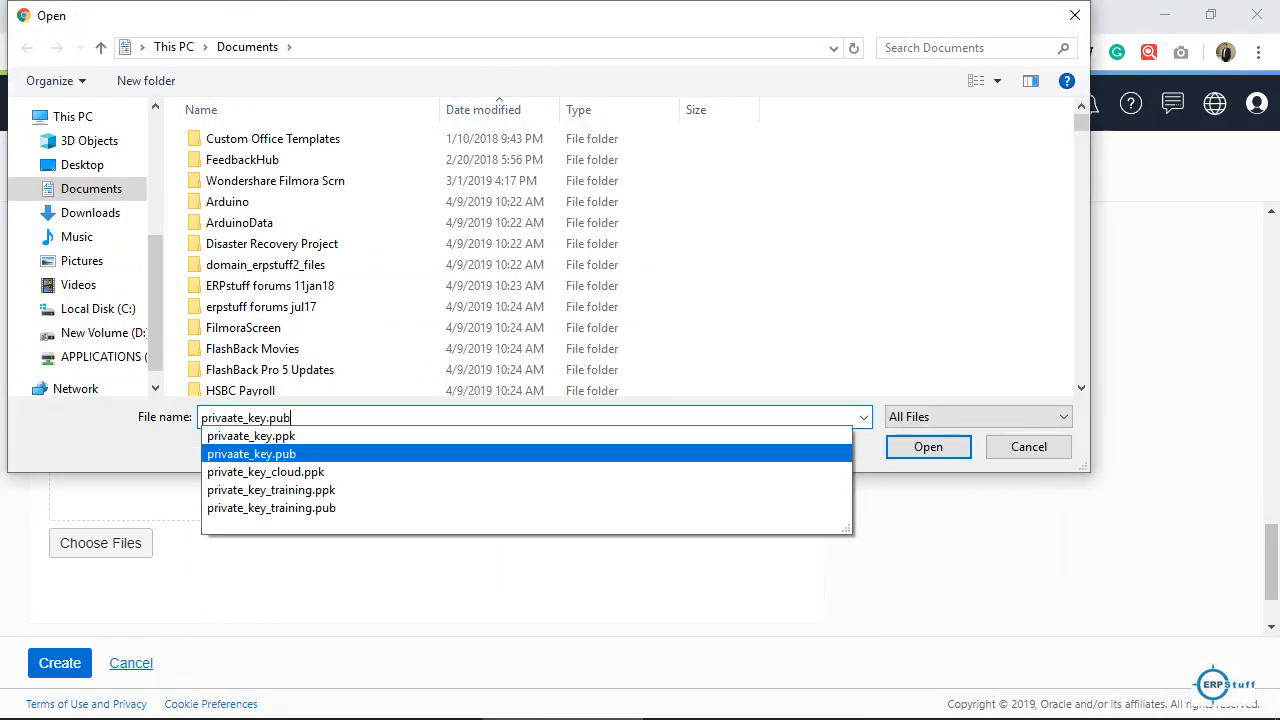
click(271, 508)
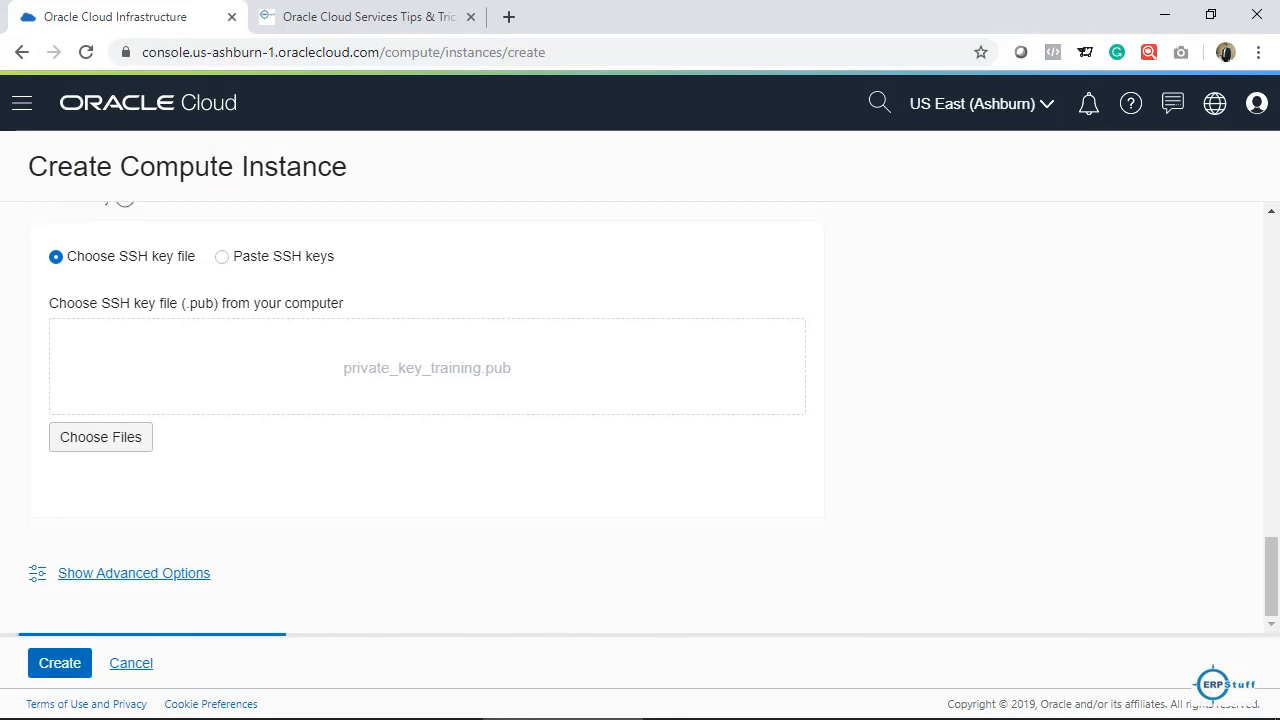
click(59, 663)
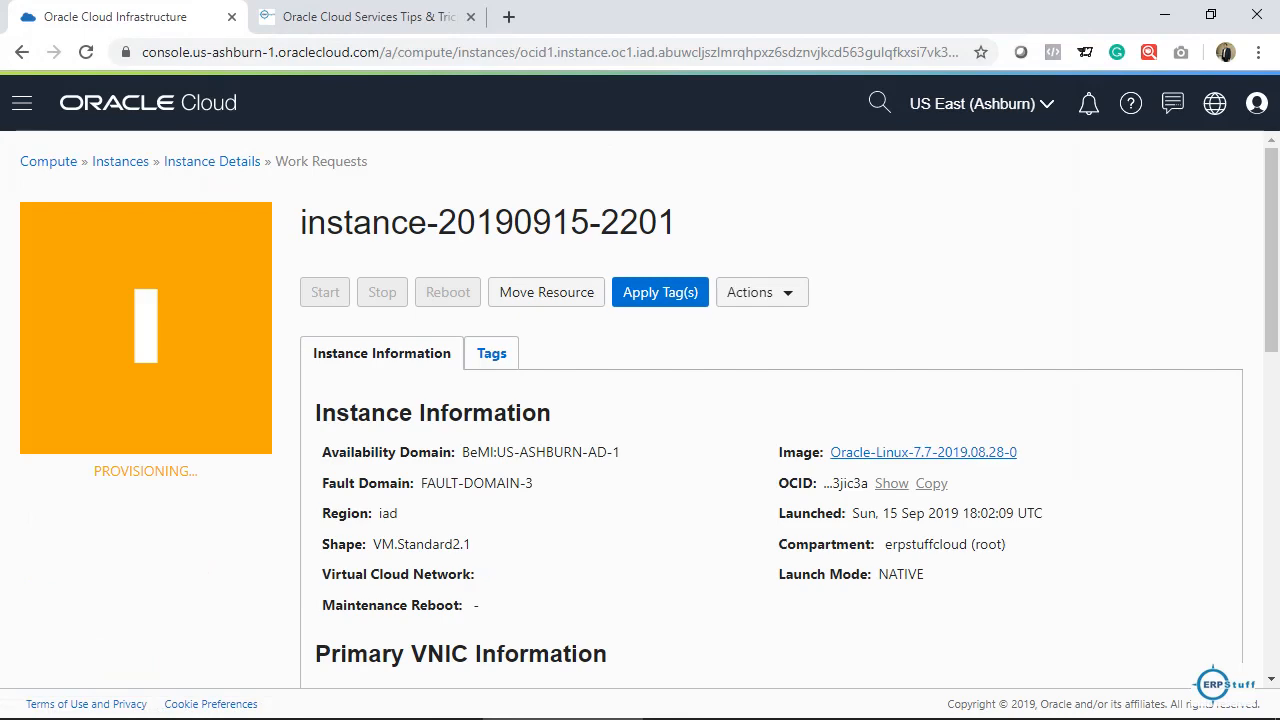
scroll(down, 3)
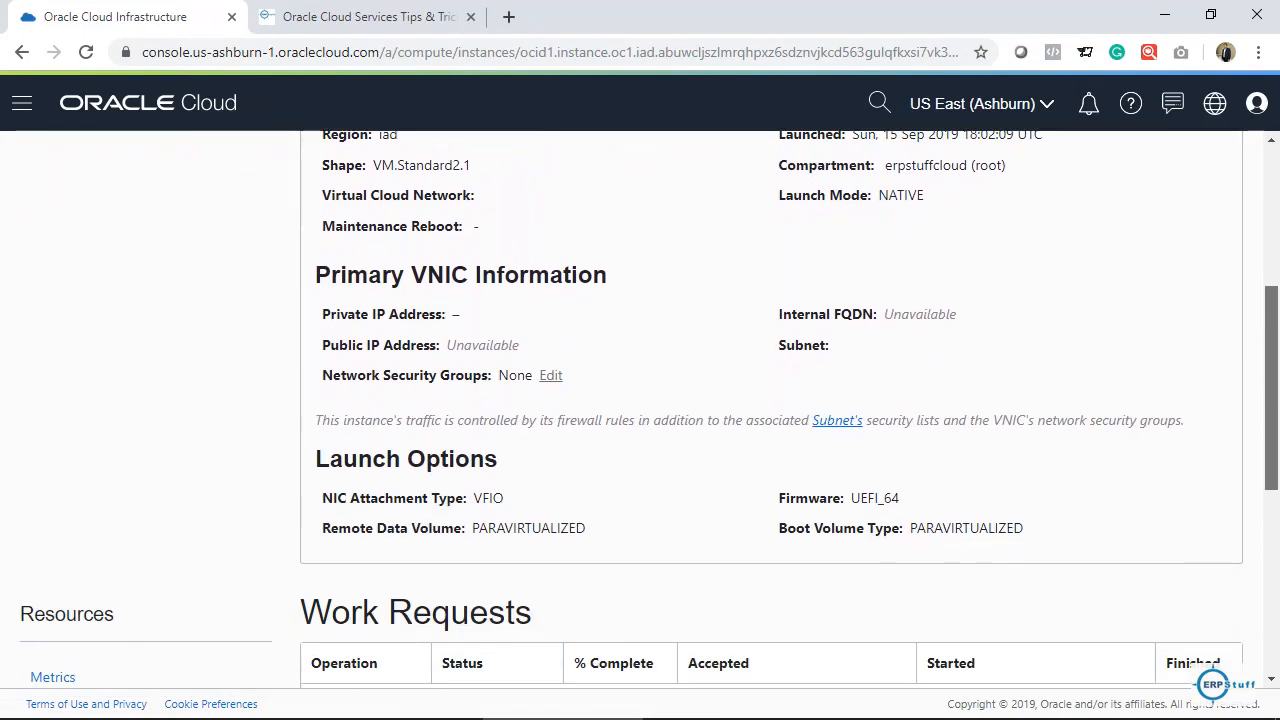
scroll(down, 3)
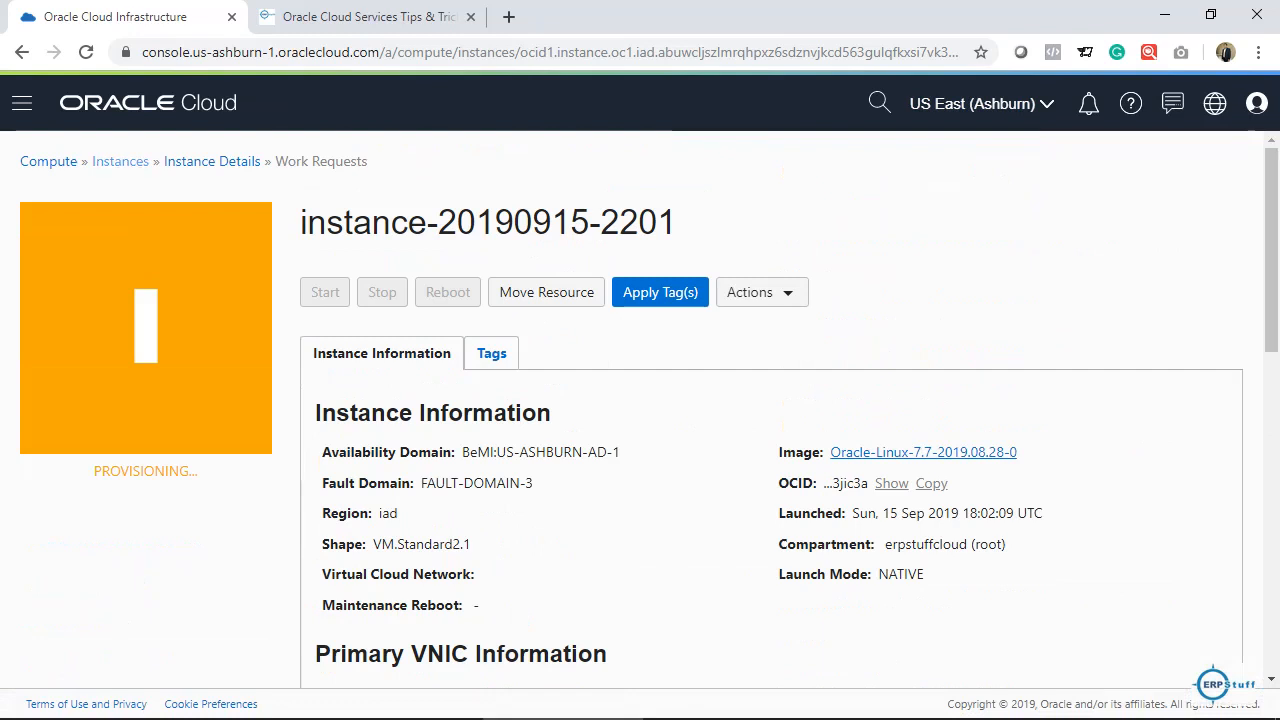
click(120, 161)
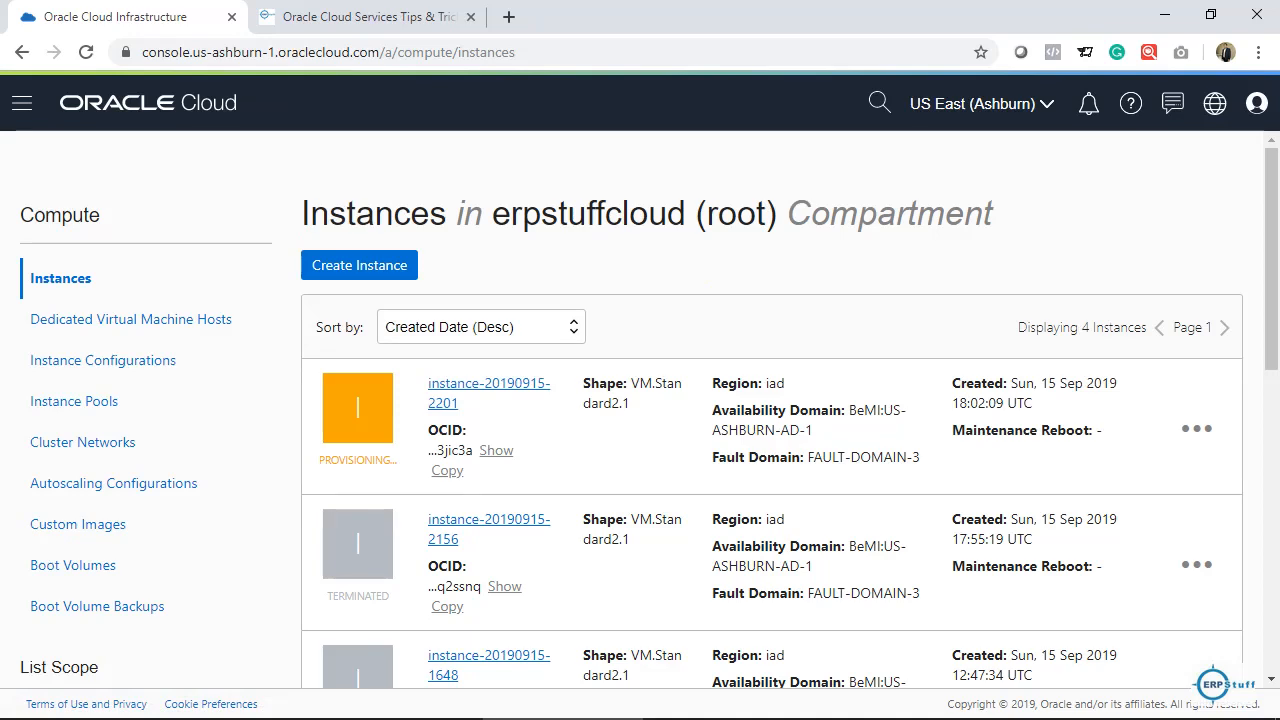
click(21, 102)
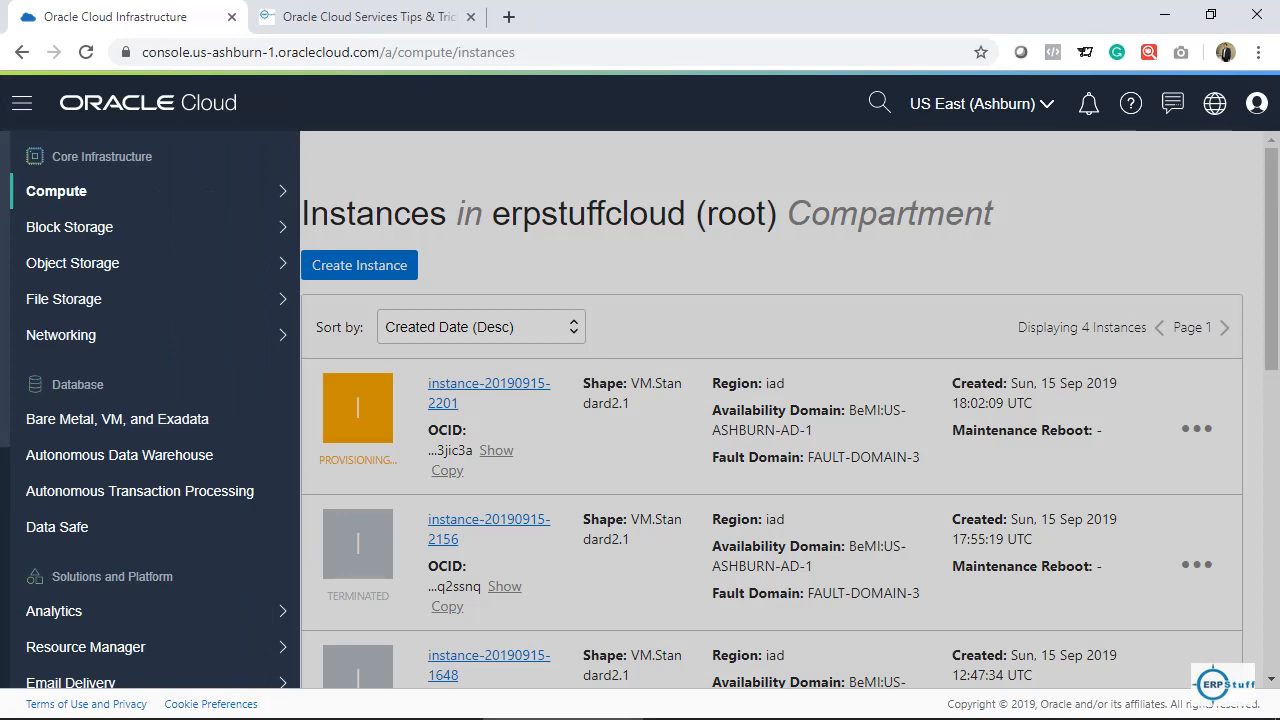
click(148, 102)
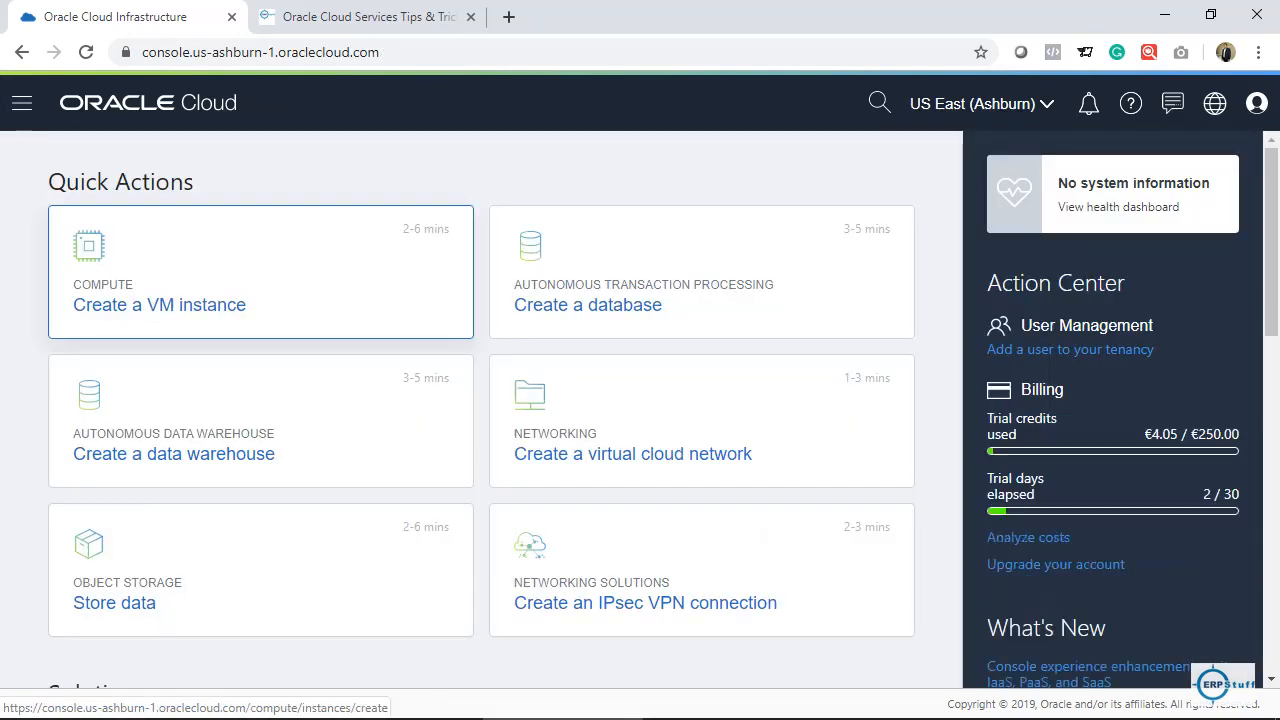
click(159, 304)
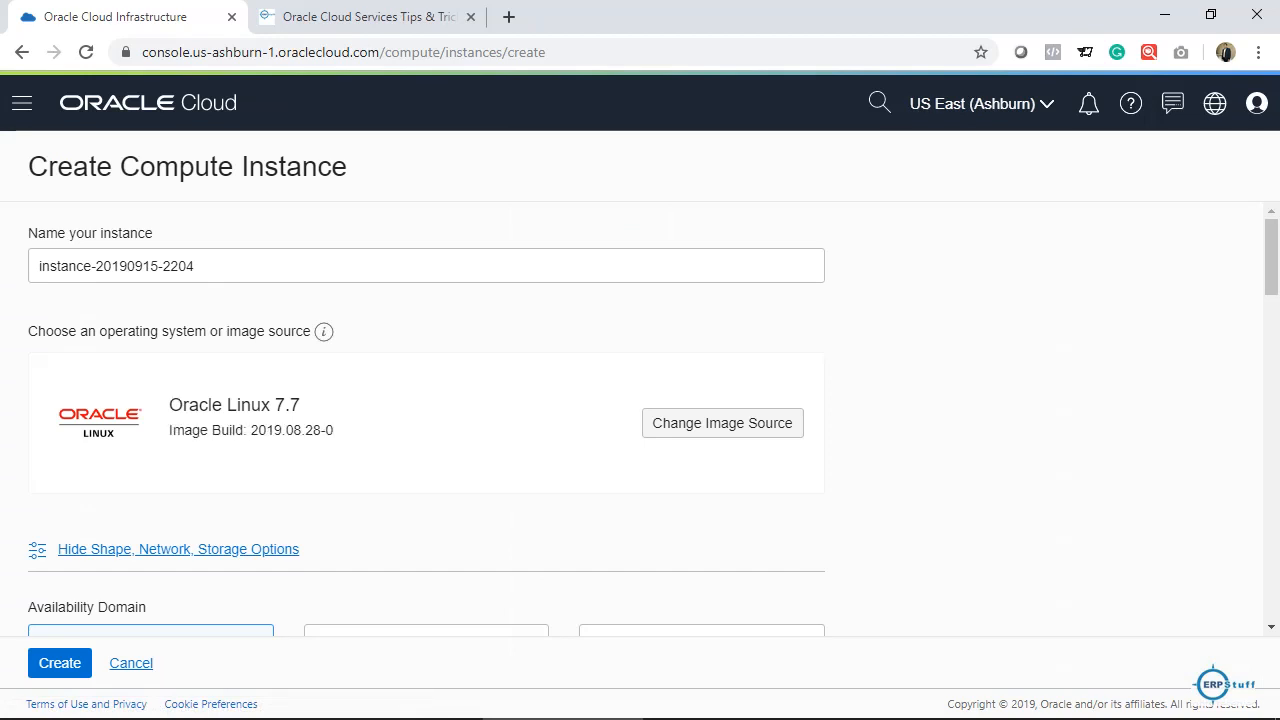
Open Browse All Images and scroll through the Oracle Images enterprise list
click(721, 422)
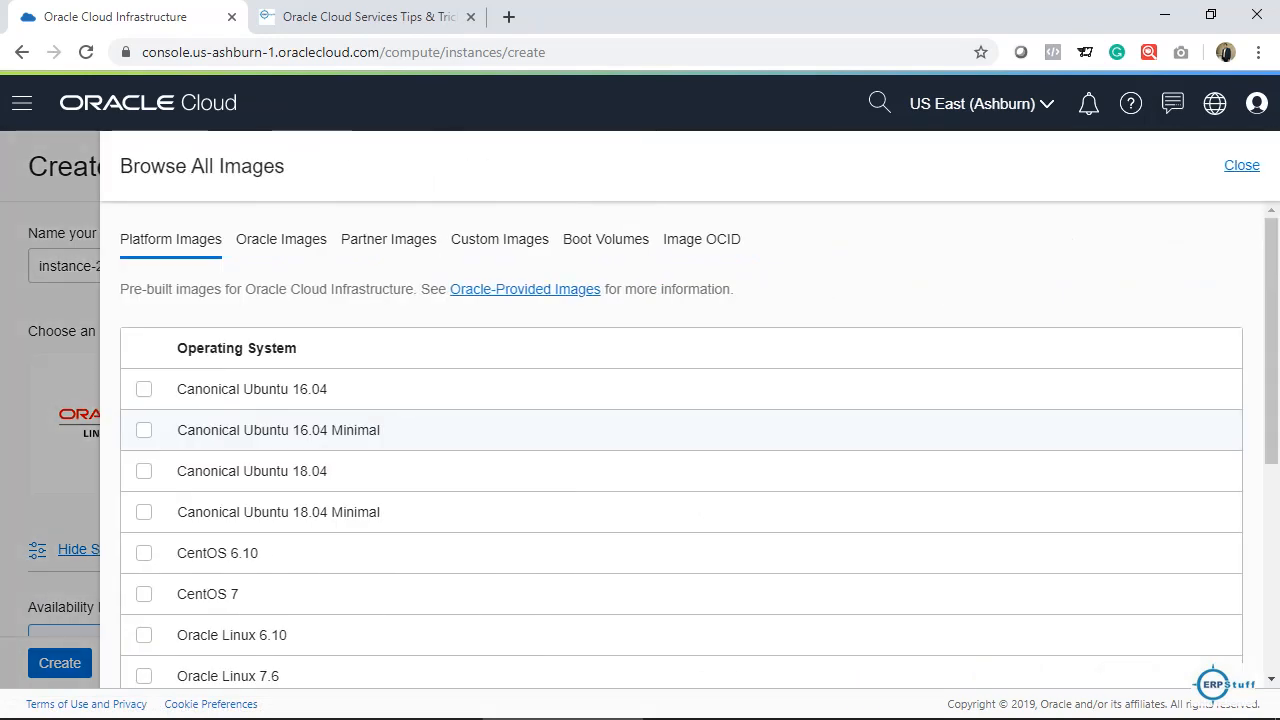
mouse_move(207, 593)
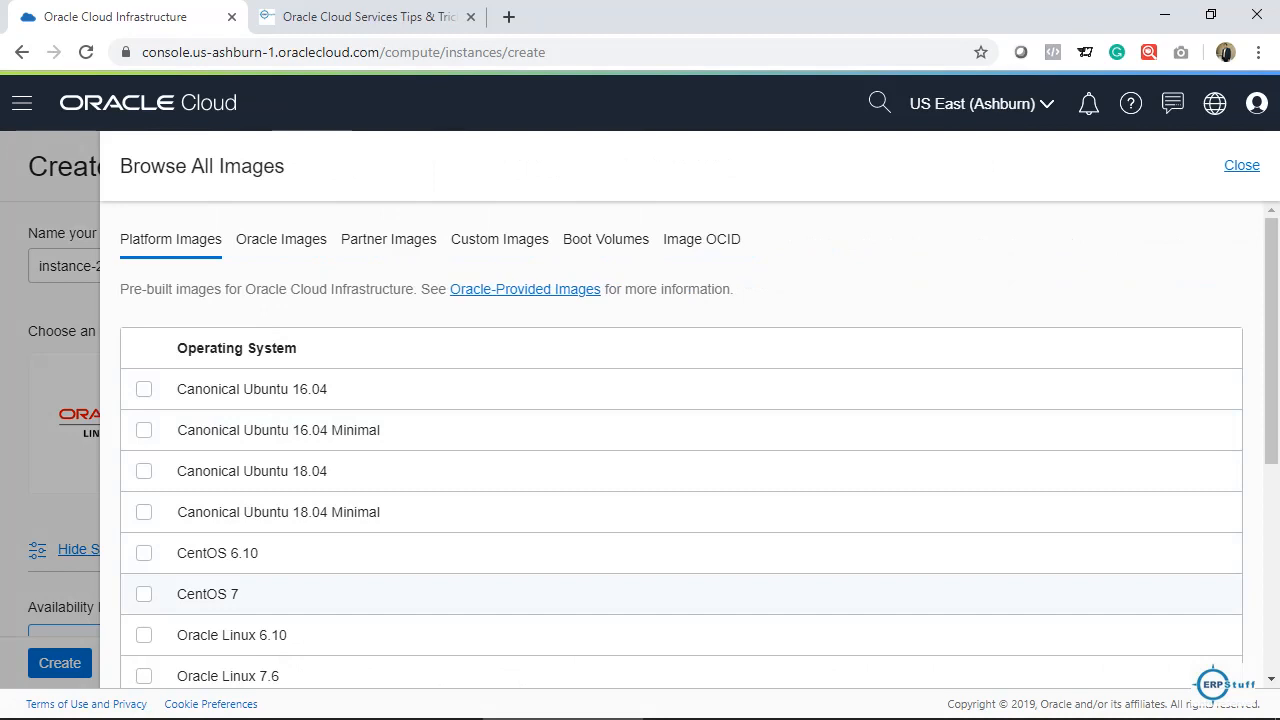
scroll(down, 3)
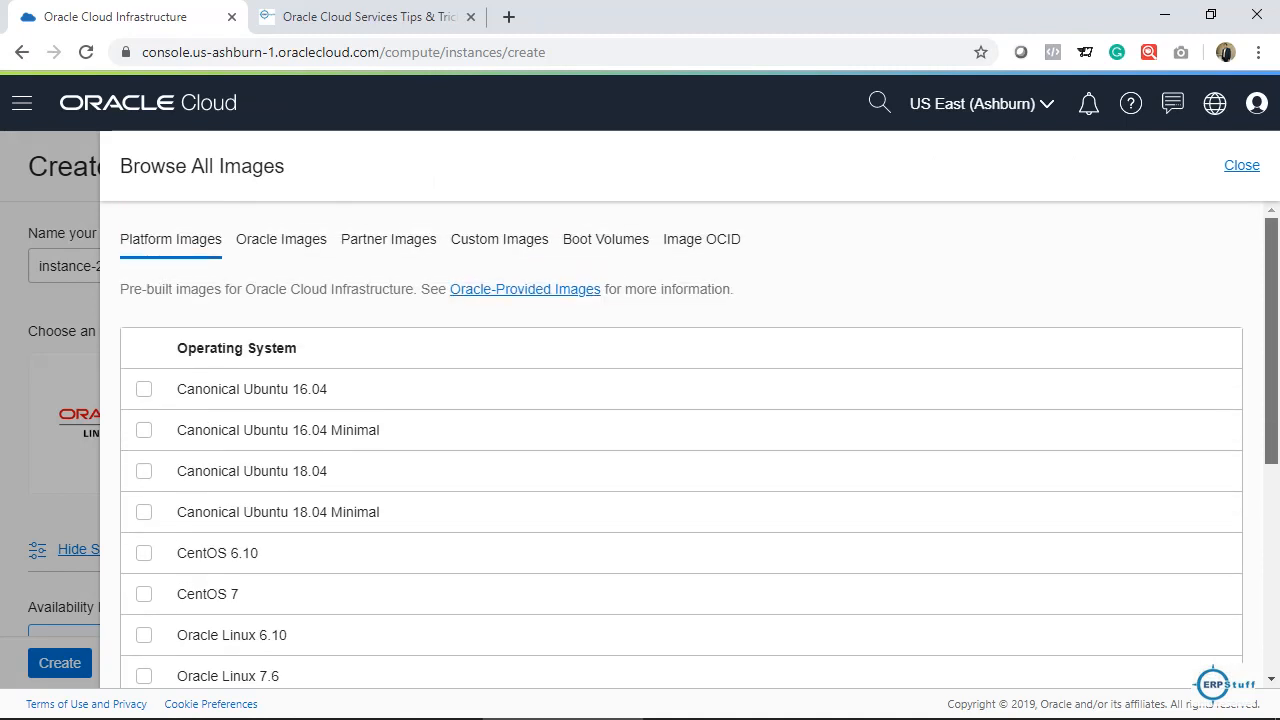
click(281, 239)
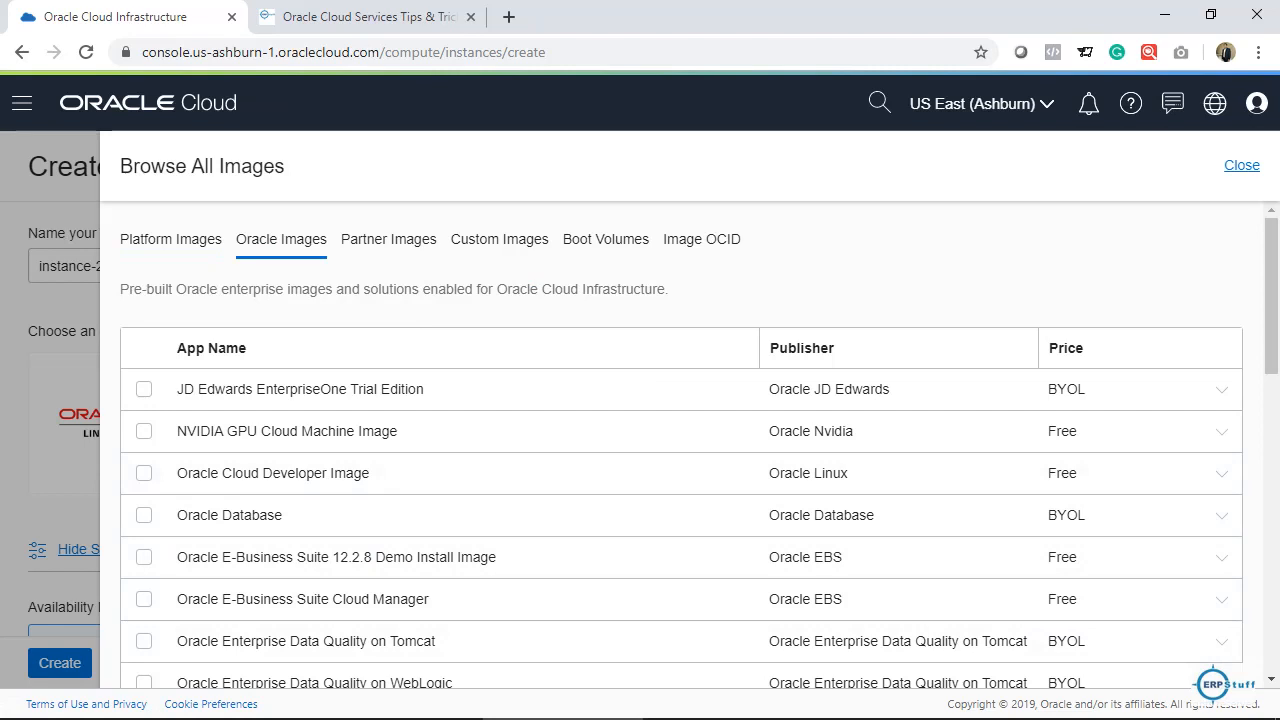
mouse_move(287, 431)
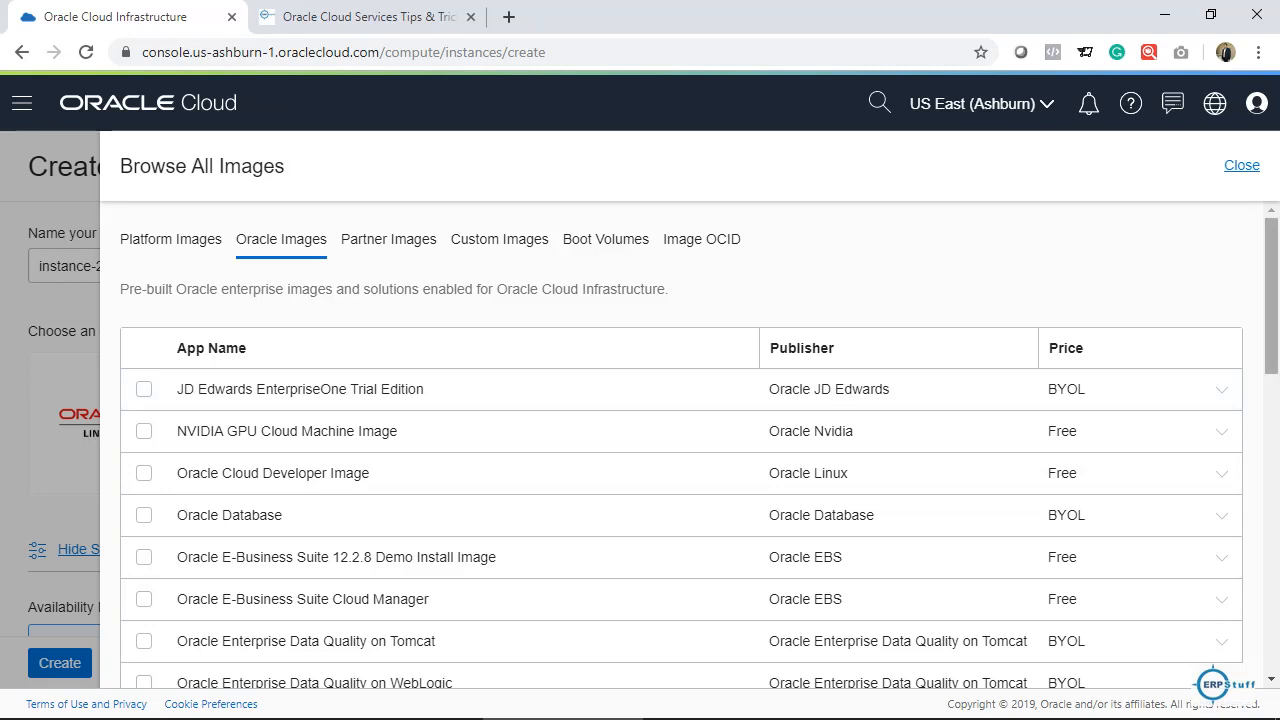
scroll(down, 3)
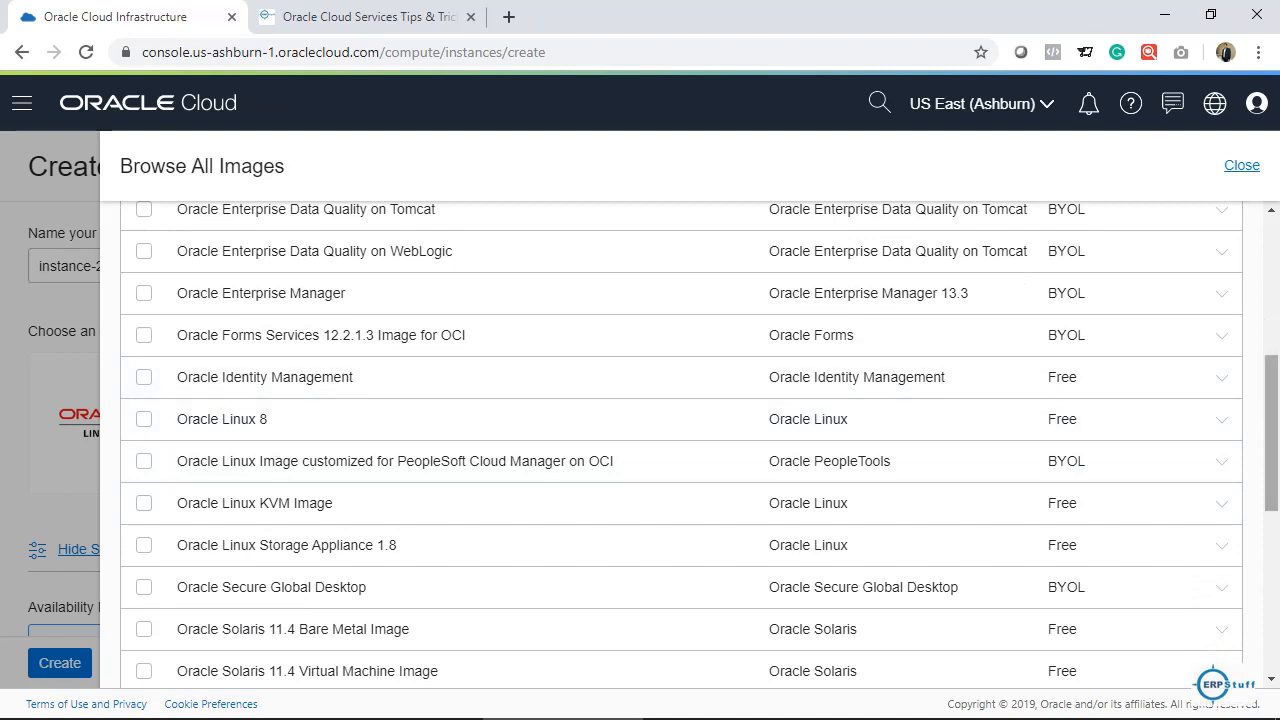
scroll(down, 3)
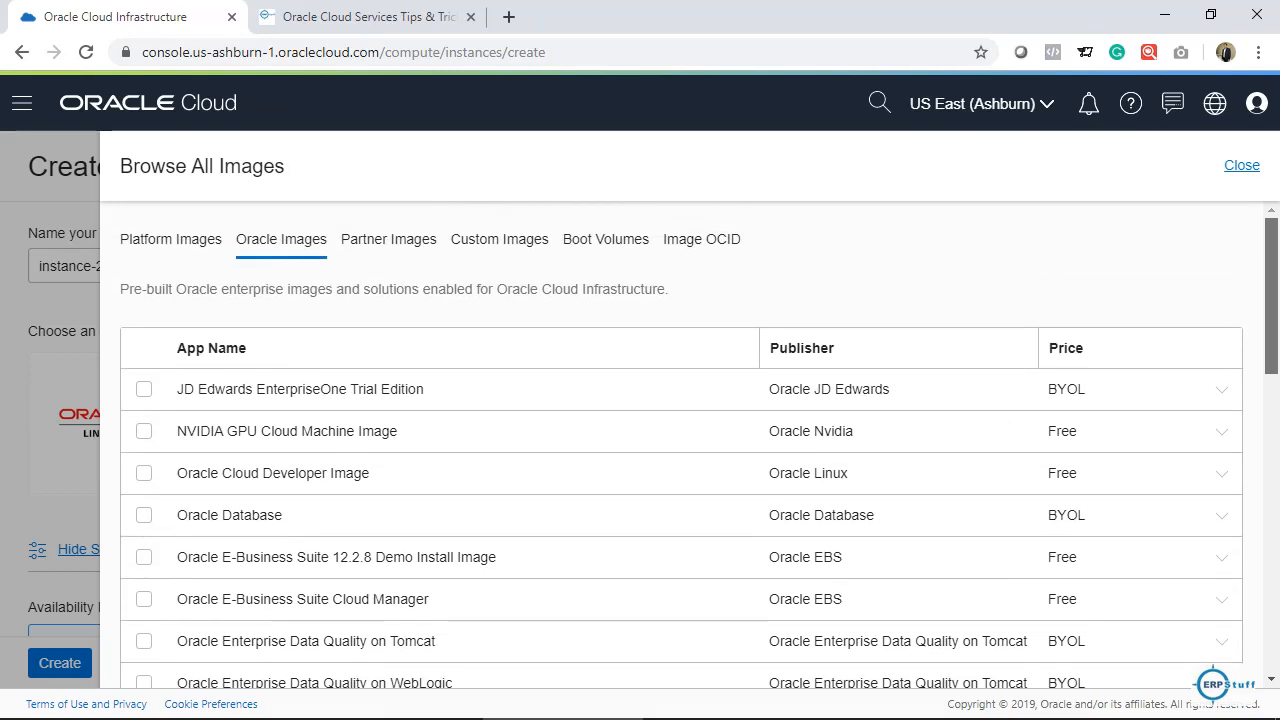
mouse_move(388, 239)
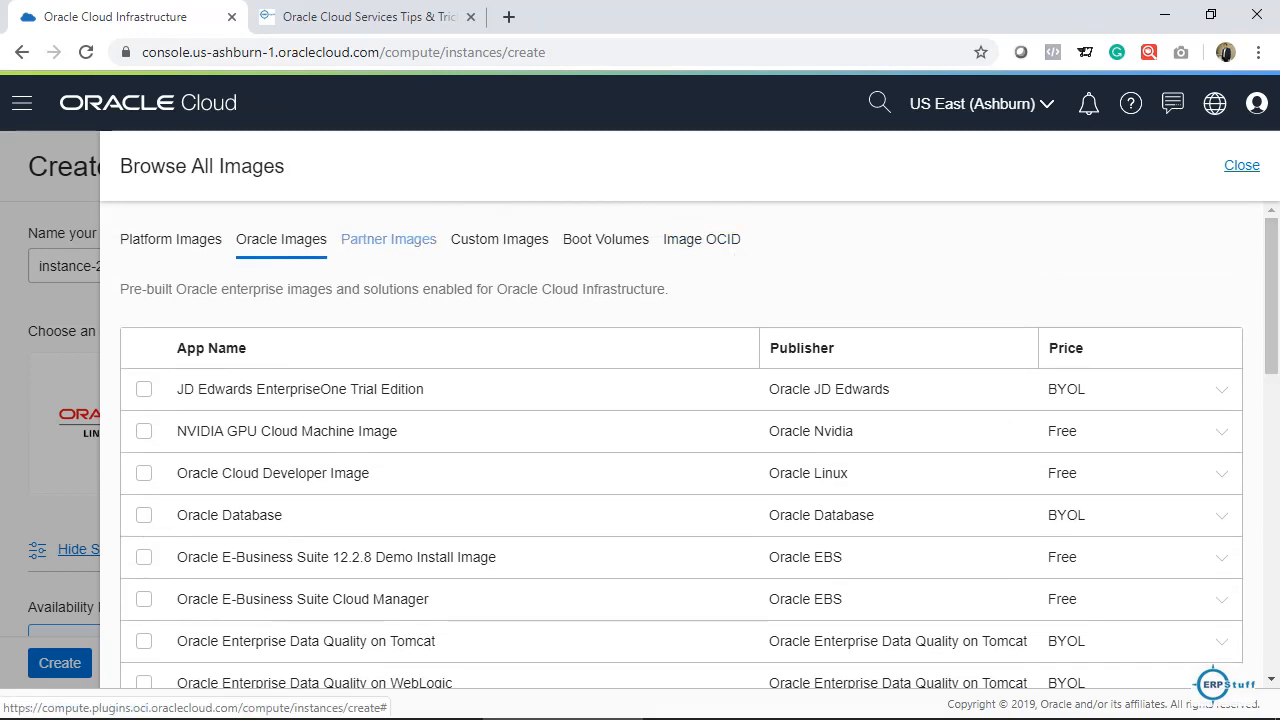
Look through Partner, Platform and Custom images, then close the browser keeping Oracle Linux 7.7
click(388, 239)
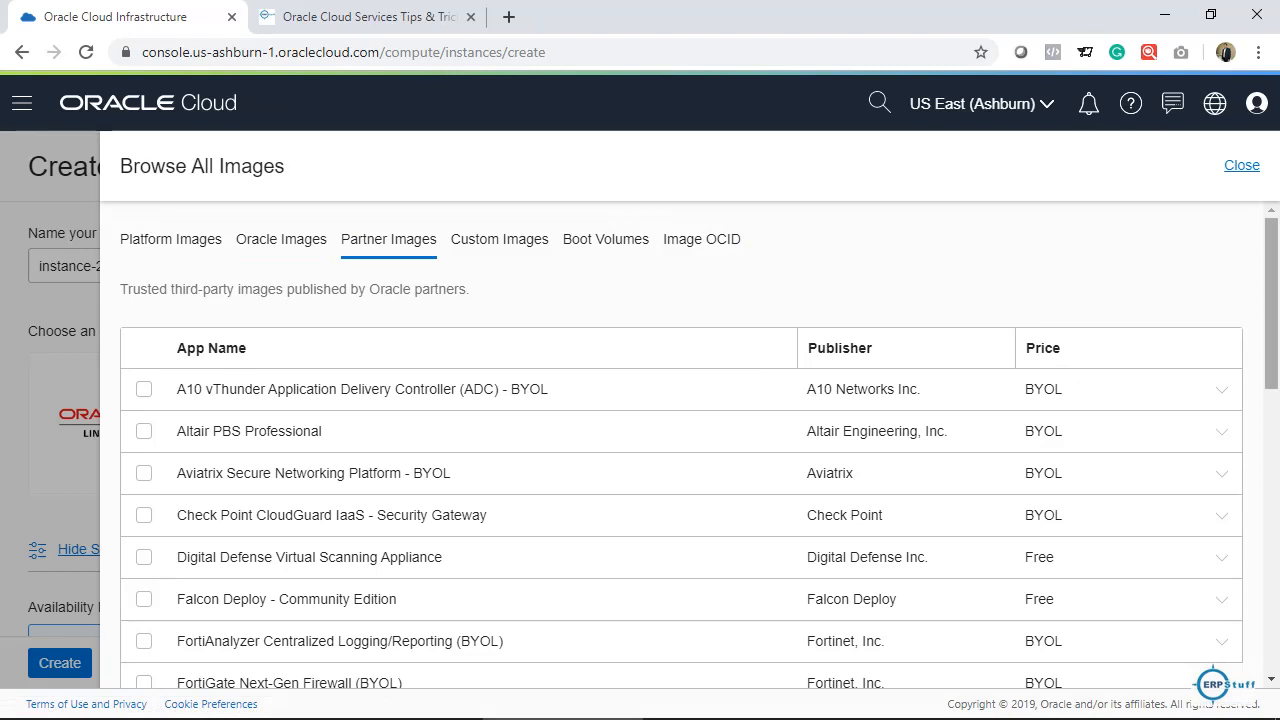
scroll(down, 3)
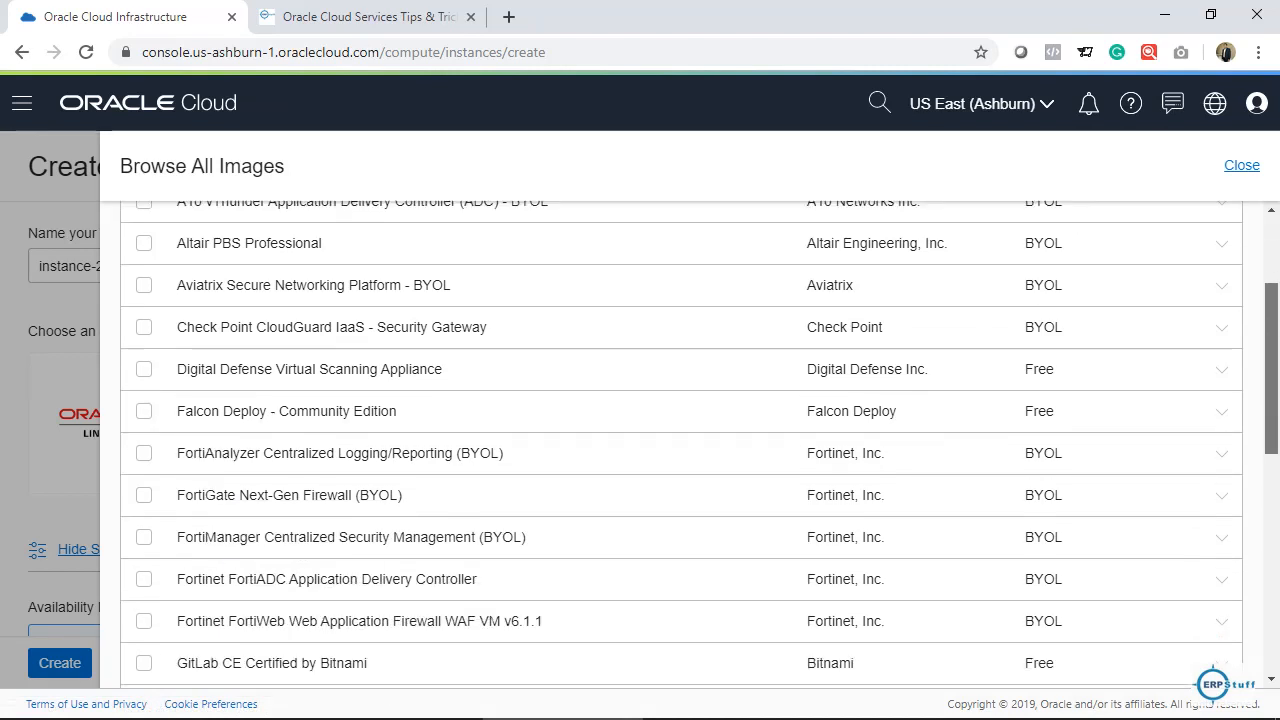
scroll(down, 3)
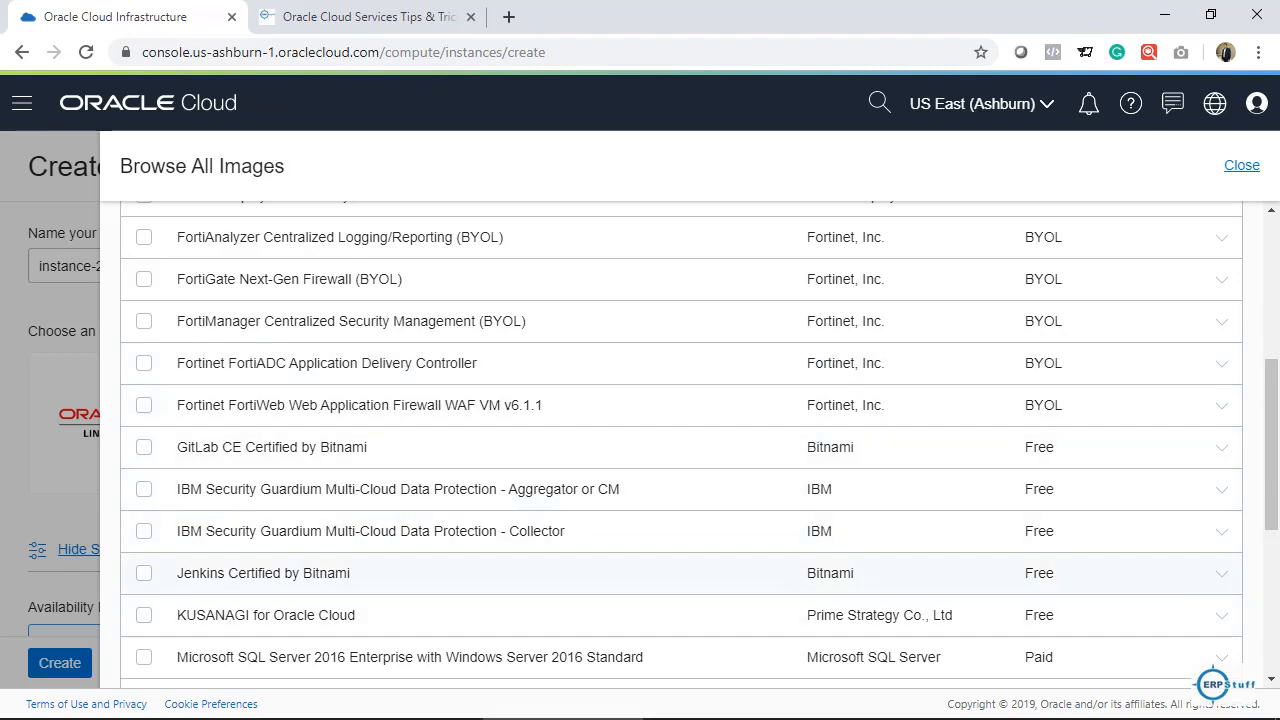
scroll(down, 3)
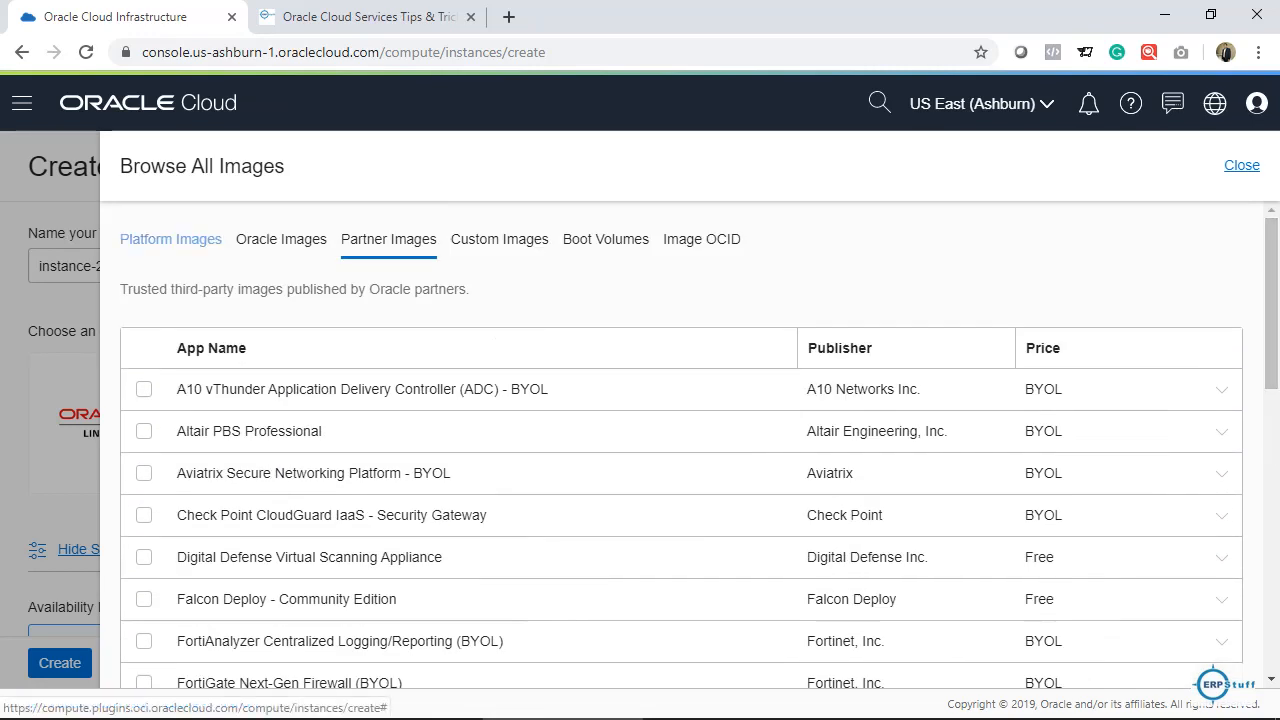
click(170, 239)
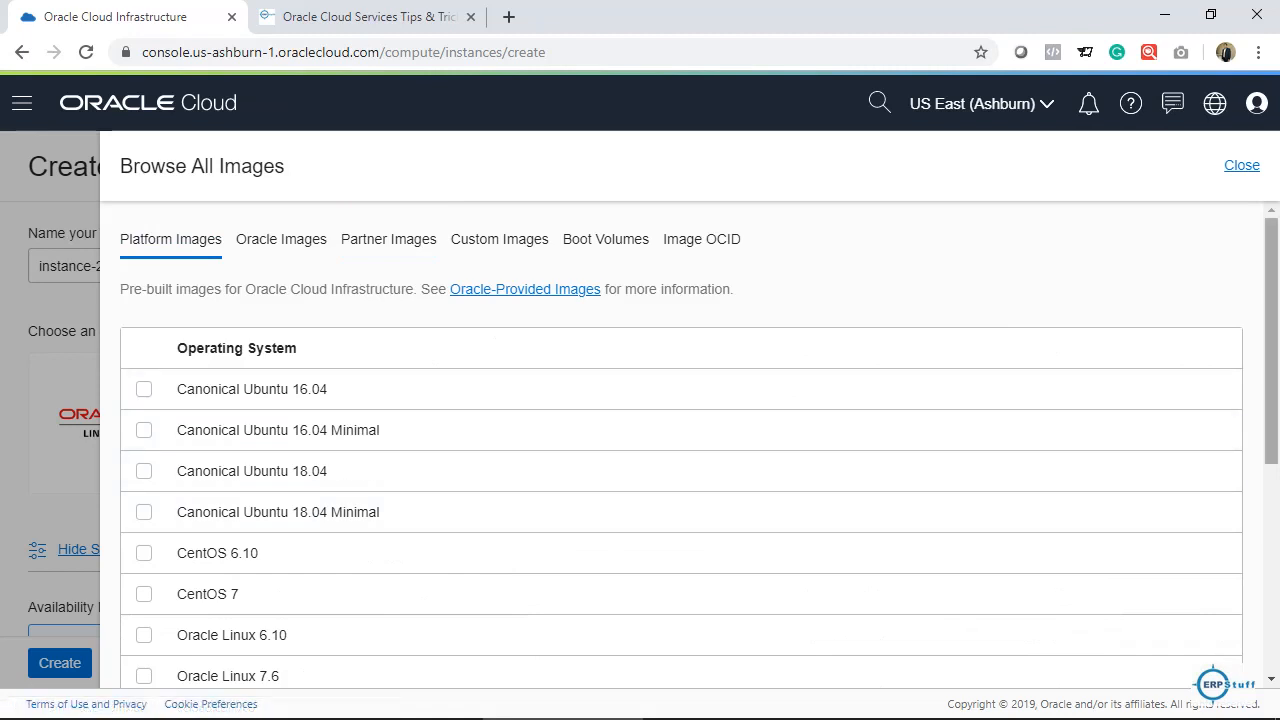
scroll(down, 3)
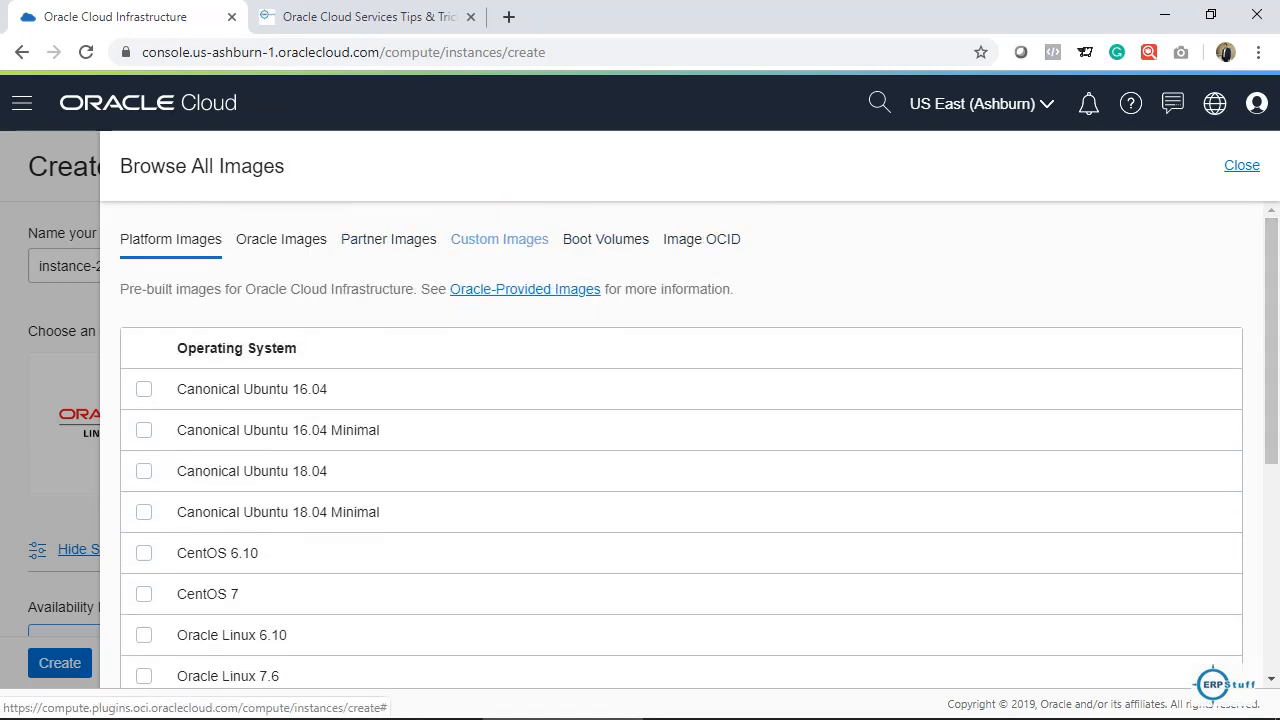
click(499, 239)
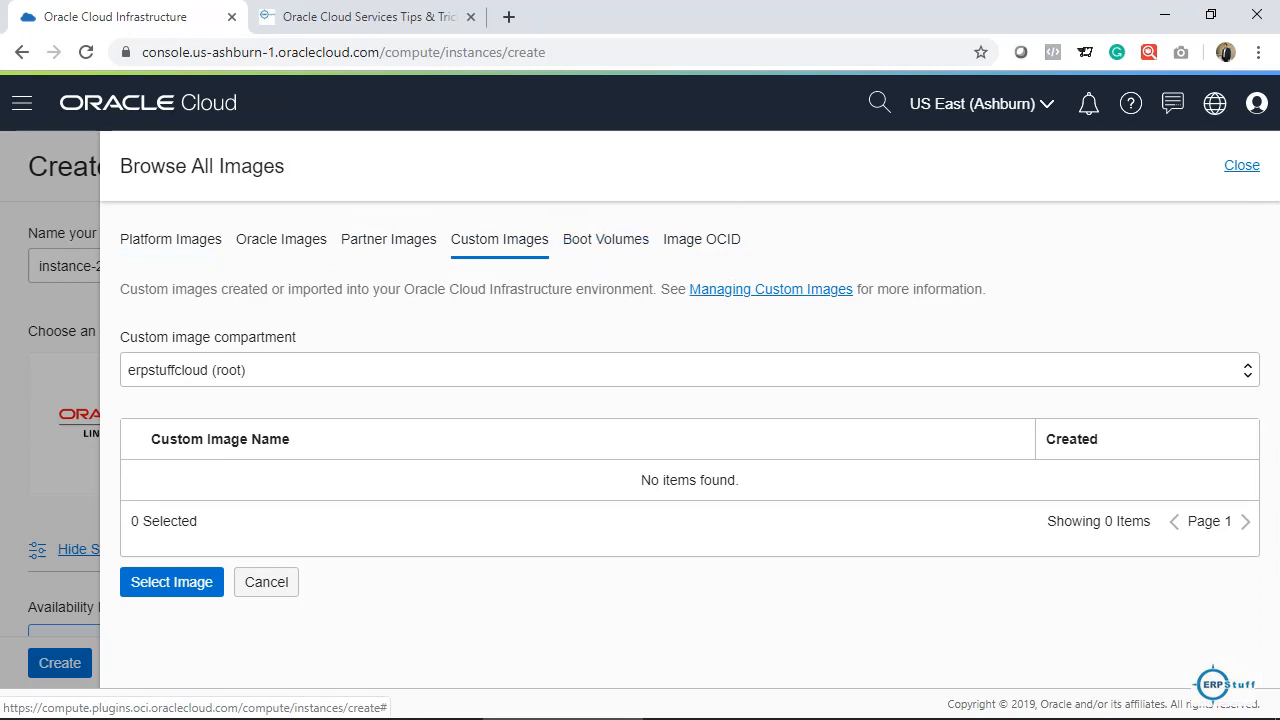
mouse_move(606, 239)
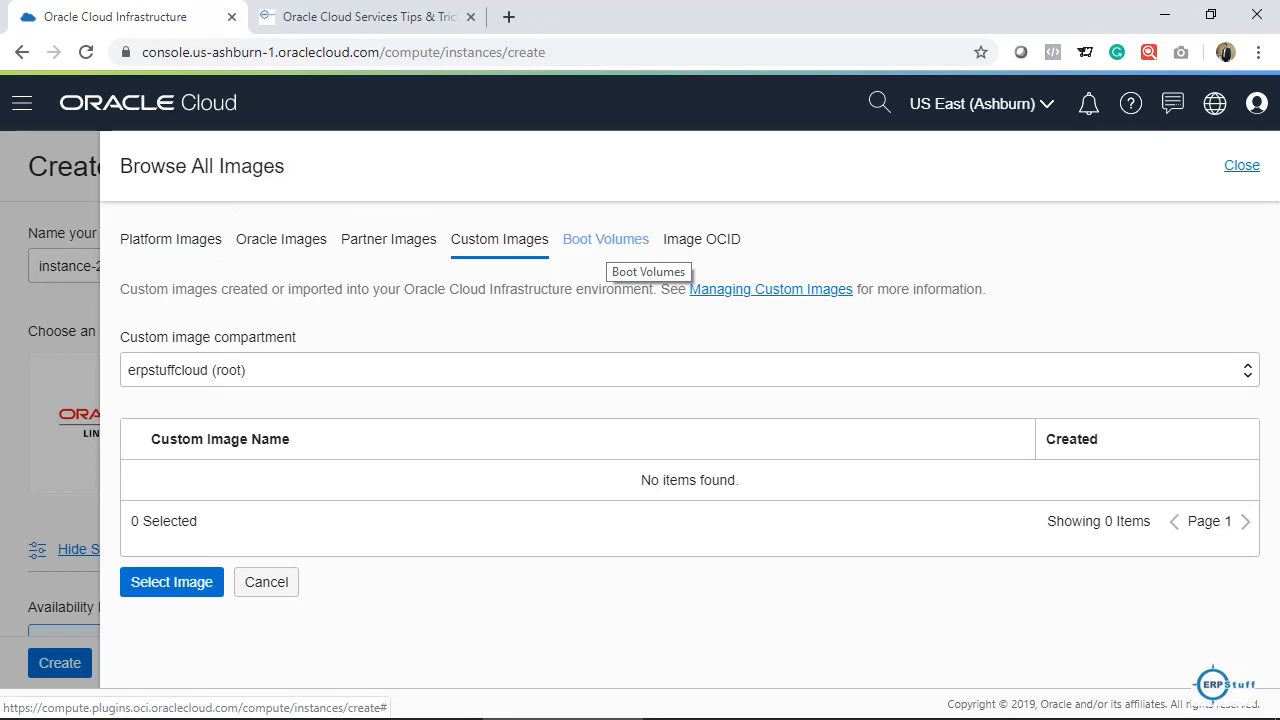
click(605, 239)
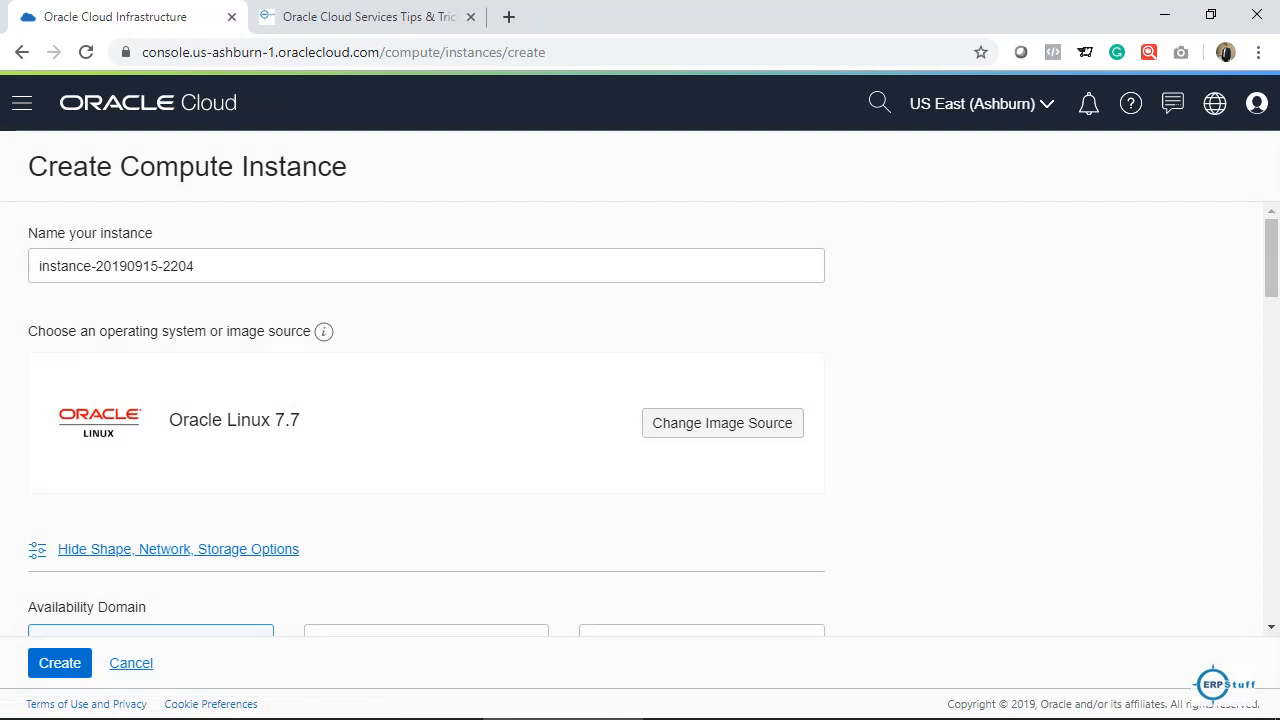
click(21, 102)
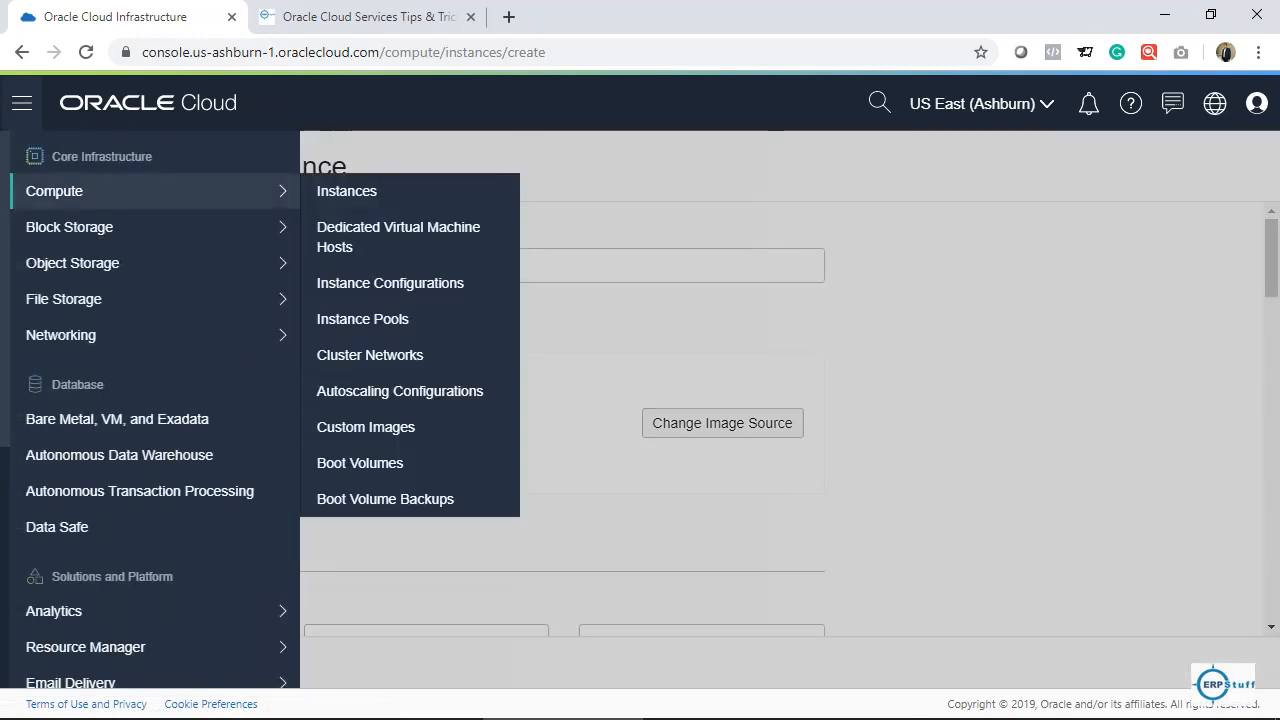
mouse_move(346, 191)
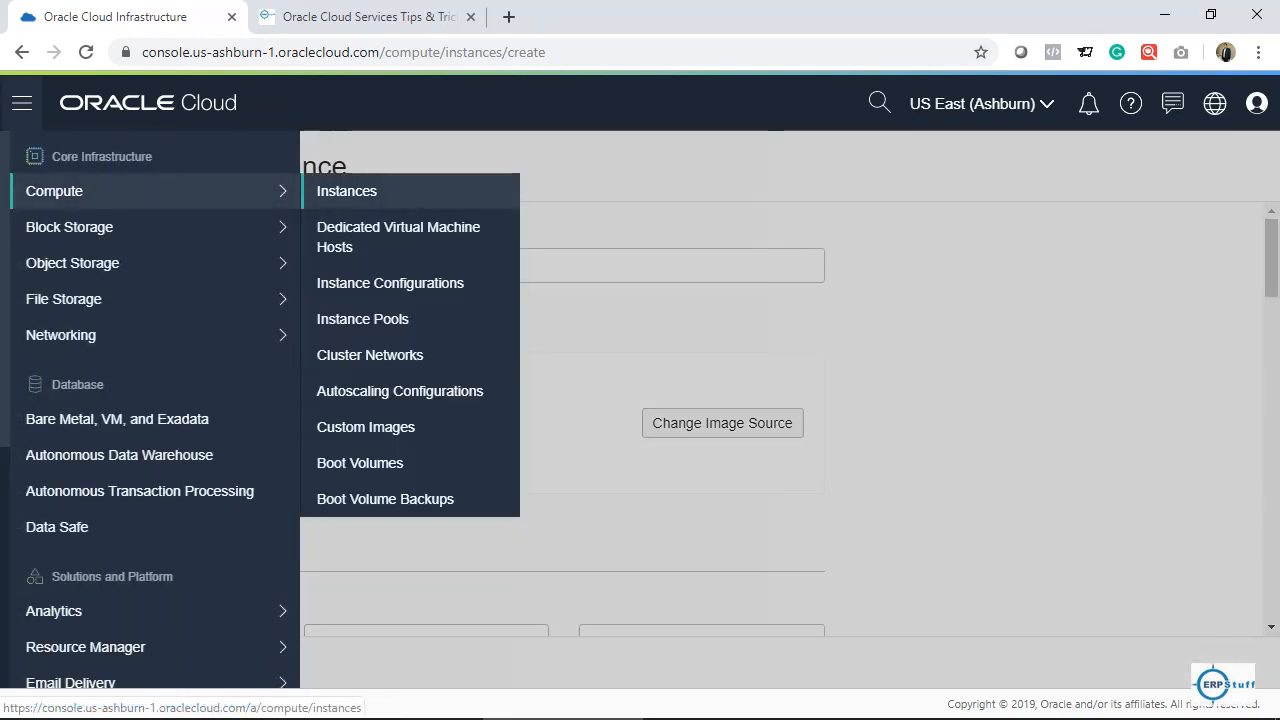
click(346, 191)
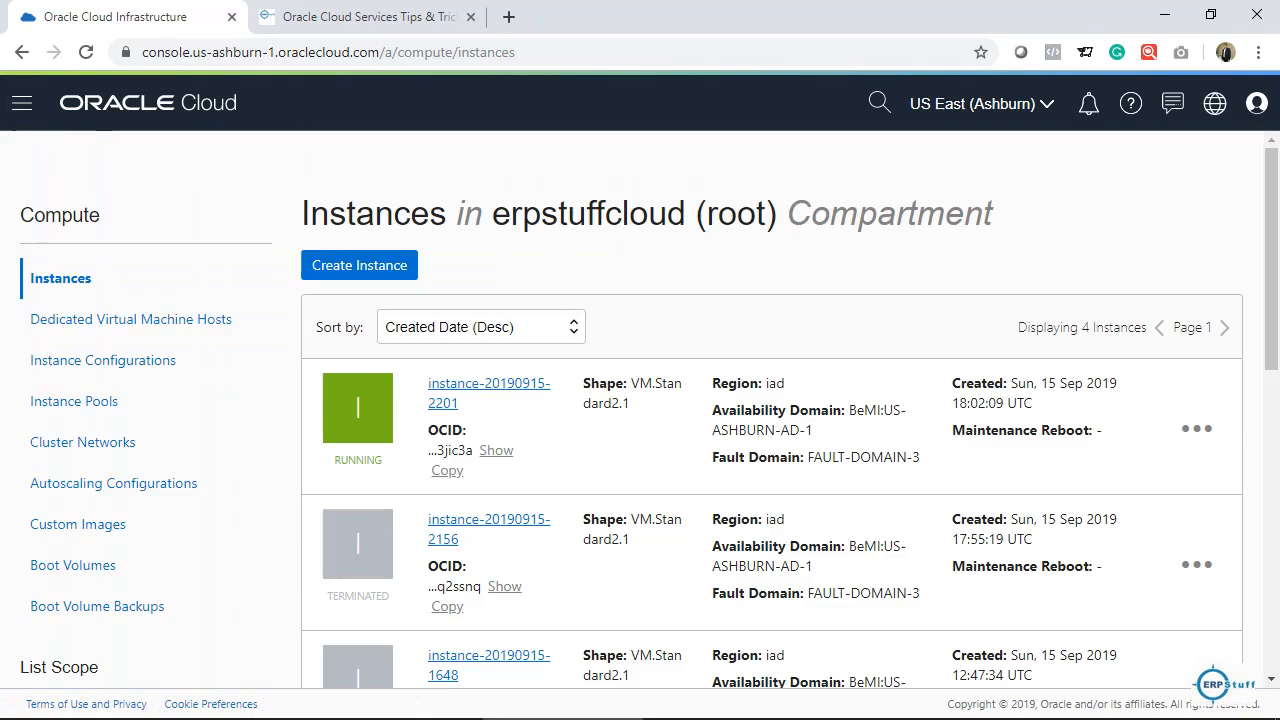
mouse_move(488, 392)
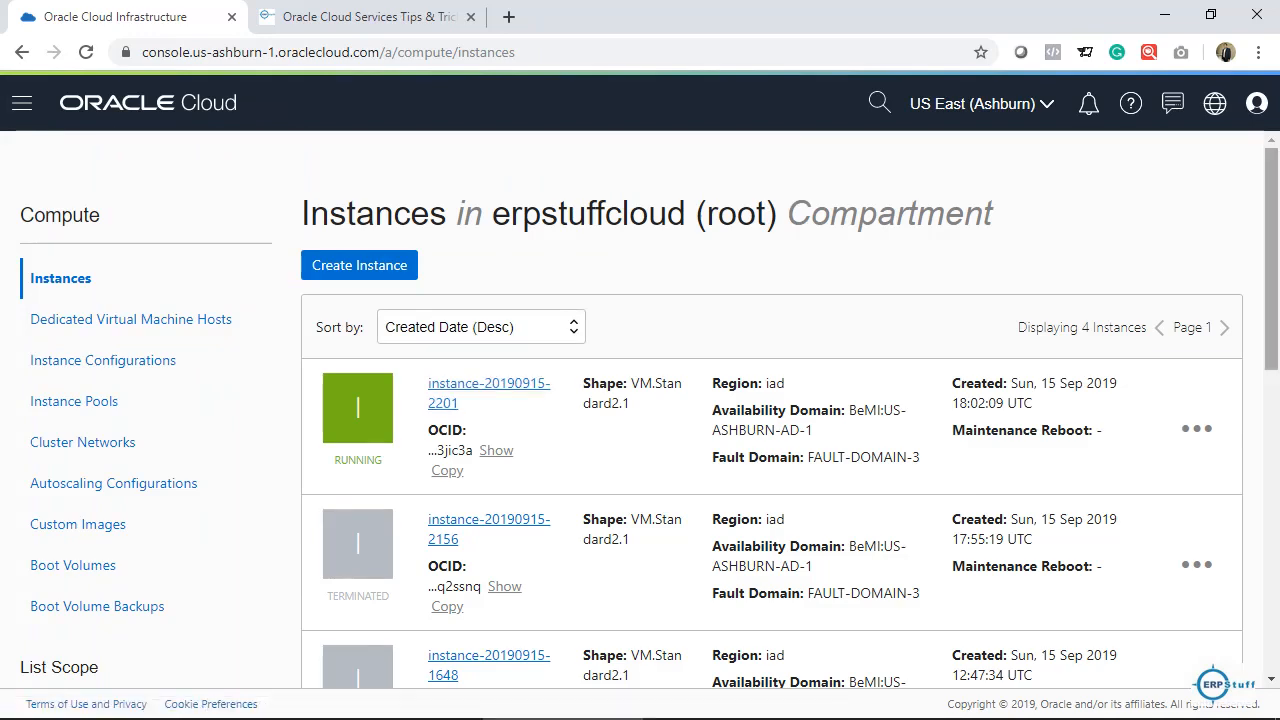
scroll(down, 3)
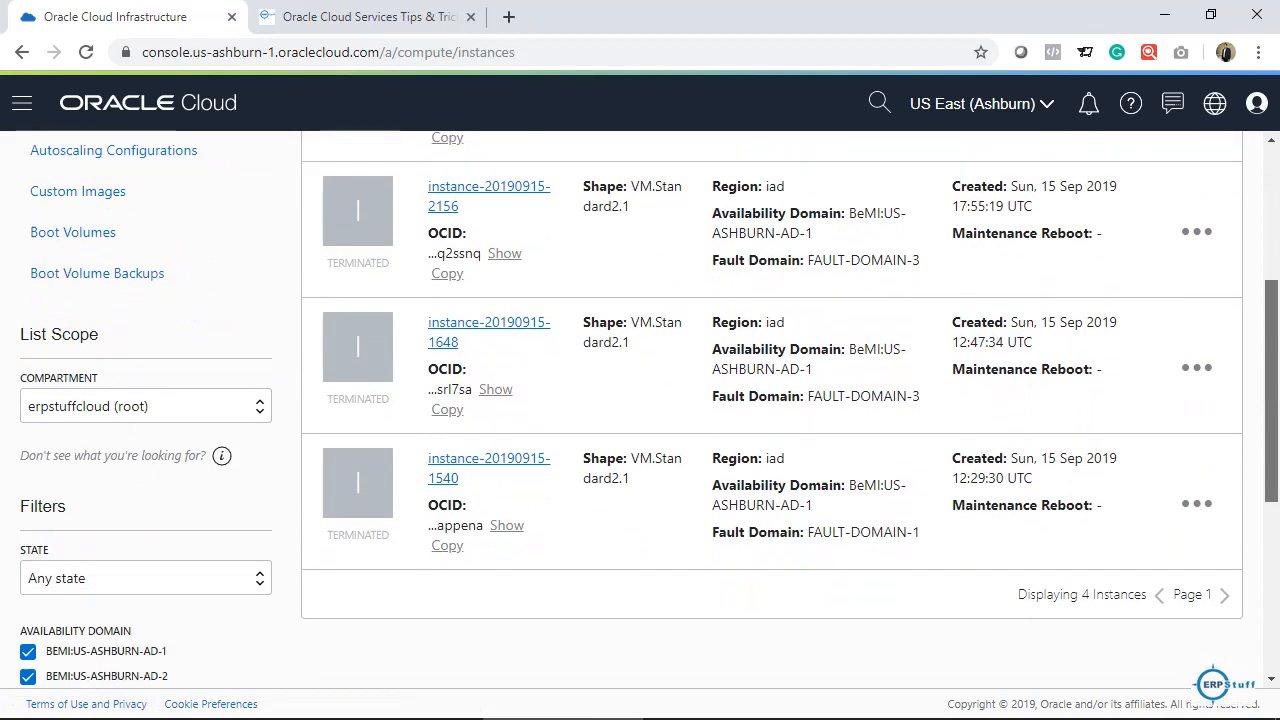
scroll(down, 3)
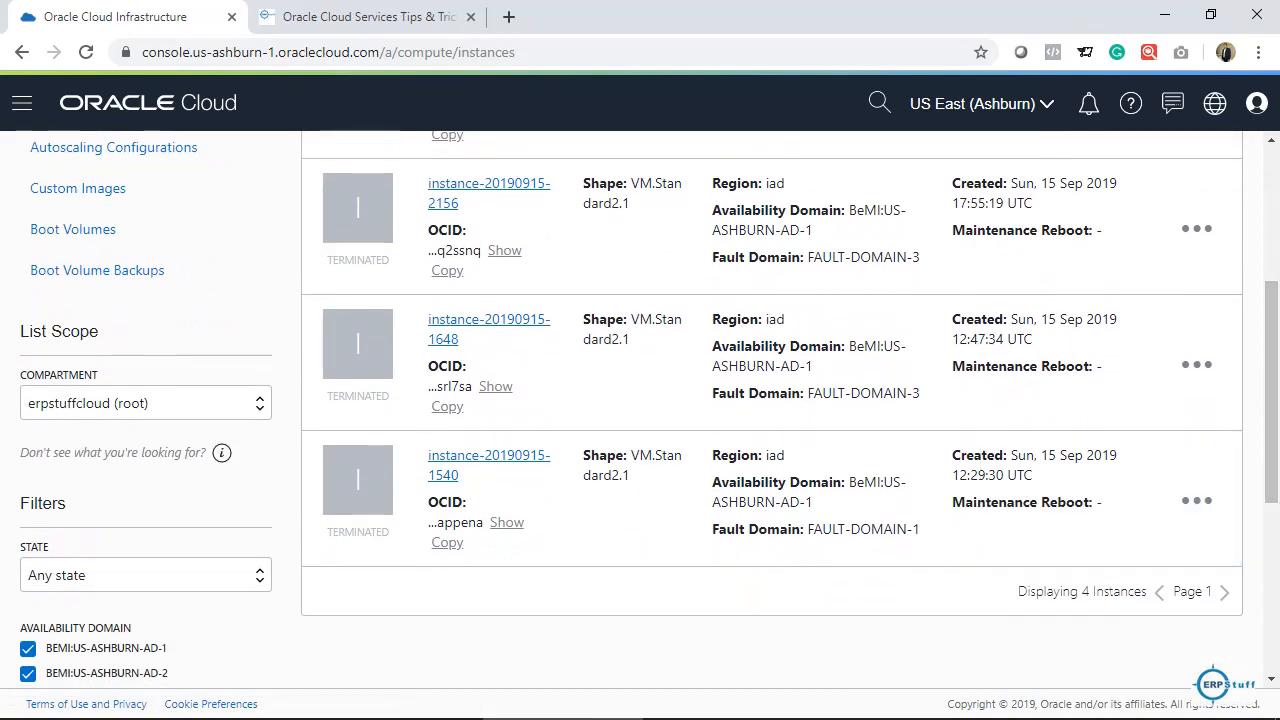
click(145, 575)
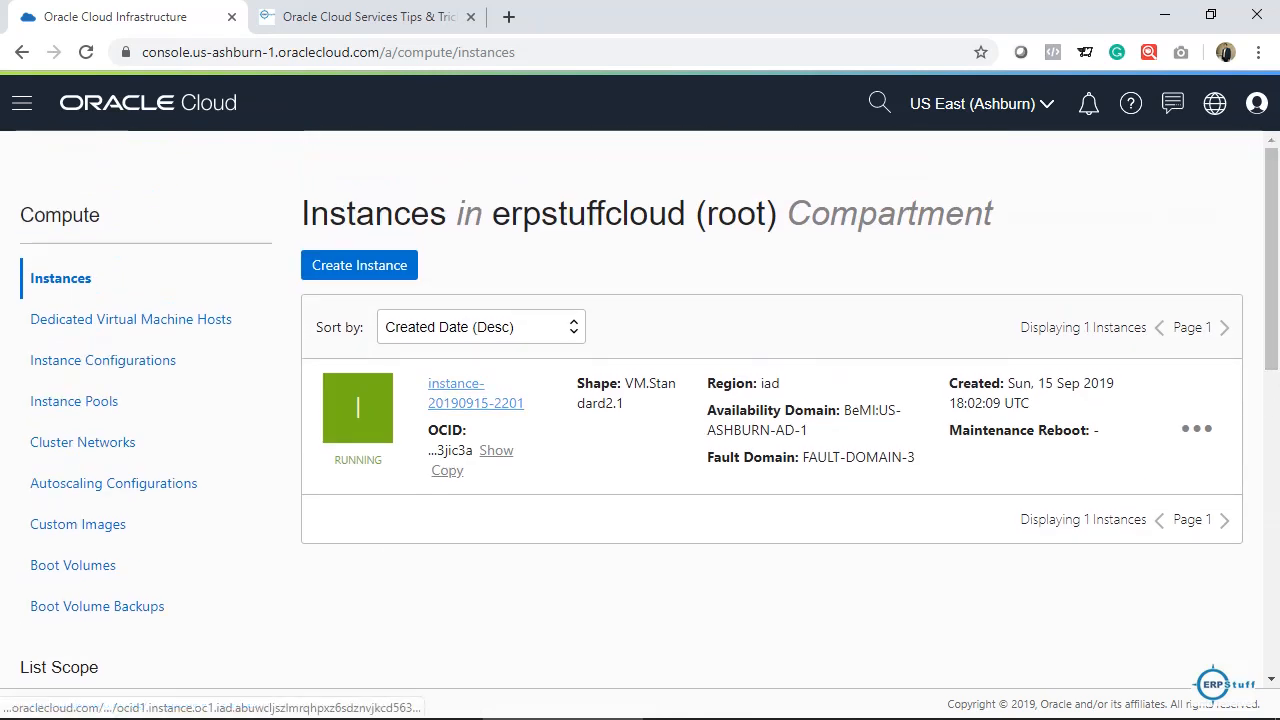
click(476, 393)
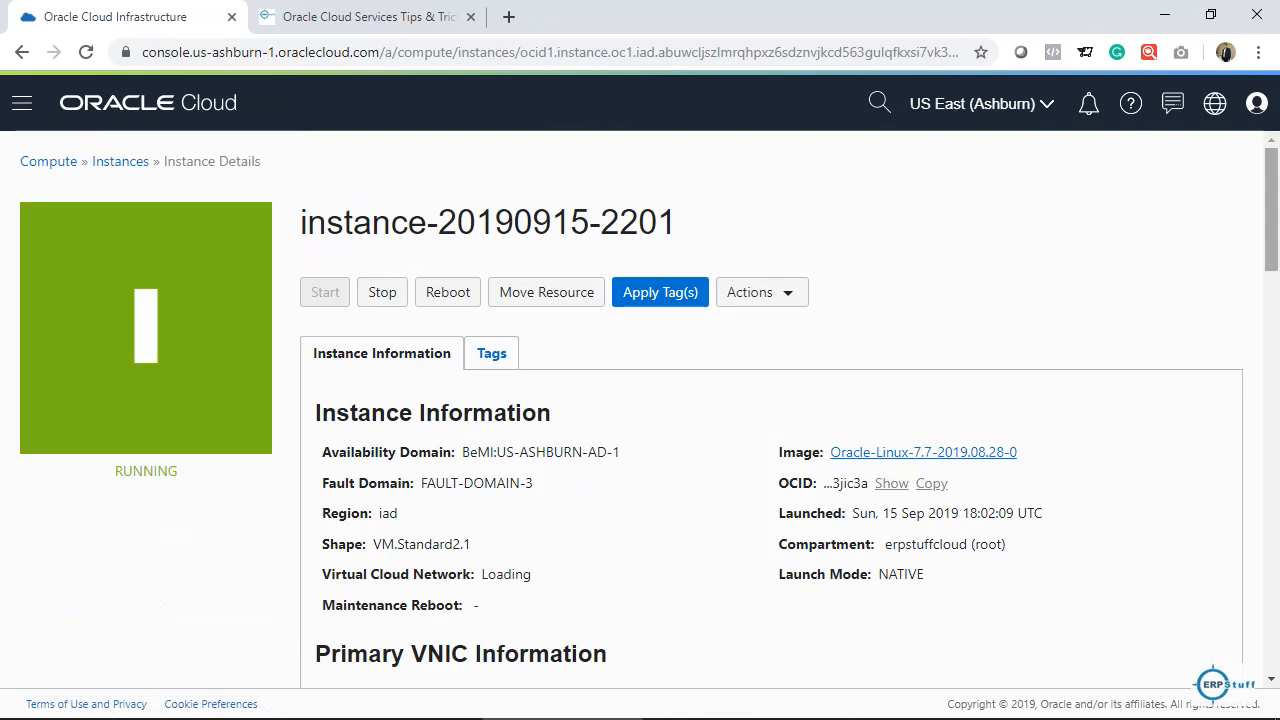
scroll(down, 3)
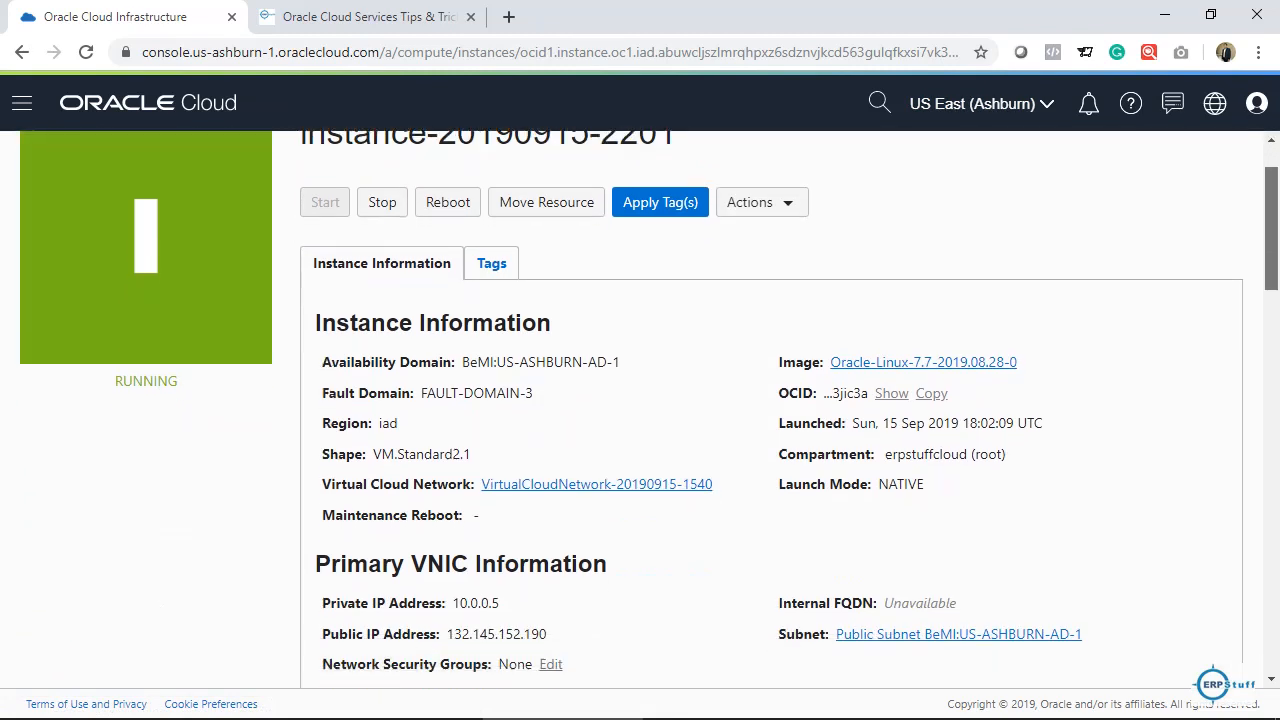
scroll(down, 3)
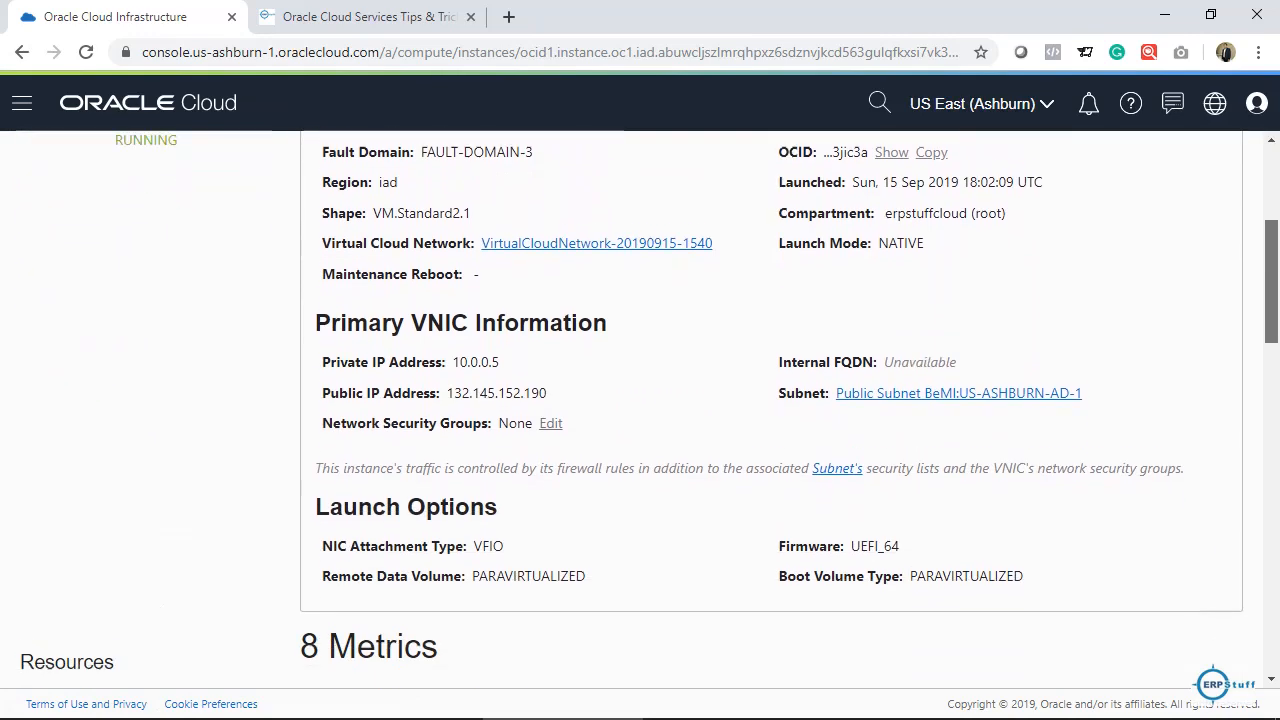
scroll(down, 3)
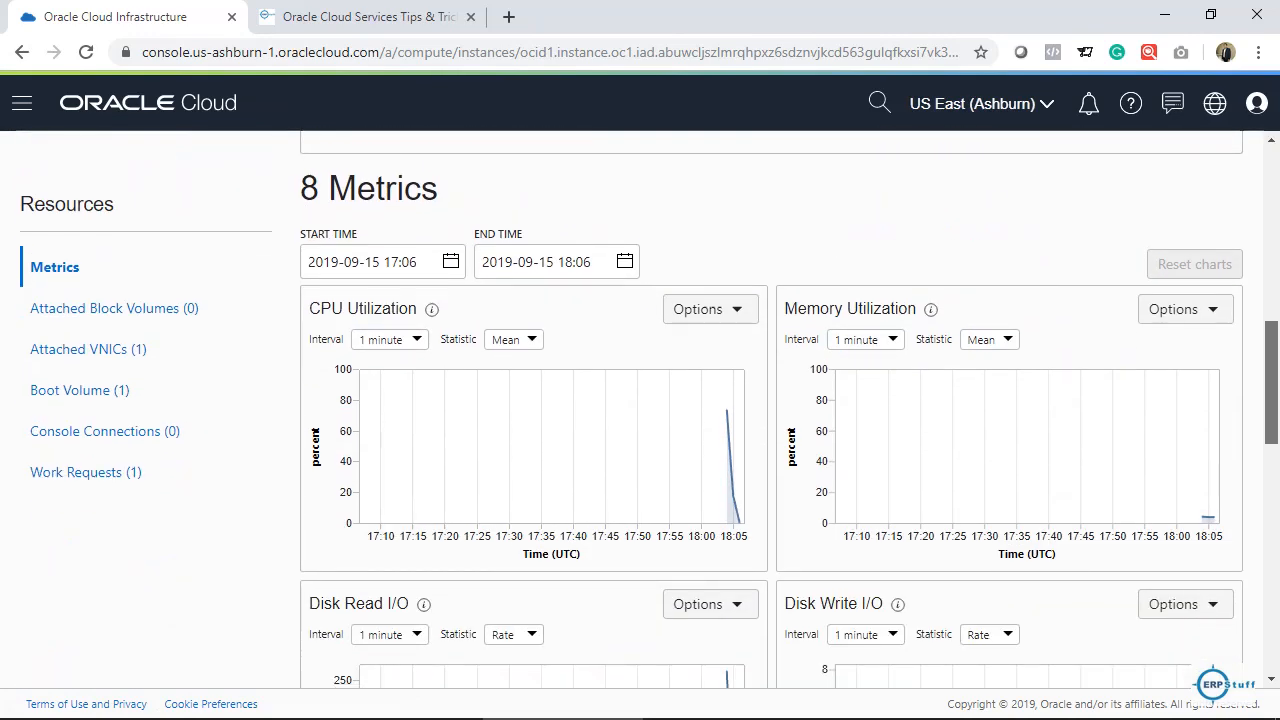
scroll(down, 3)
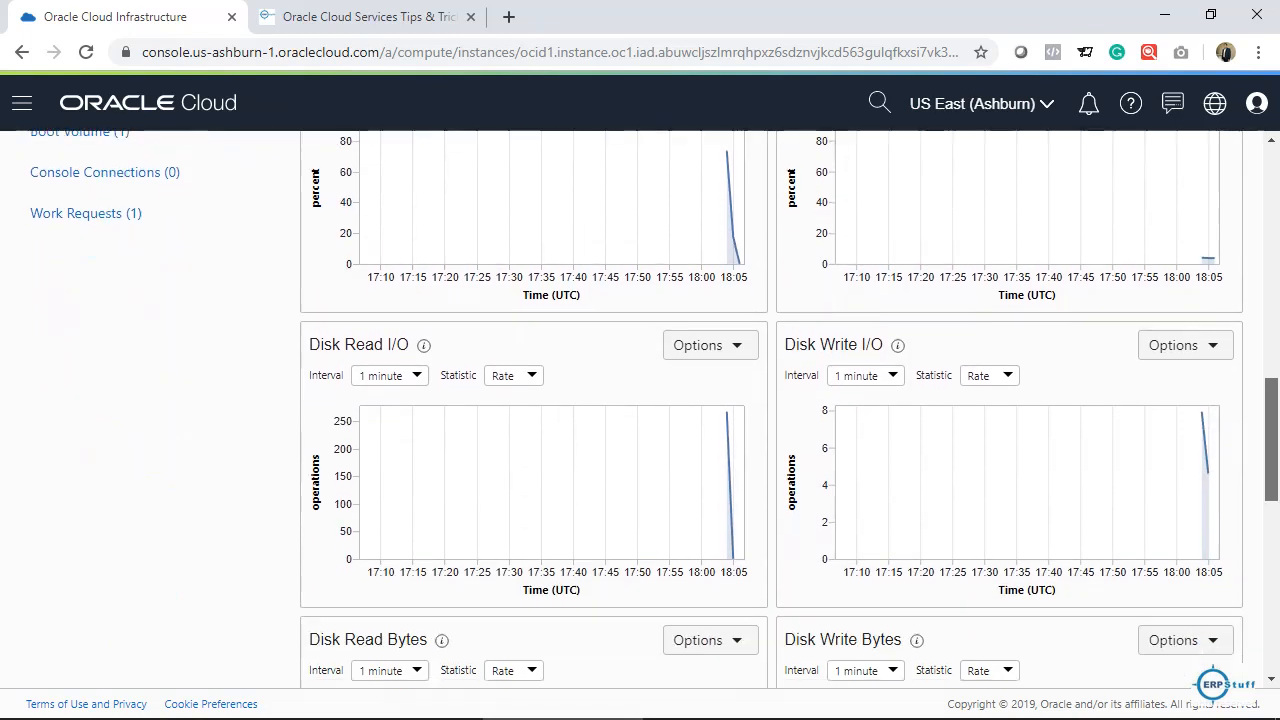
scroll(down, 3)
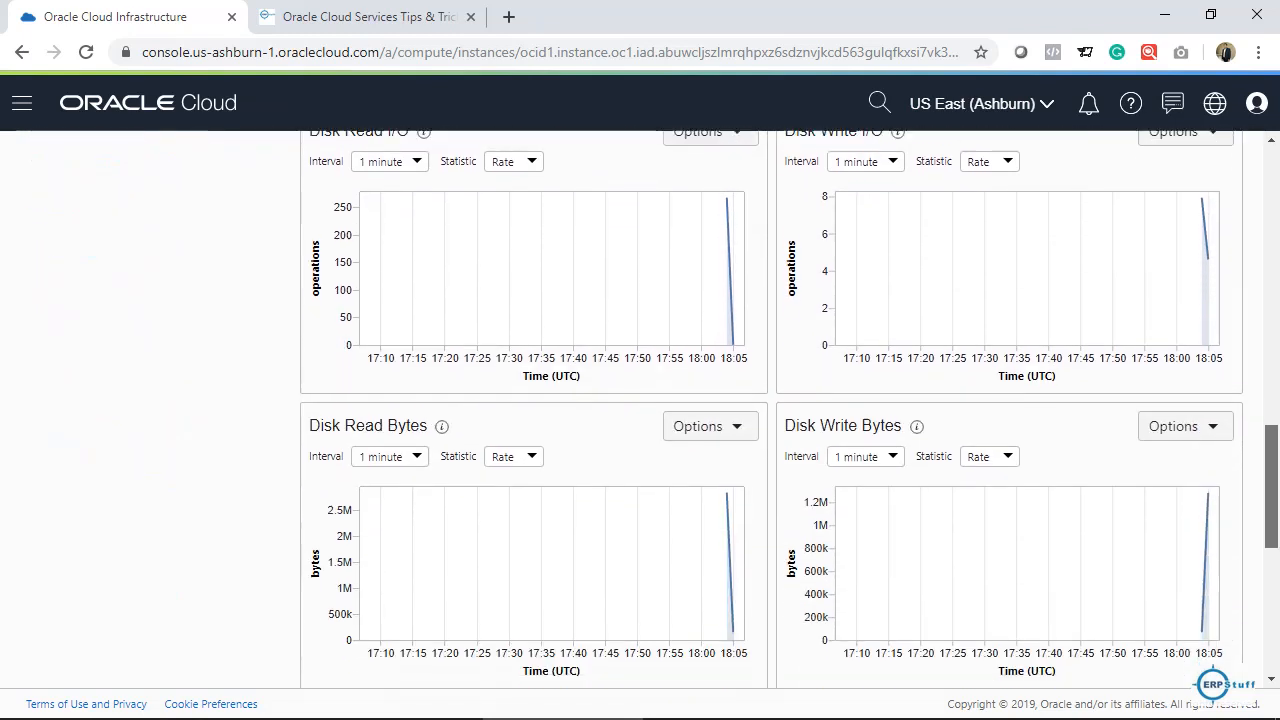
scroll(down, 3)
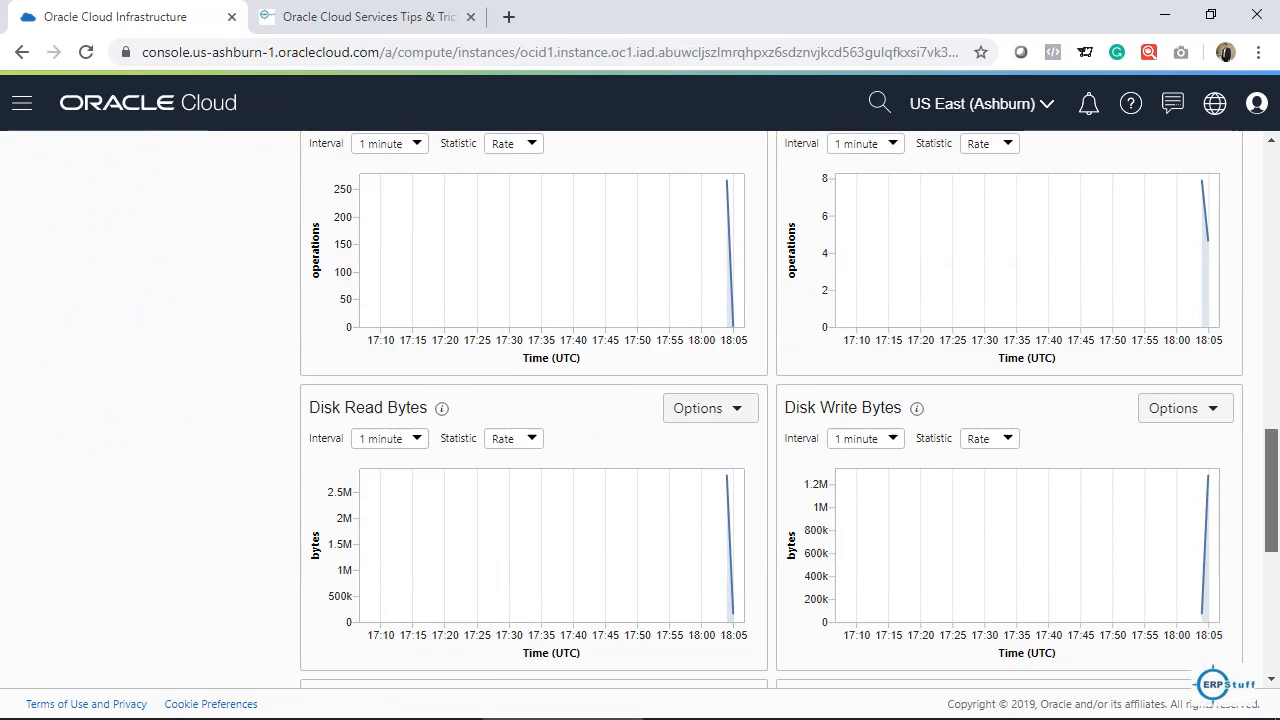
scroll(down, 3)
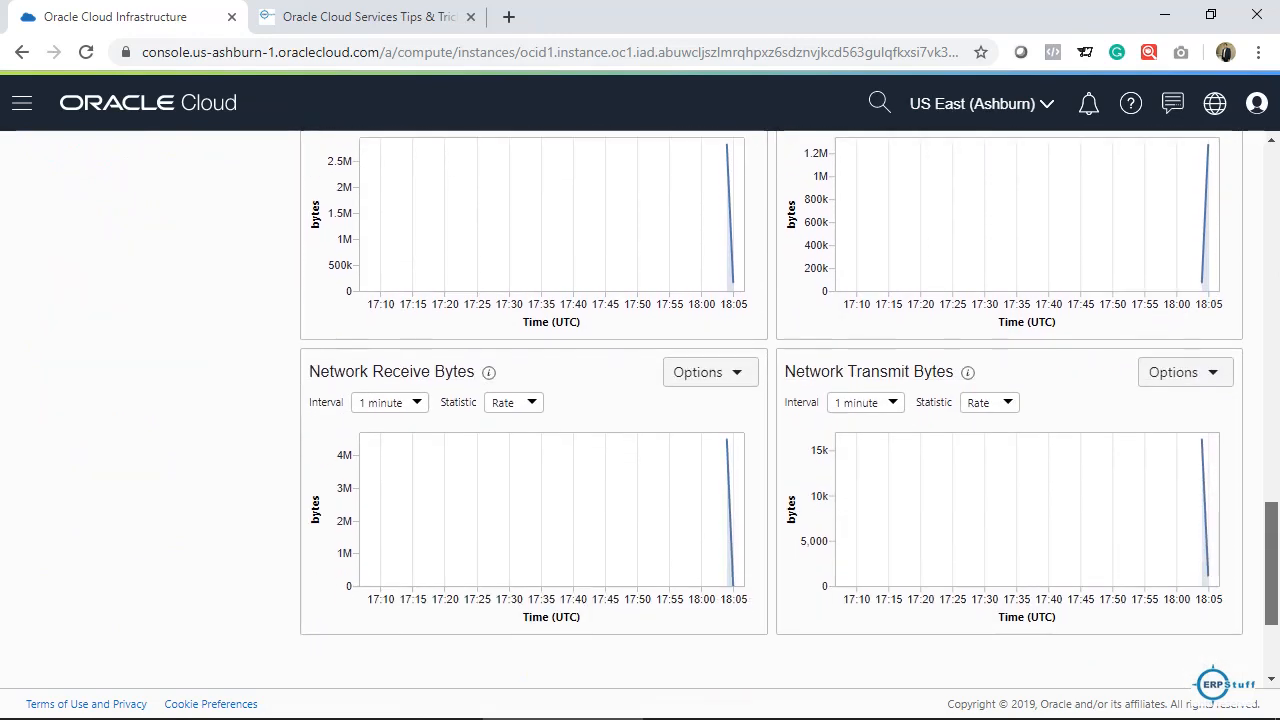
scroll(up, 3)
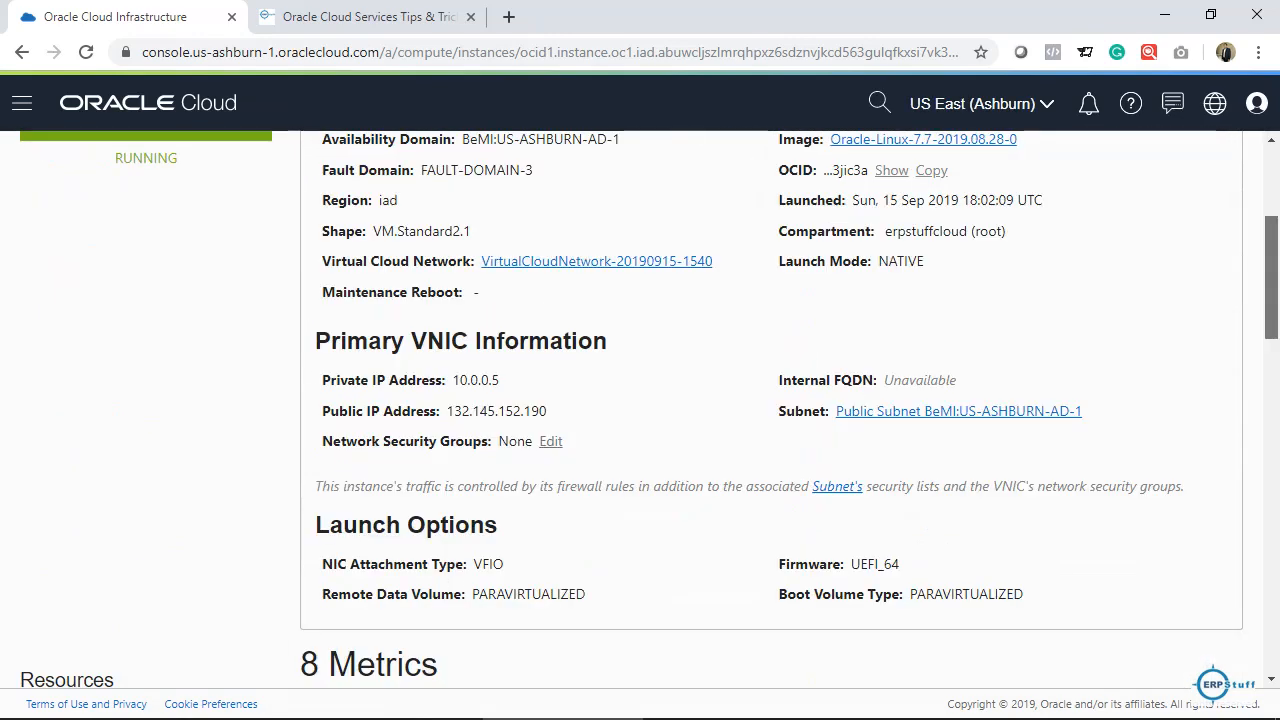
scroll(down, 3)
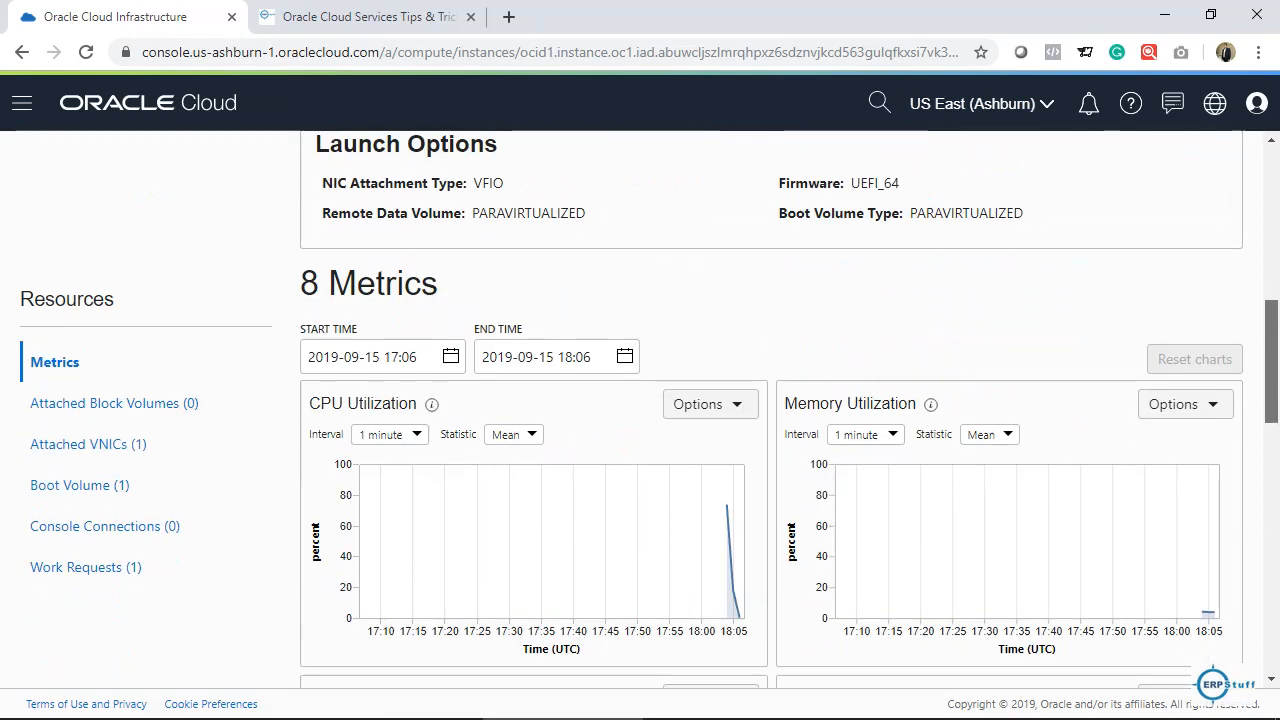
Scroll to Primary VNIC Information and select the public IP 132.145.152.190
click(761, 292)
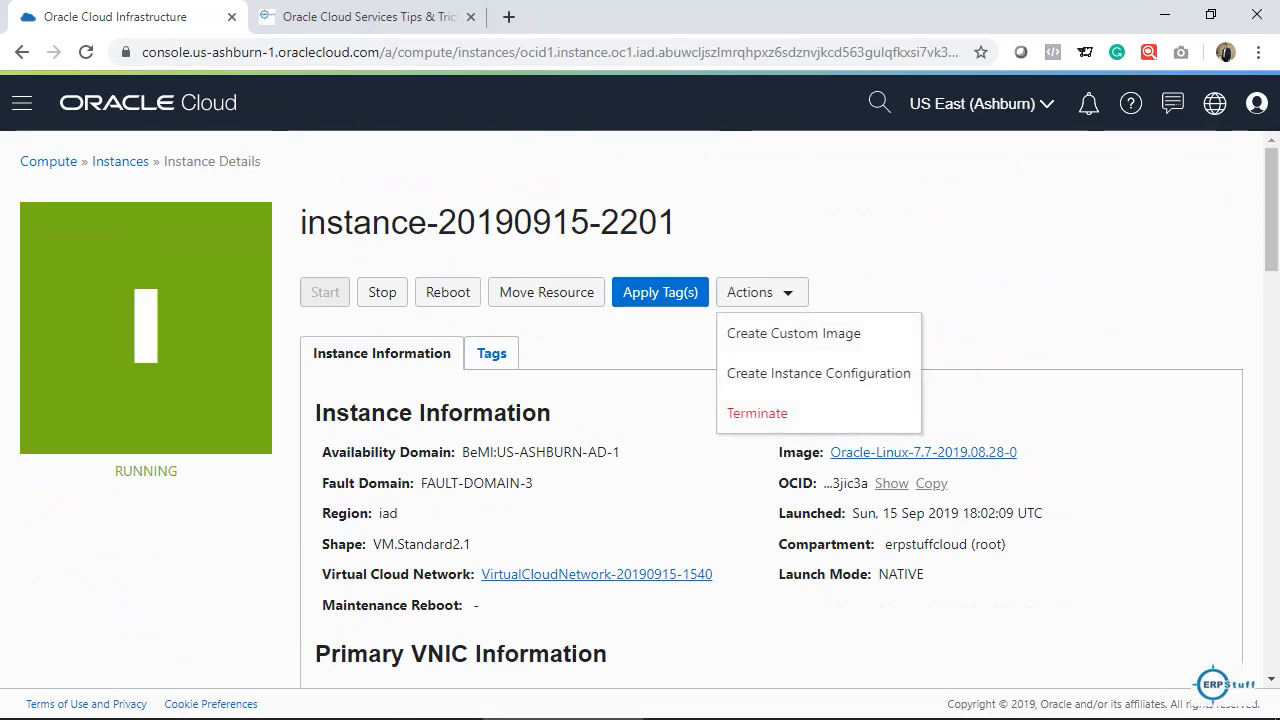
click(761, 292)
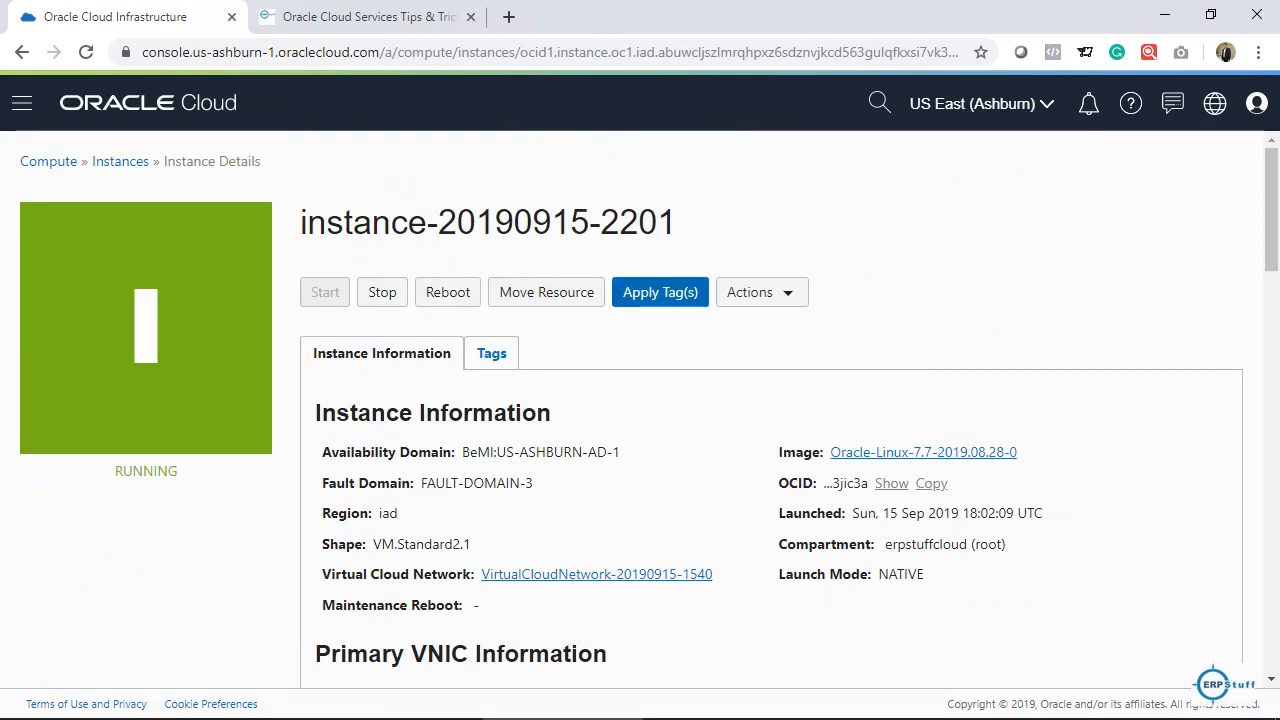
click(761, 292)
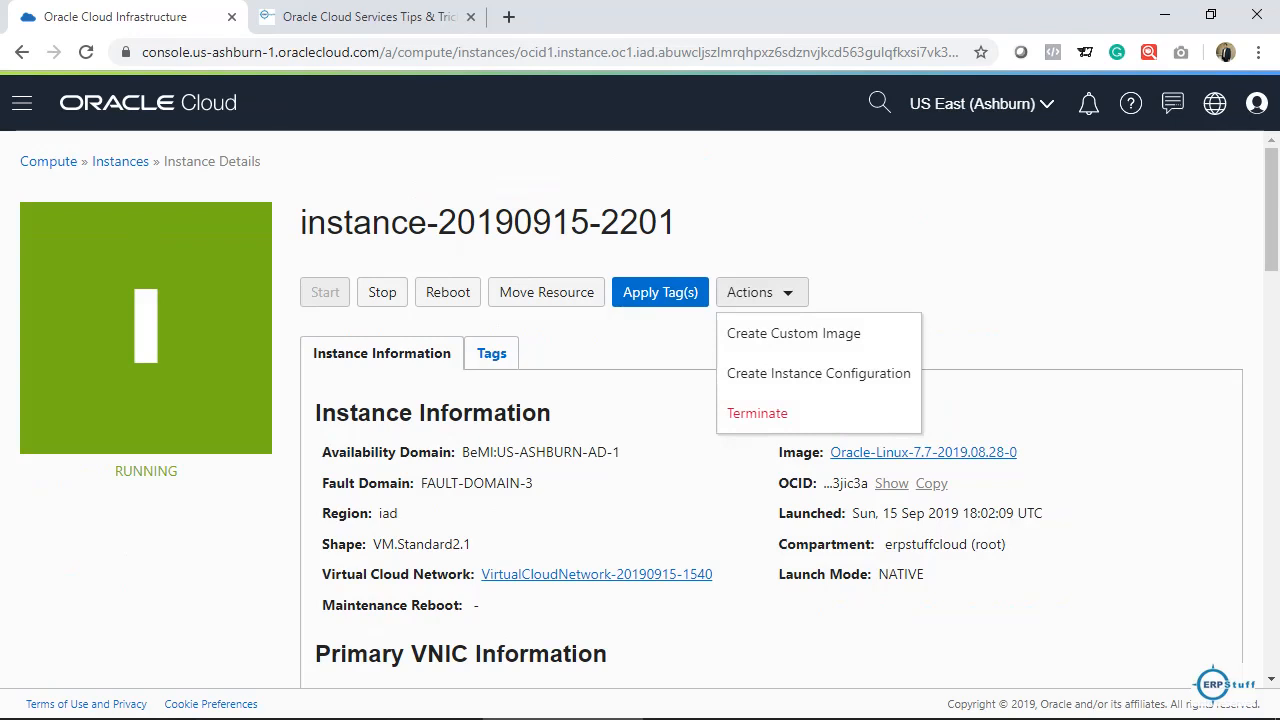
click(761, 292)
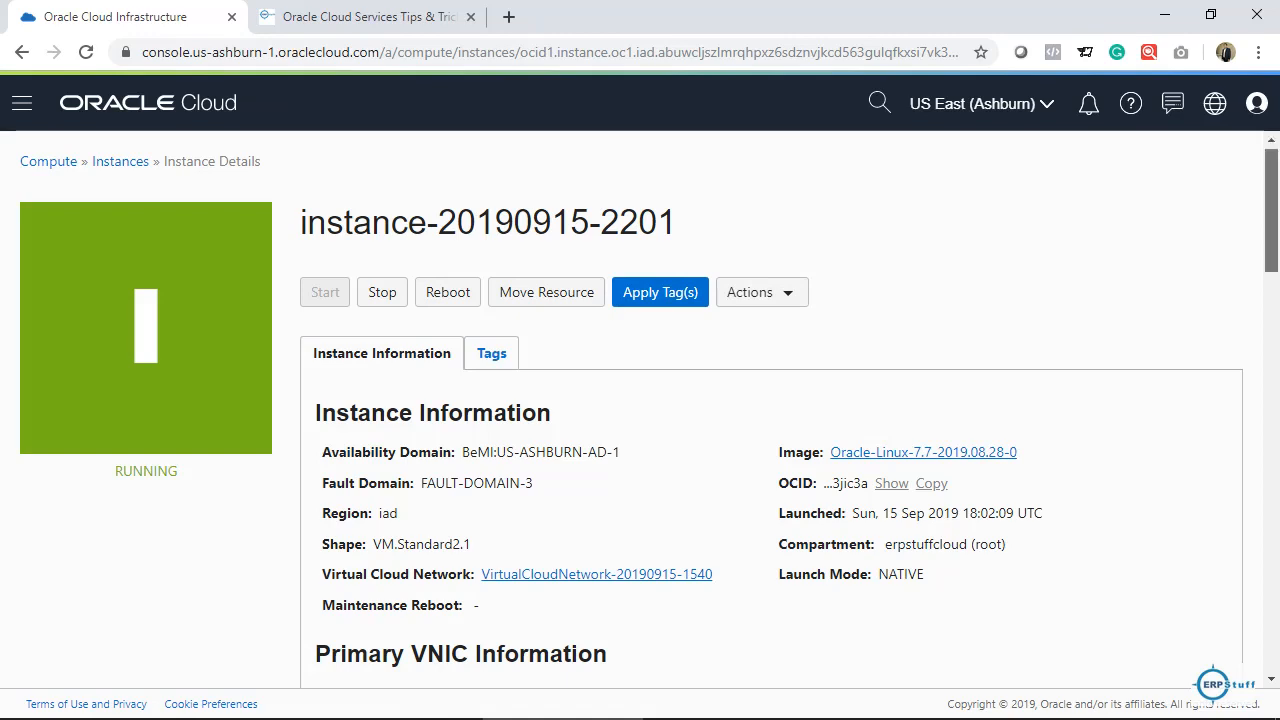
scroll(down, 3)
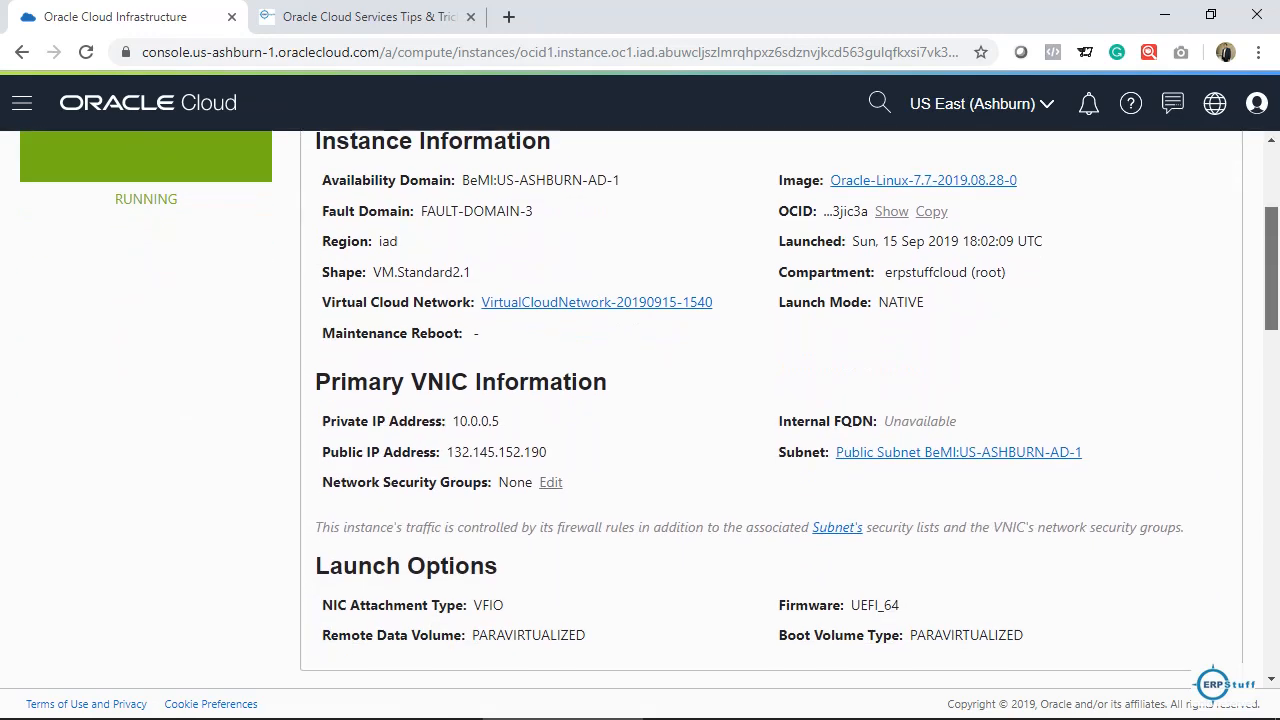
scroll(down, 3)
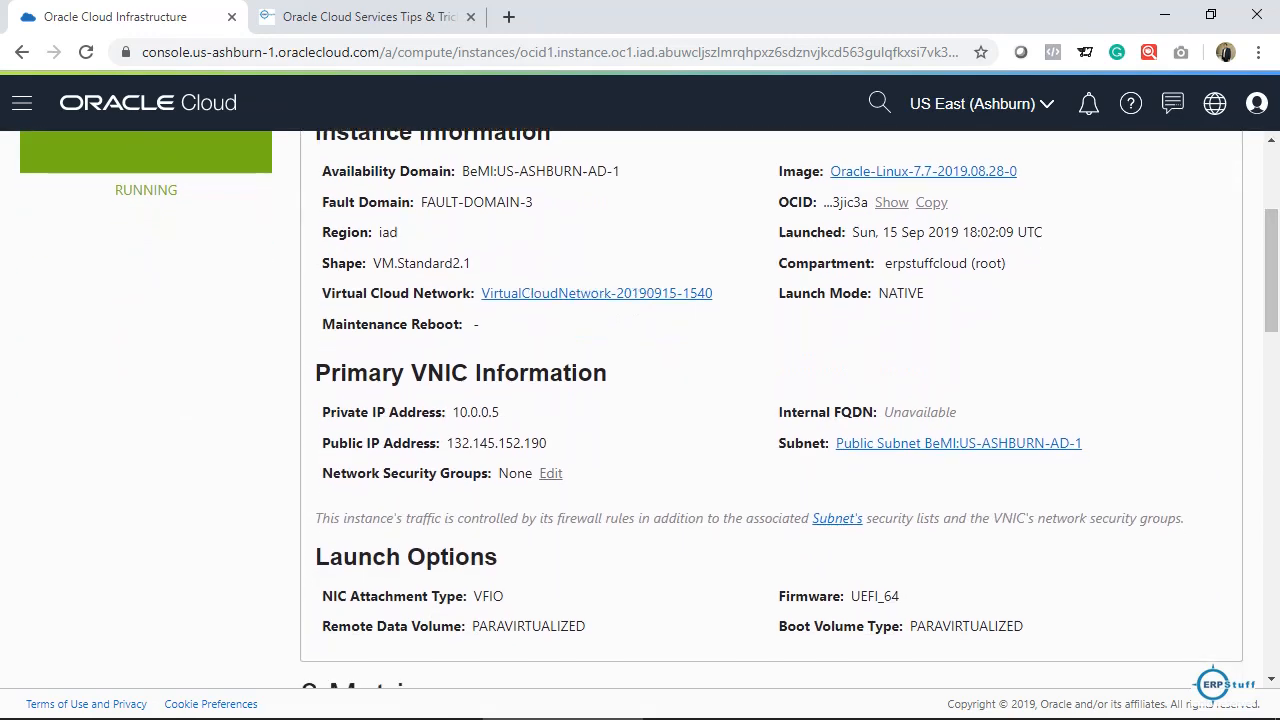
double_click(355, 411)
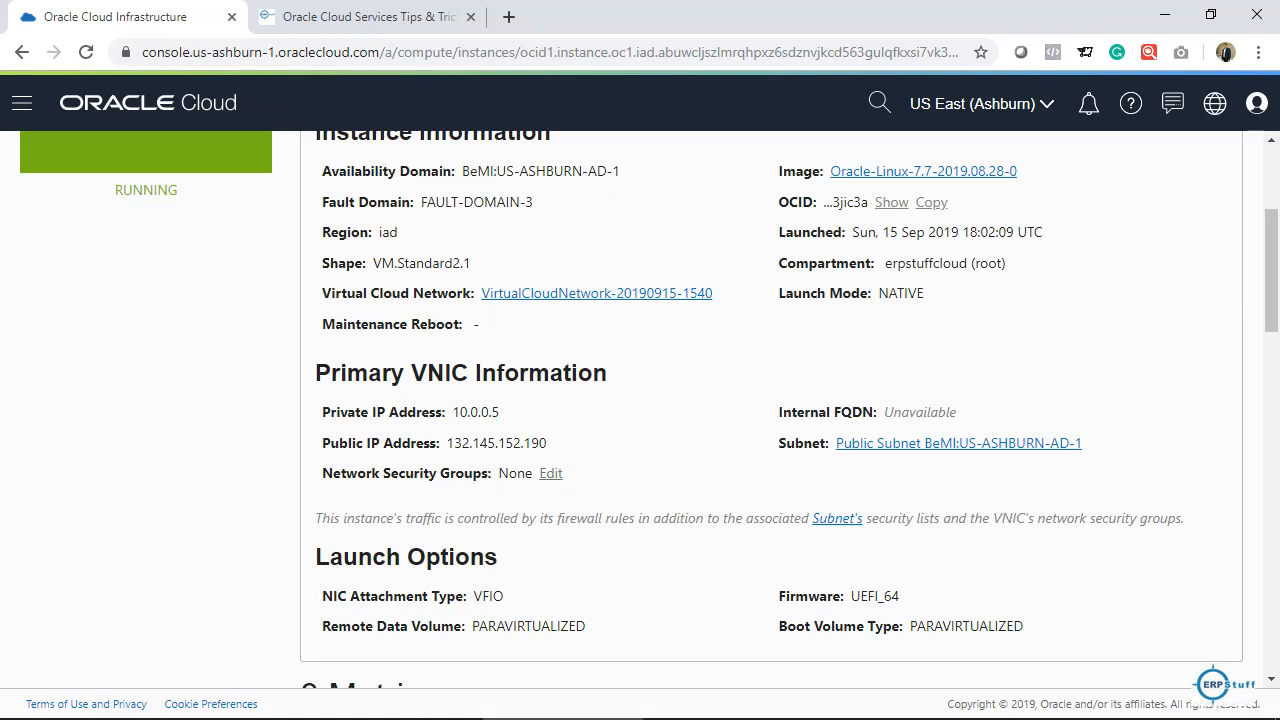
double_click(496, 443)
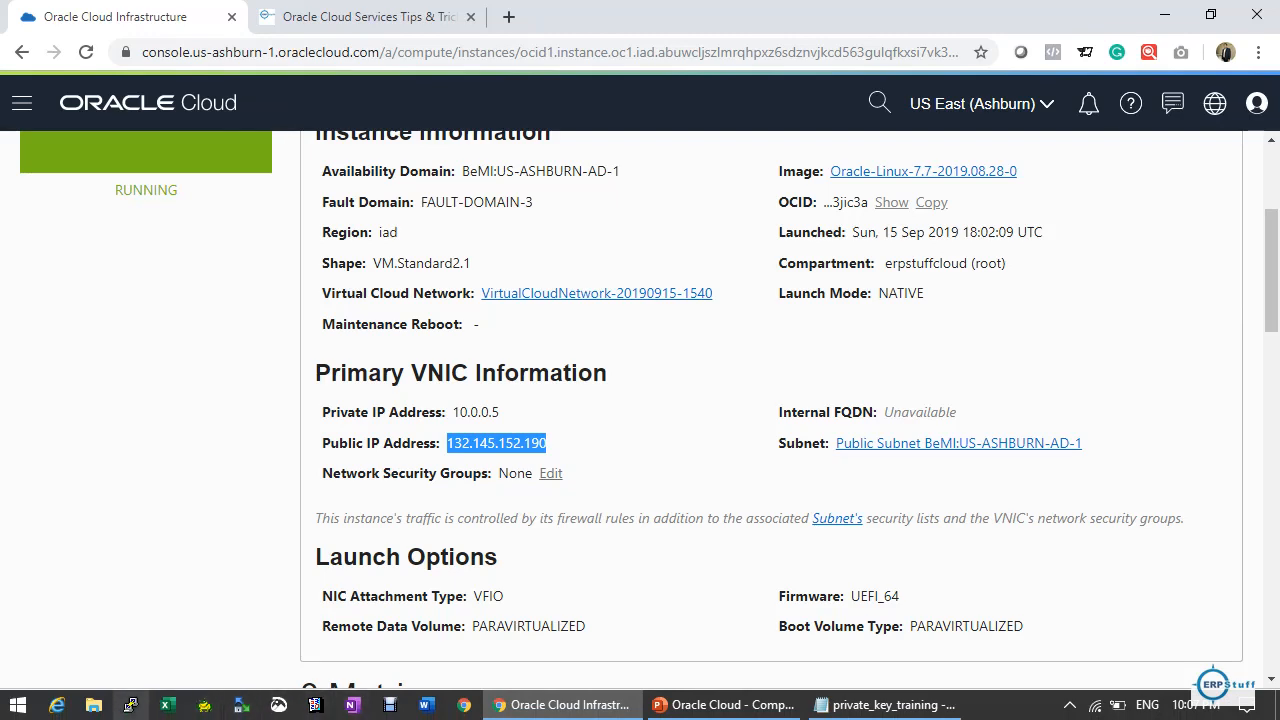
Create a PuTTY session for host 132.145.152.190 using the private .ppk key for authentication
click(127, 705)
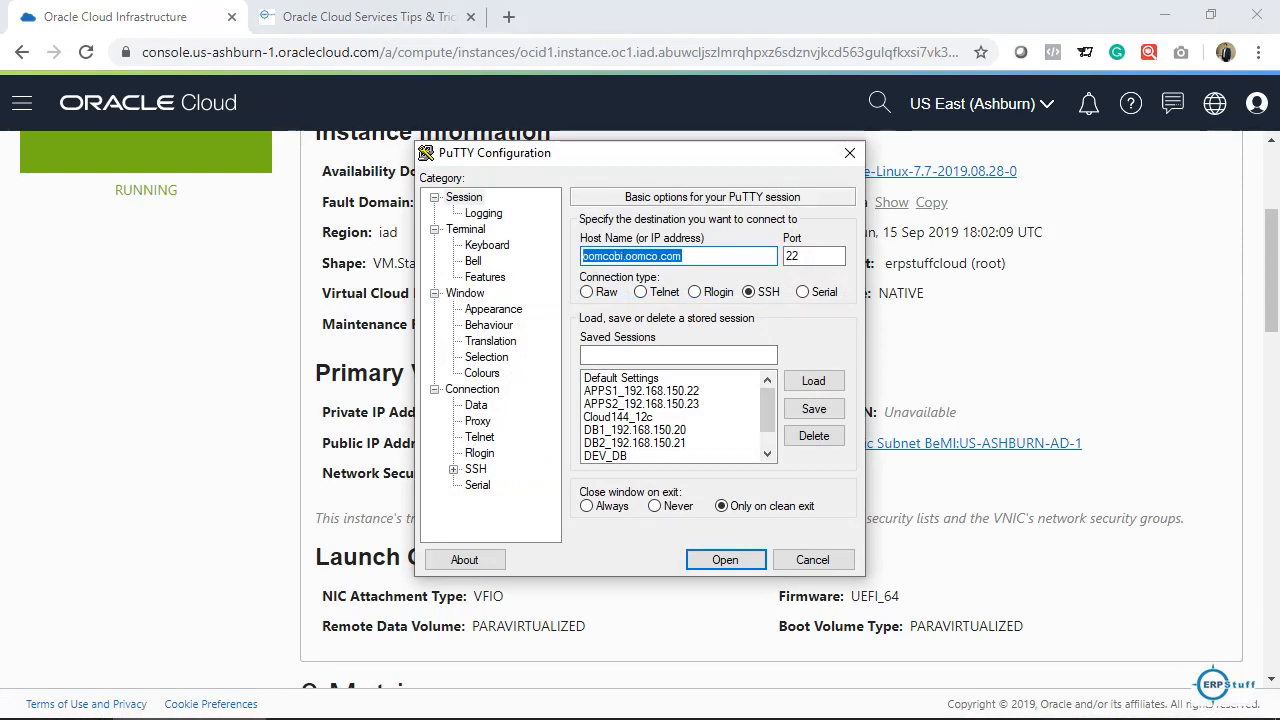
text(132.145.152.190)
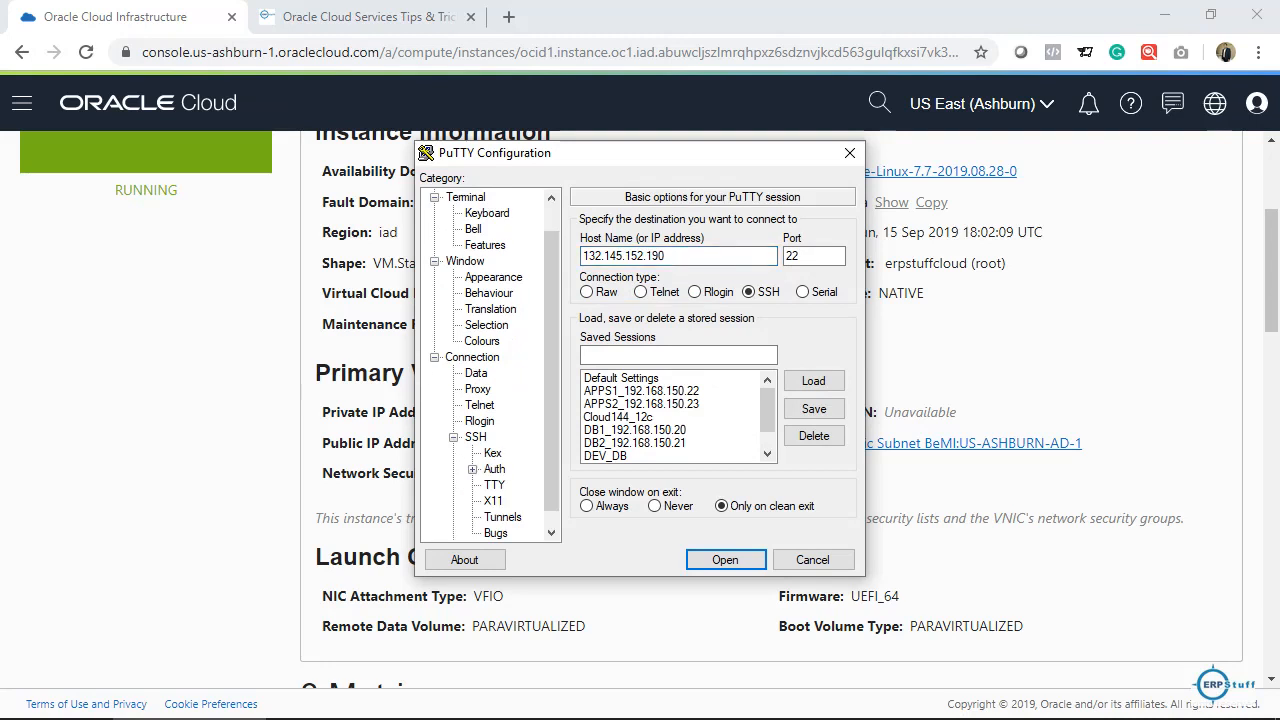
click(494, 468)
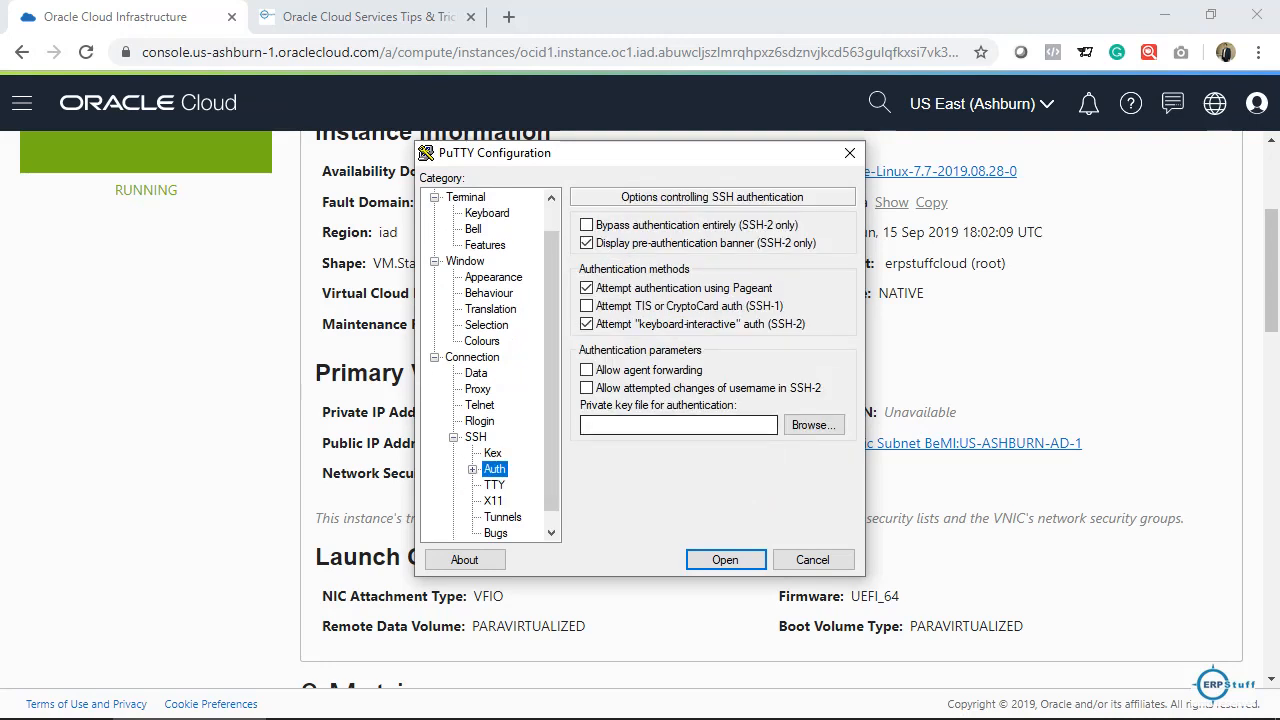
click(678, 424)
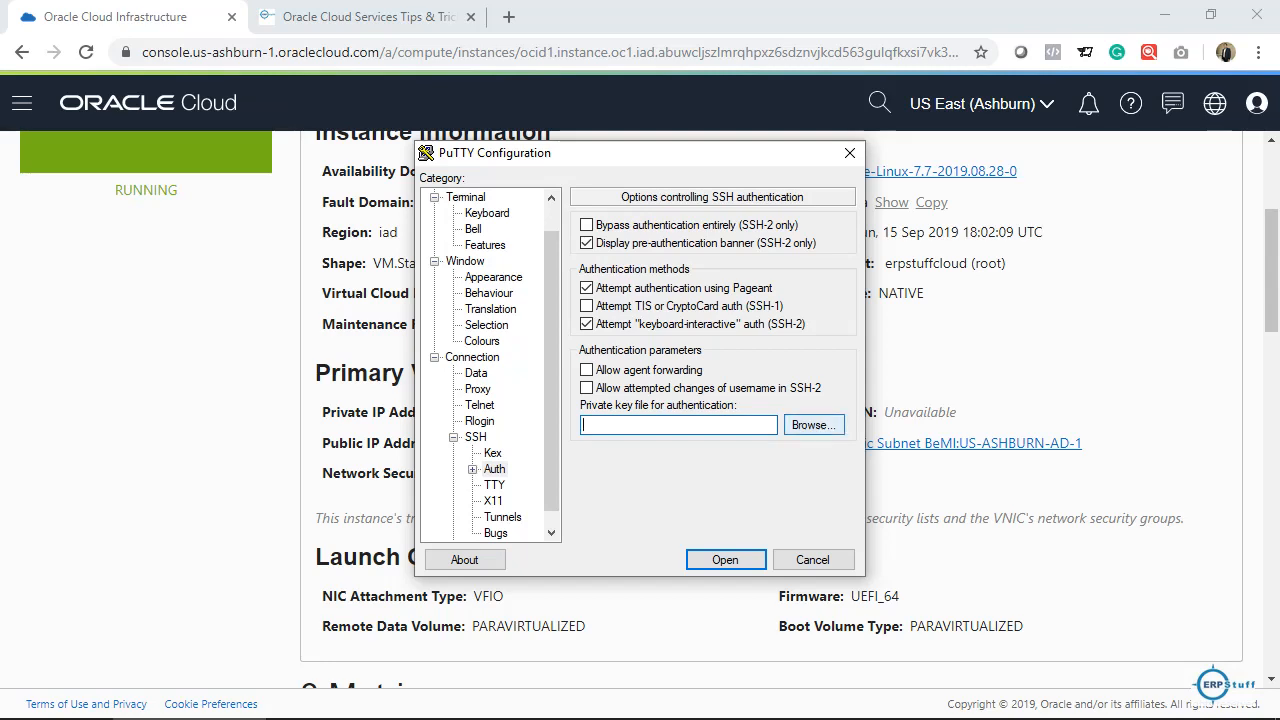
click(813, 424)
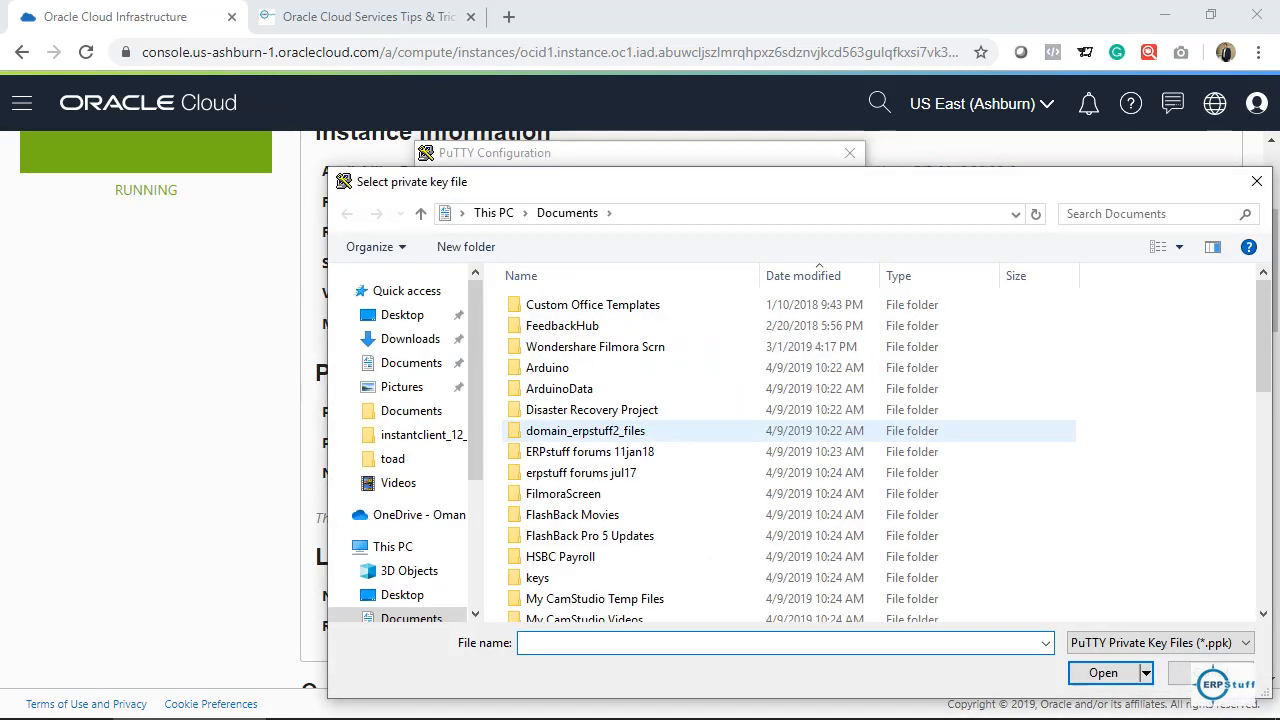
text(priv)
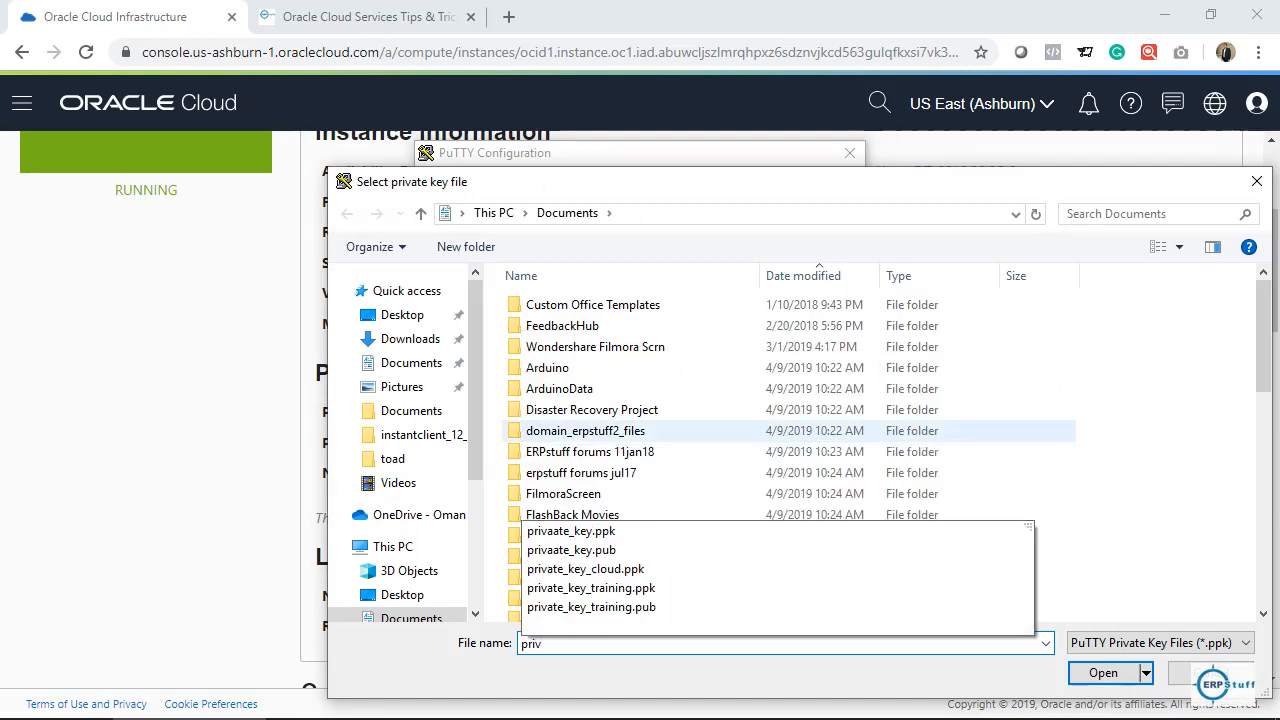
click(590, 587)
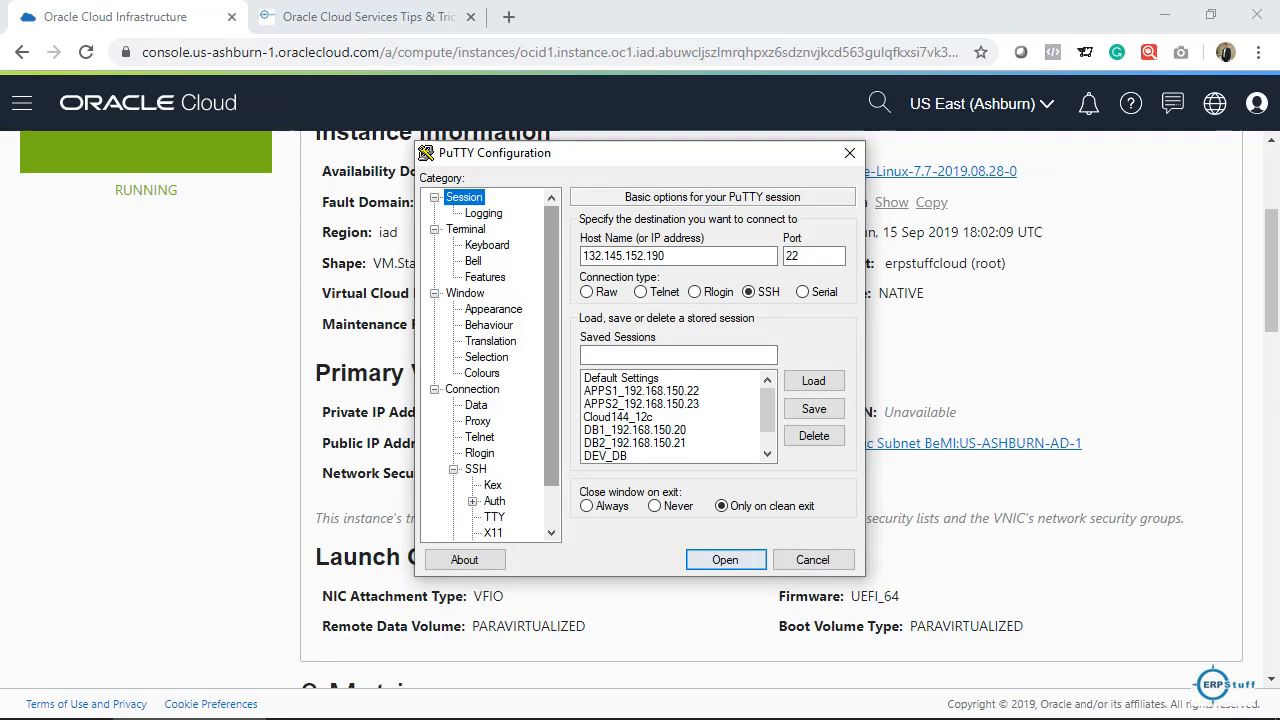
Connect, accept the host key, log in as opc and run whoami, ls and df -h
click(725, 559)
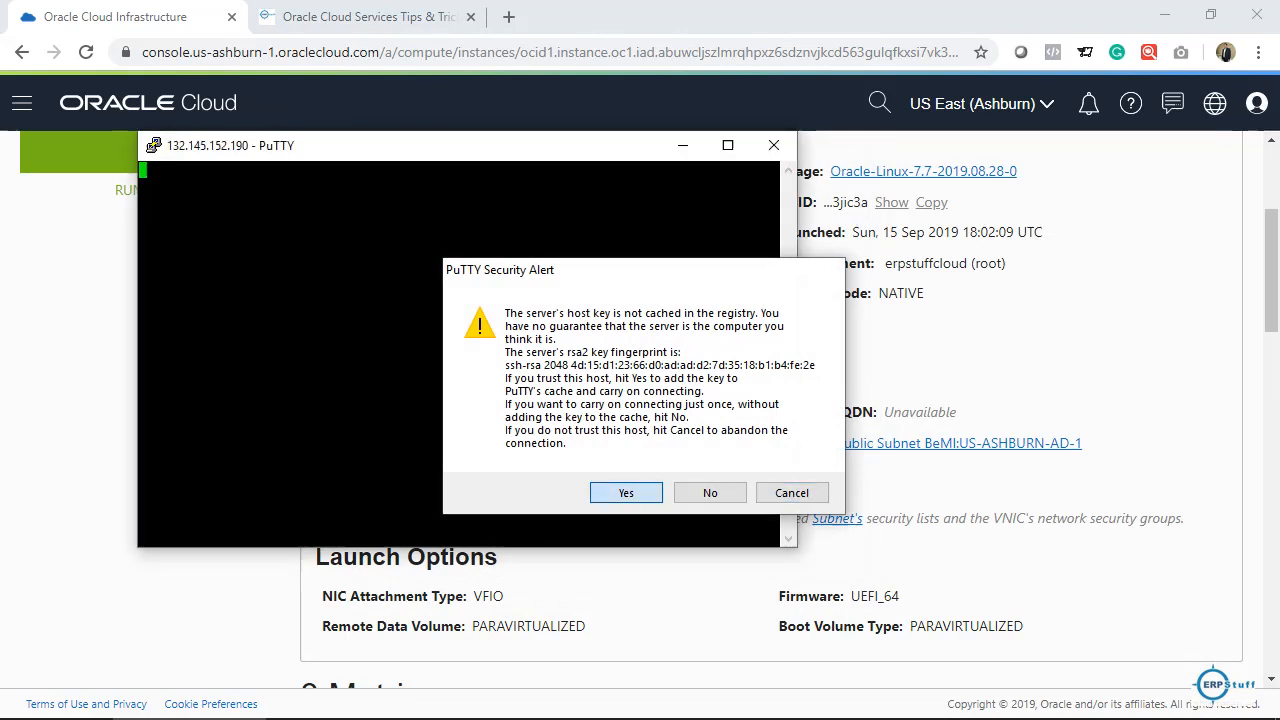
click(625, 492)
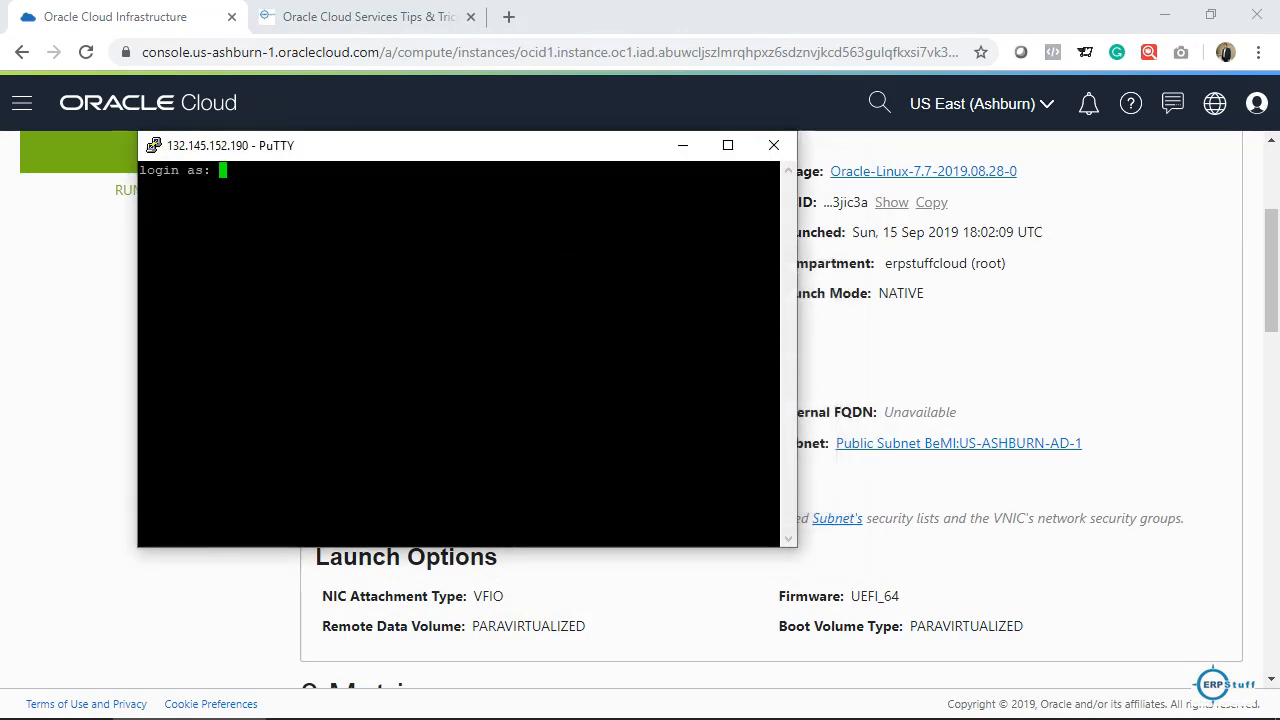
text(c)
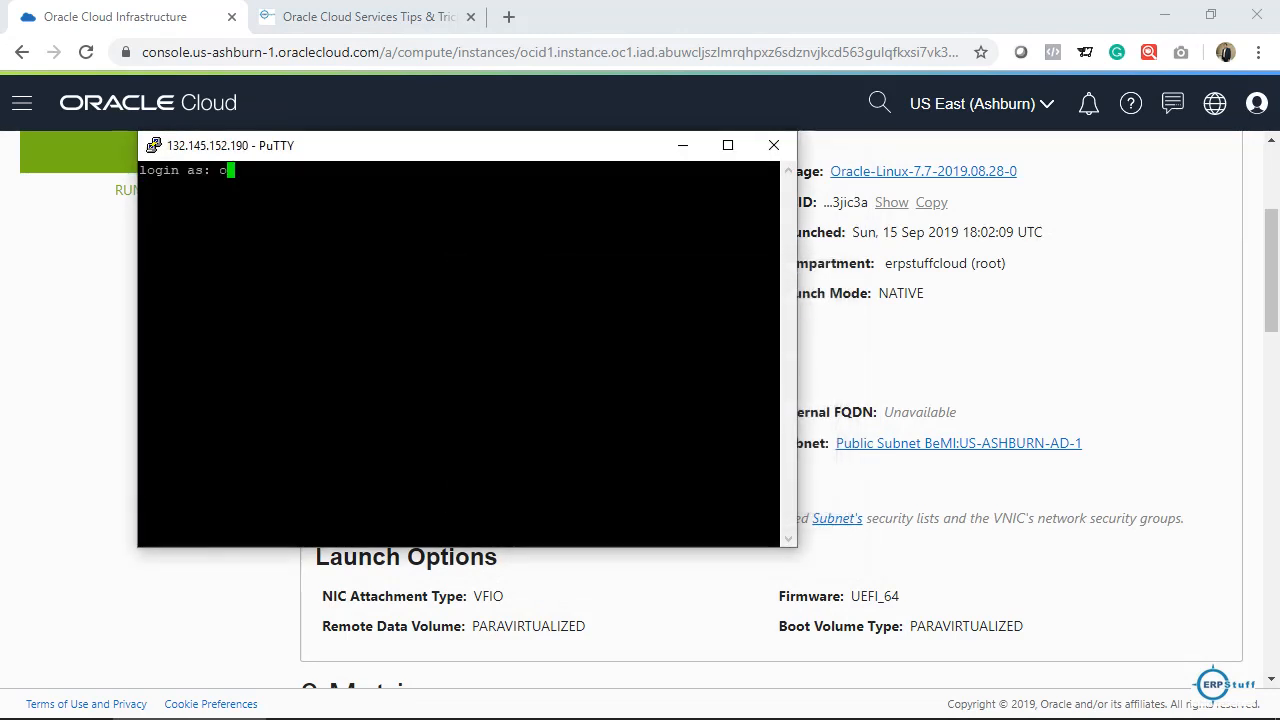
text(pc)
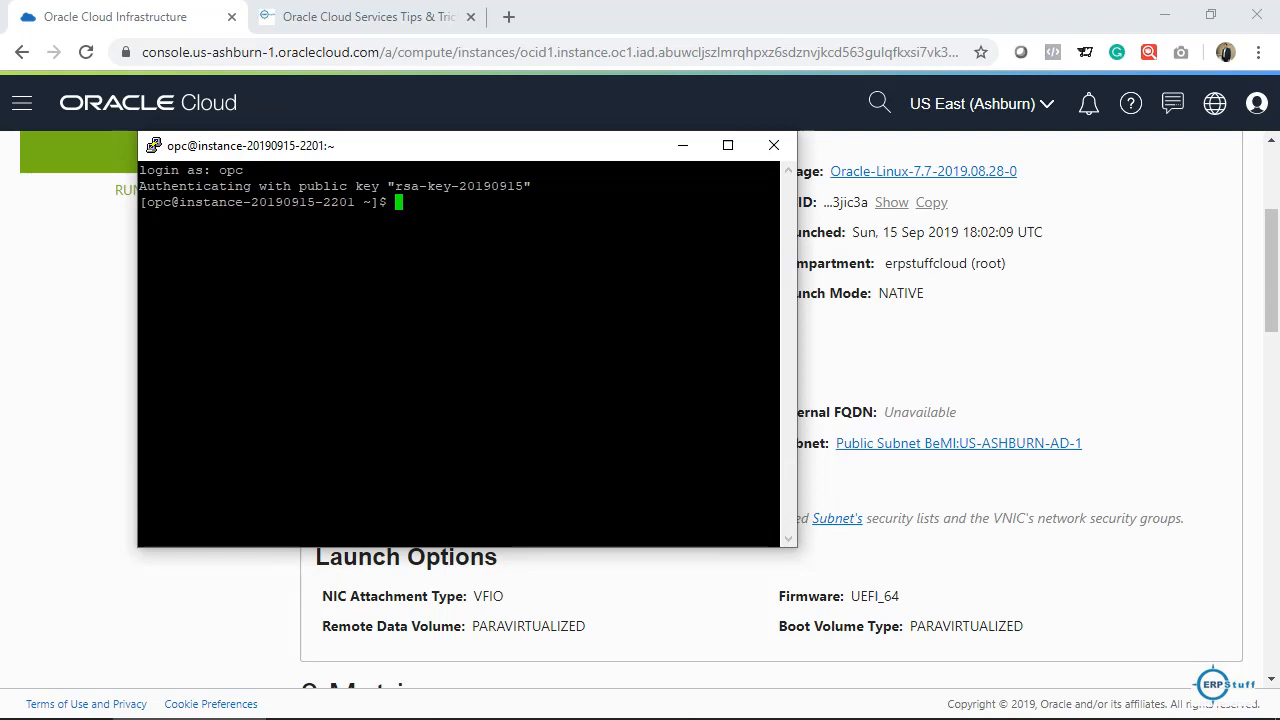
text(whoami)
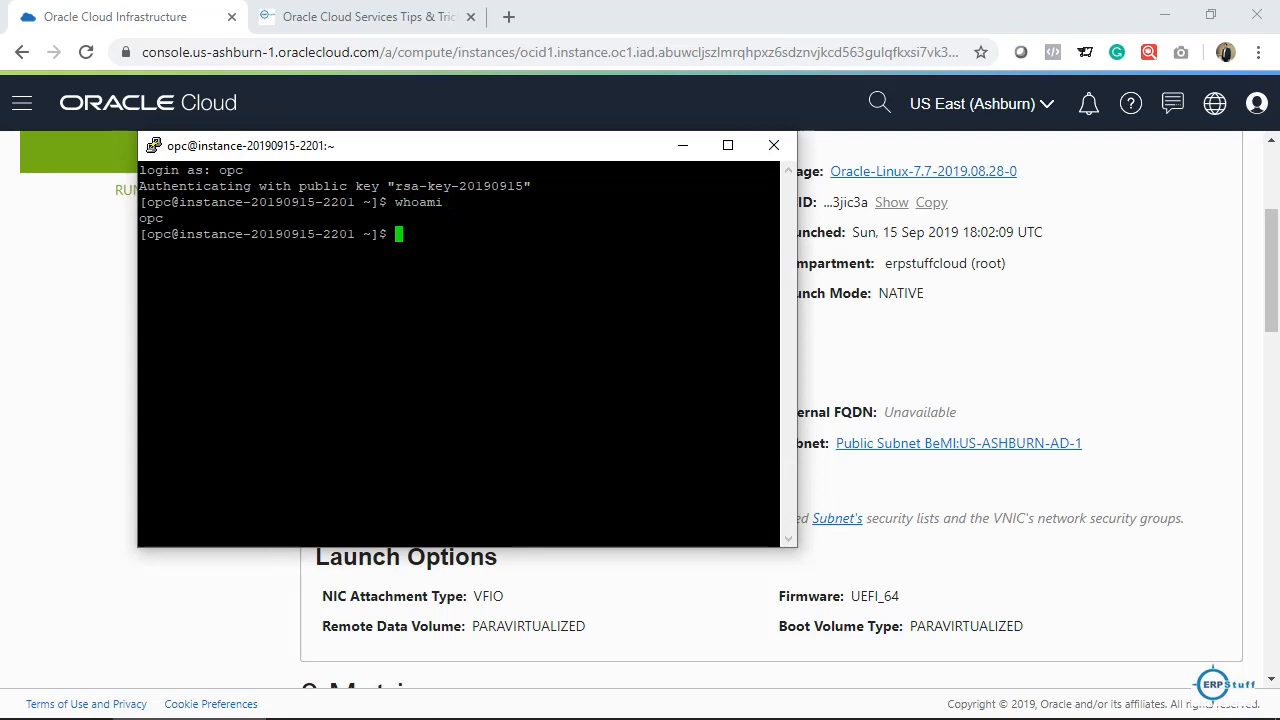
text(ls)
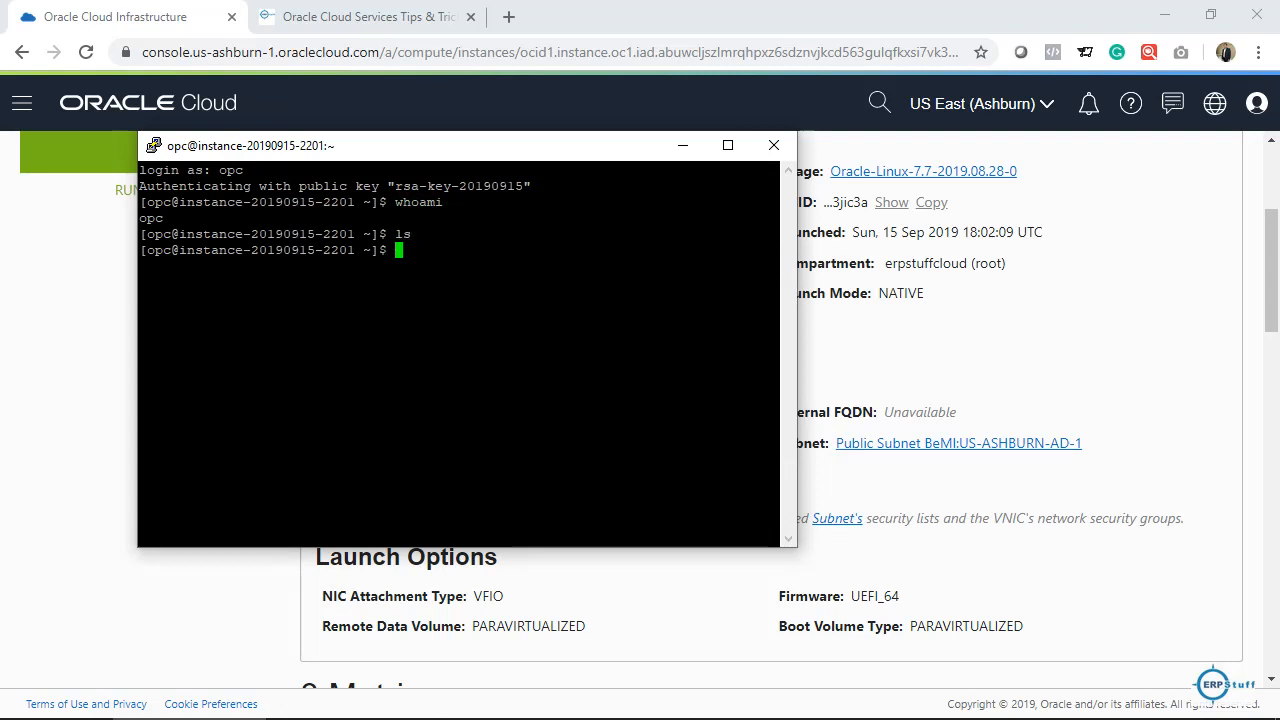
text(df -h)
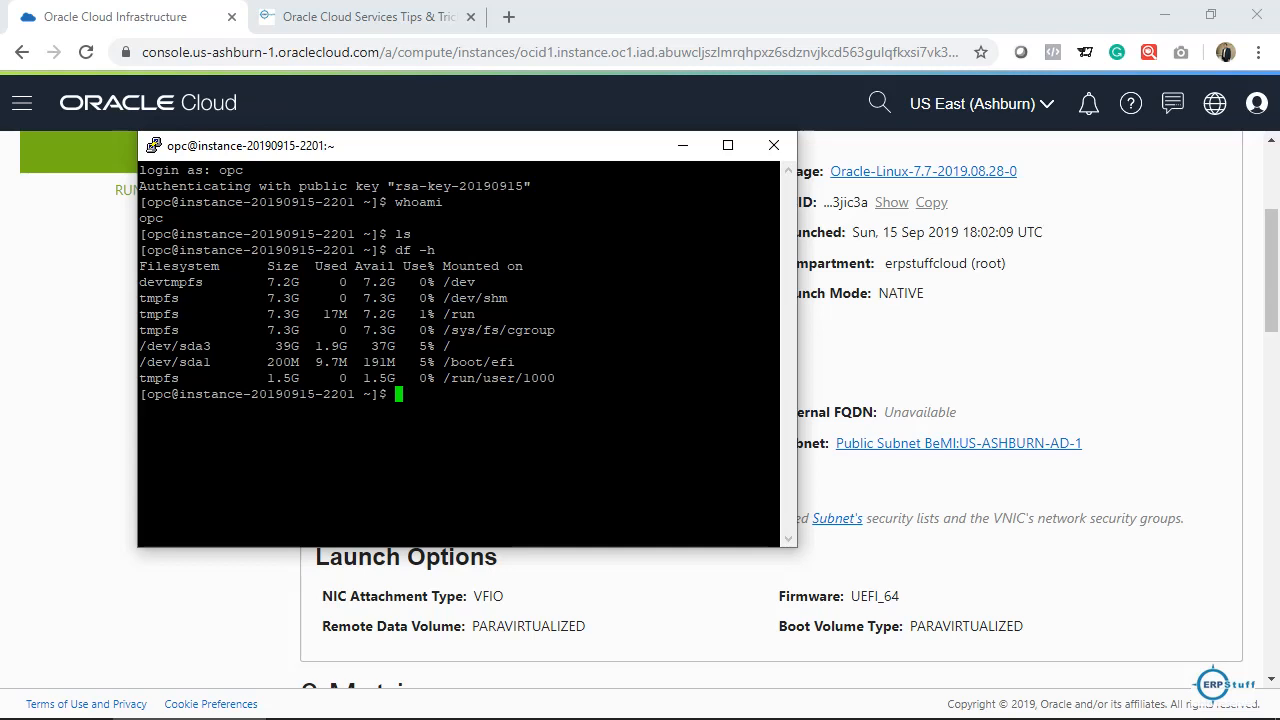
Switch to root with sudo su, verify with whoami, then exit the session
text(sudo)
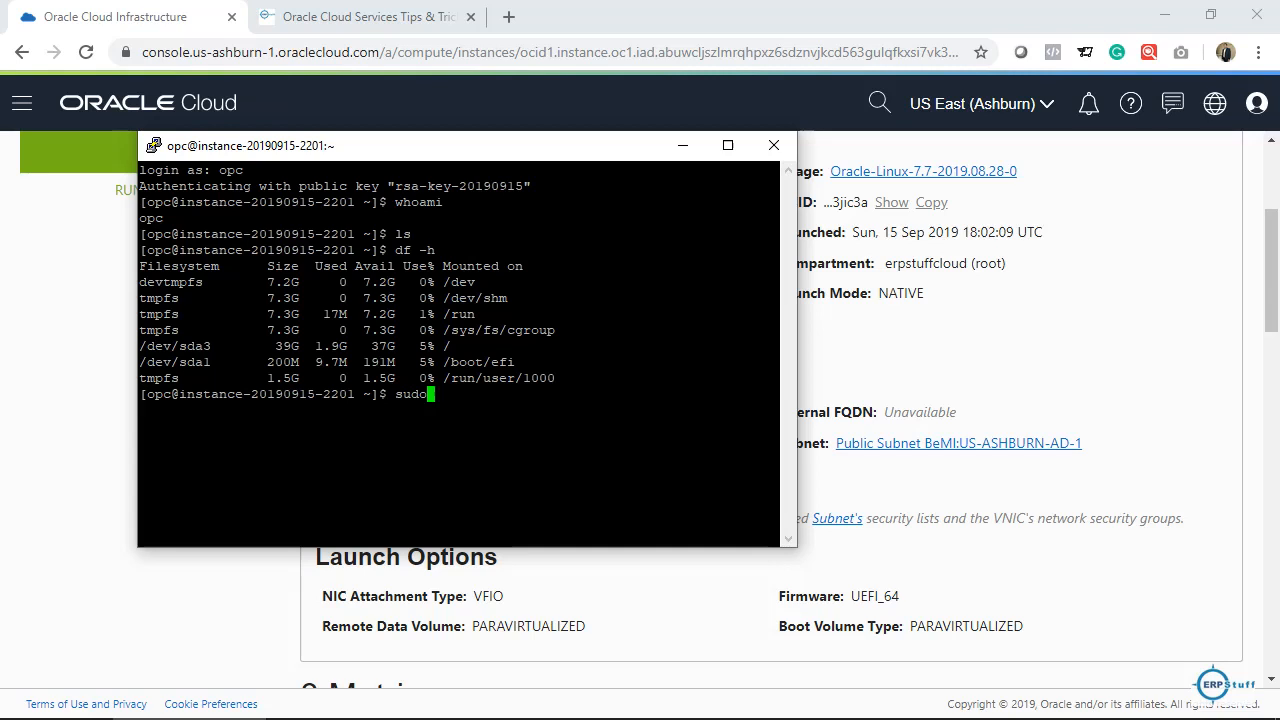
text(su)
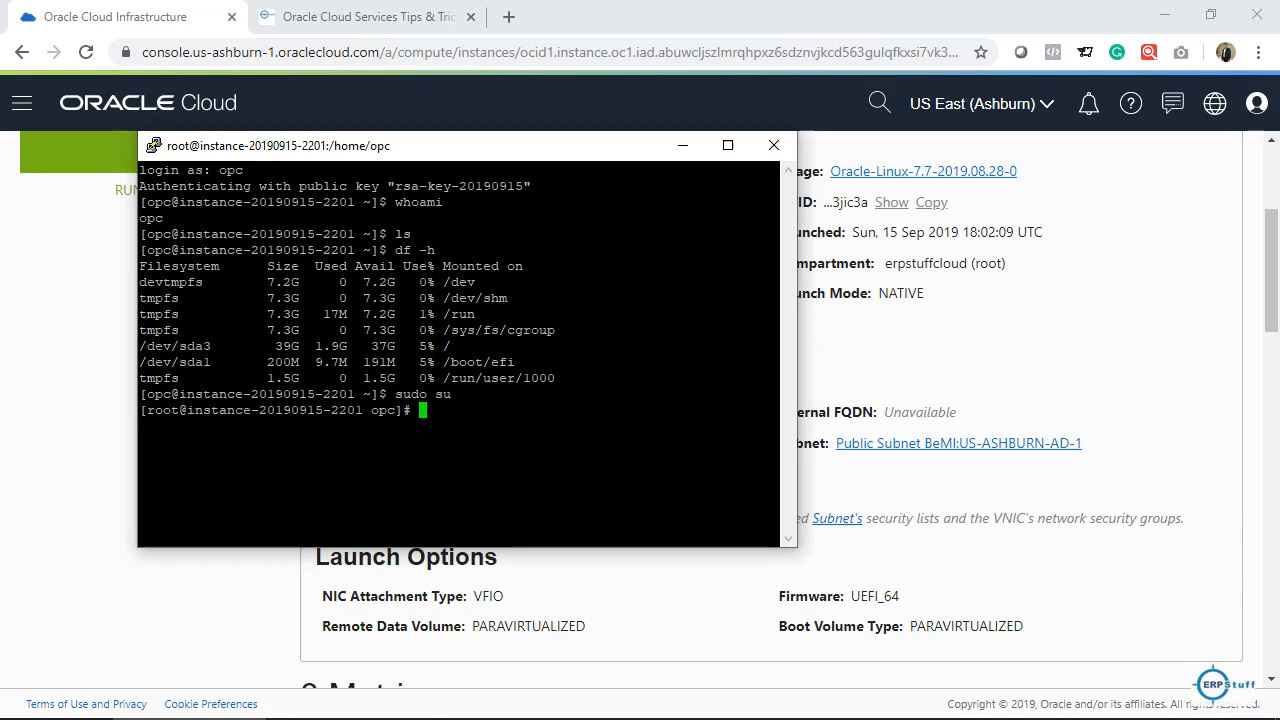
text(whoami)
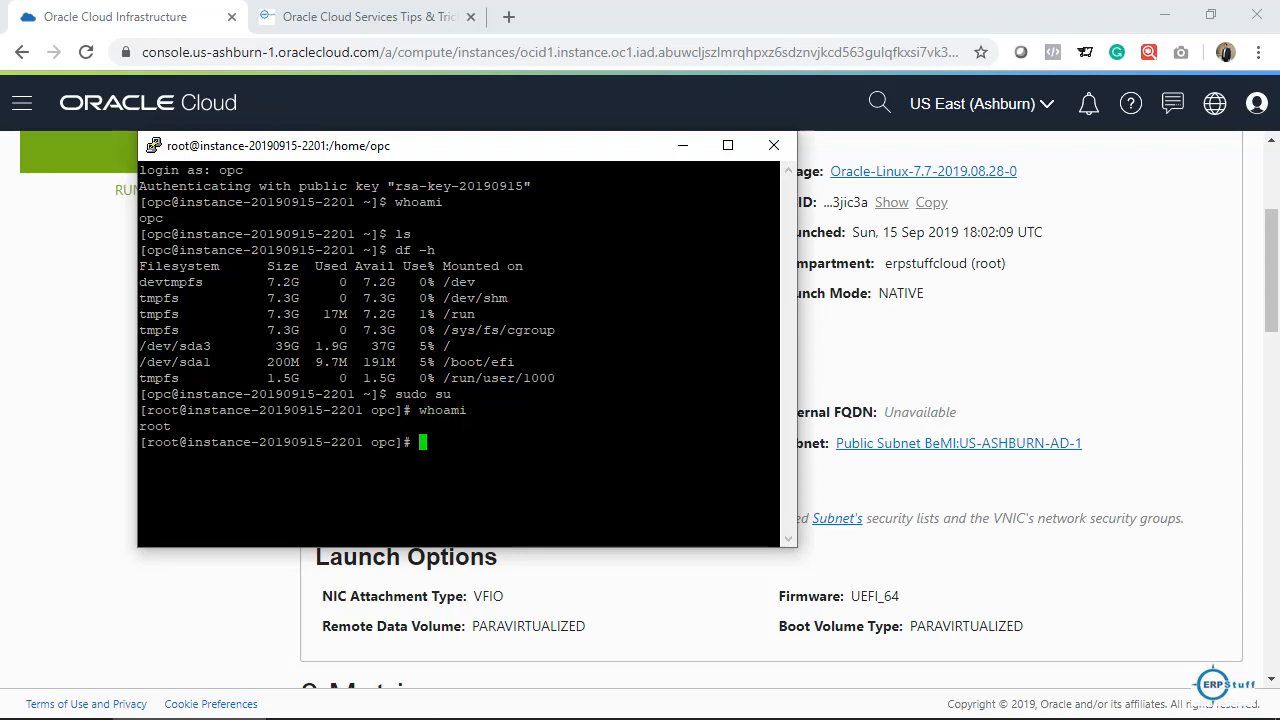
text(exit)
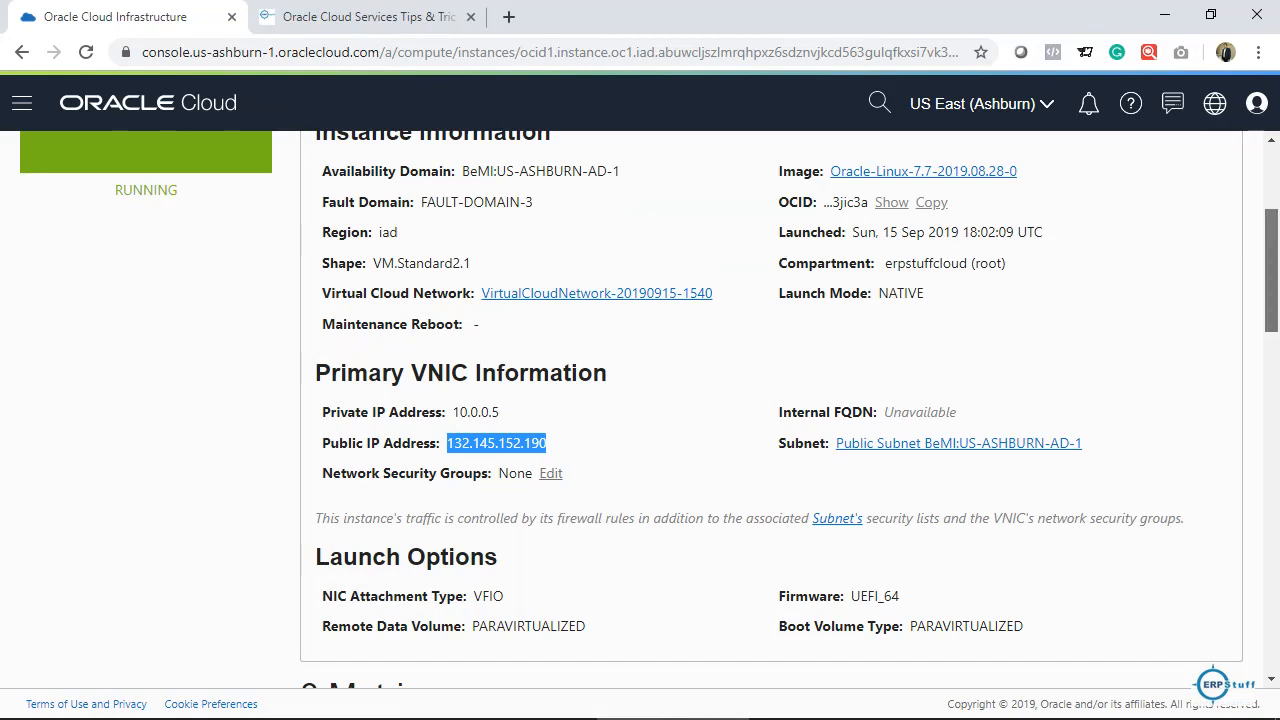
scroll(down, 3)
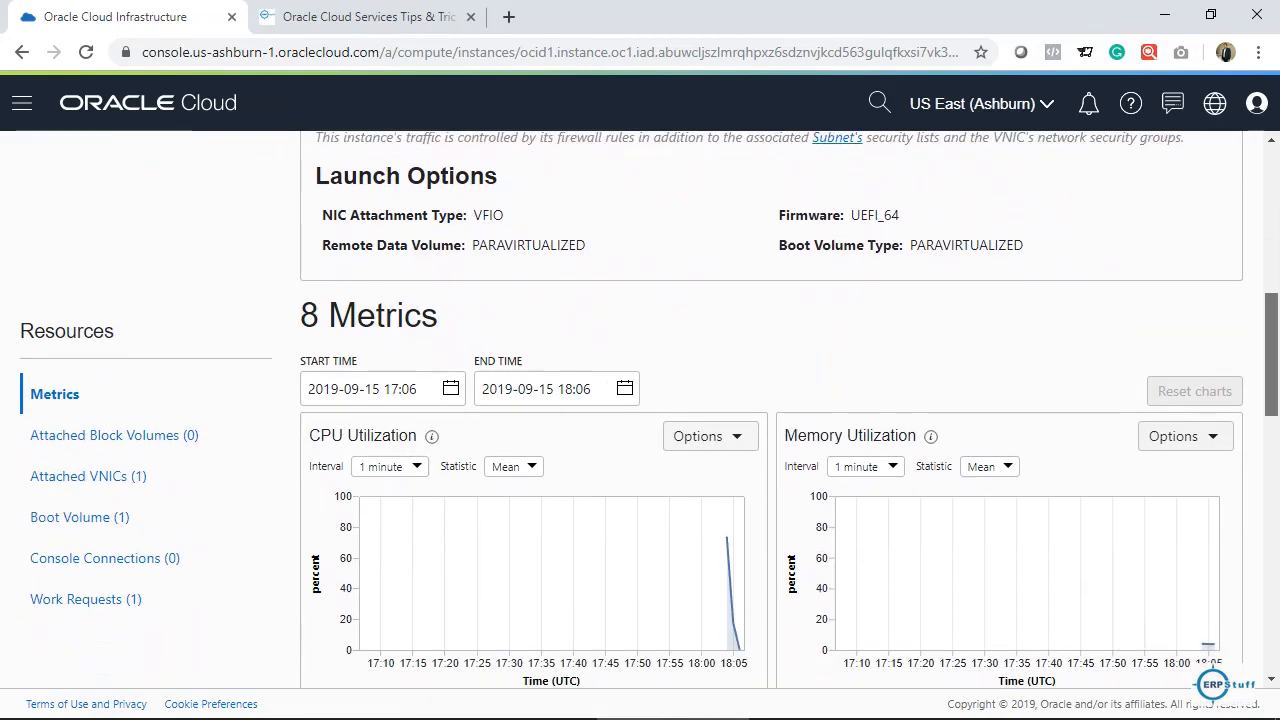
scroll(down, 3)
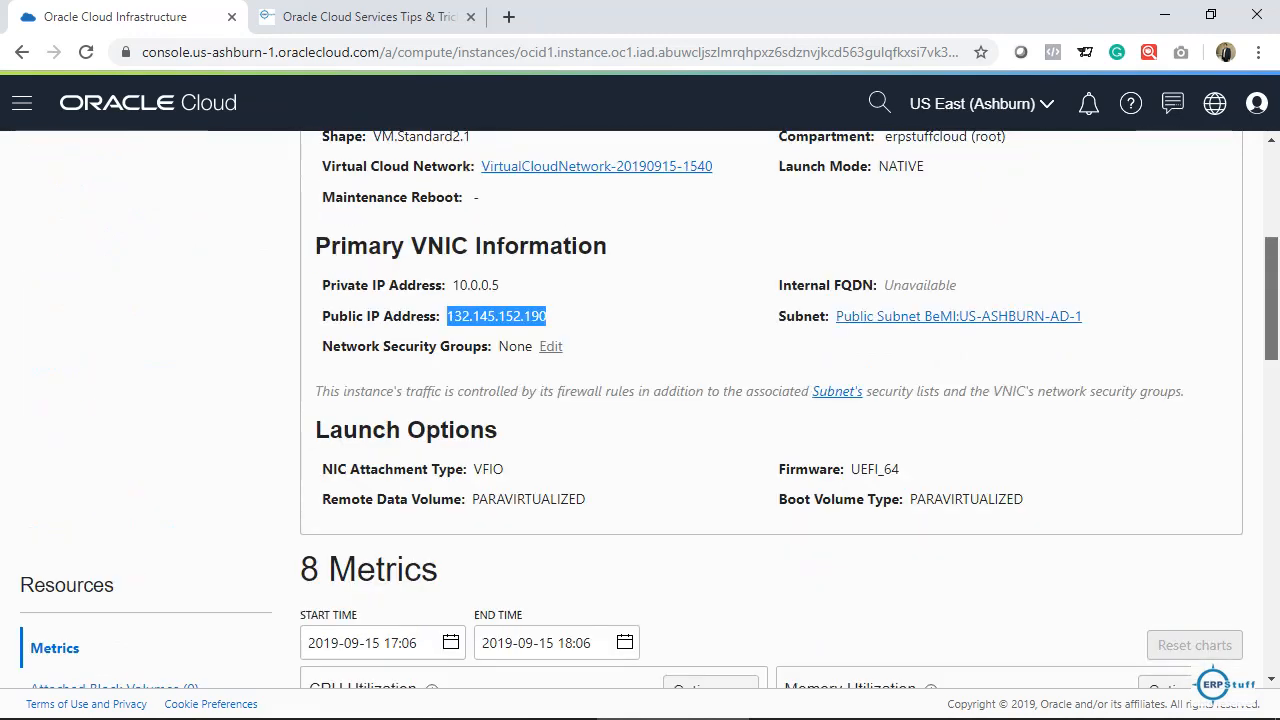
click(761, 292)
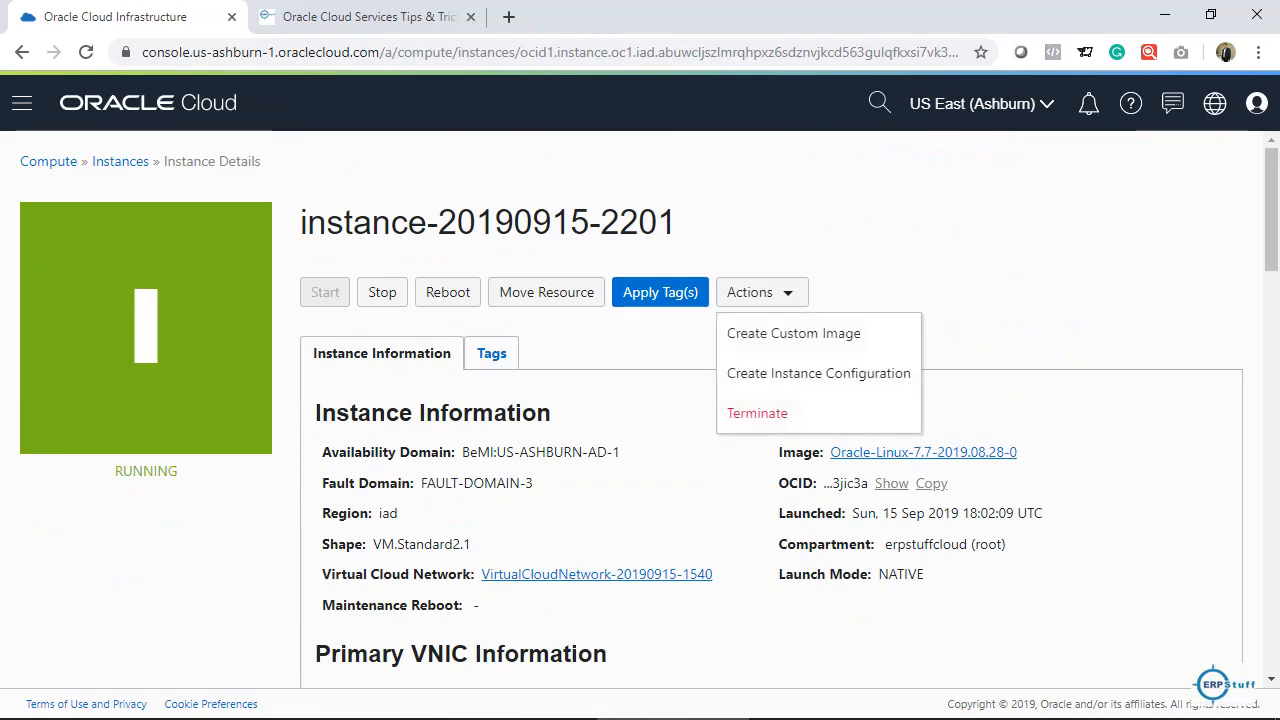
click(760, 292)
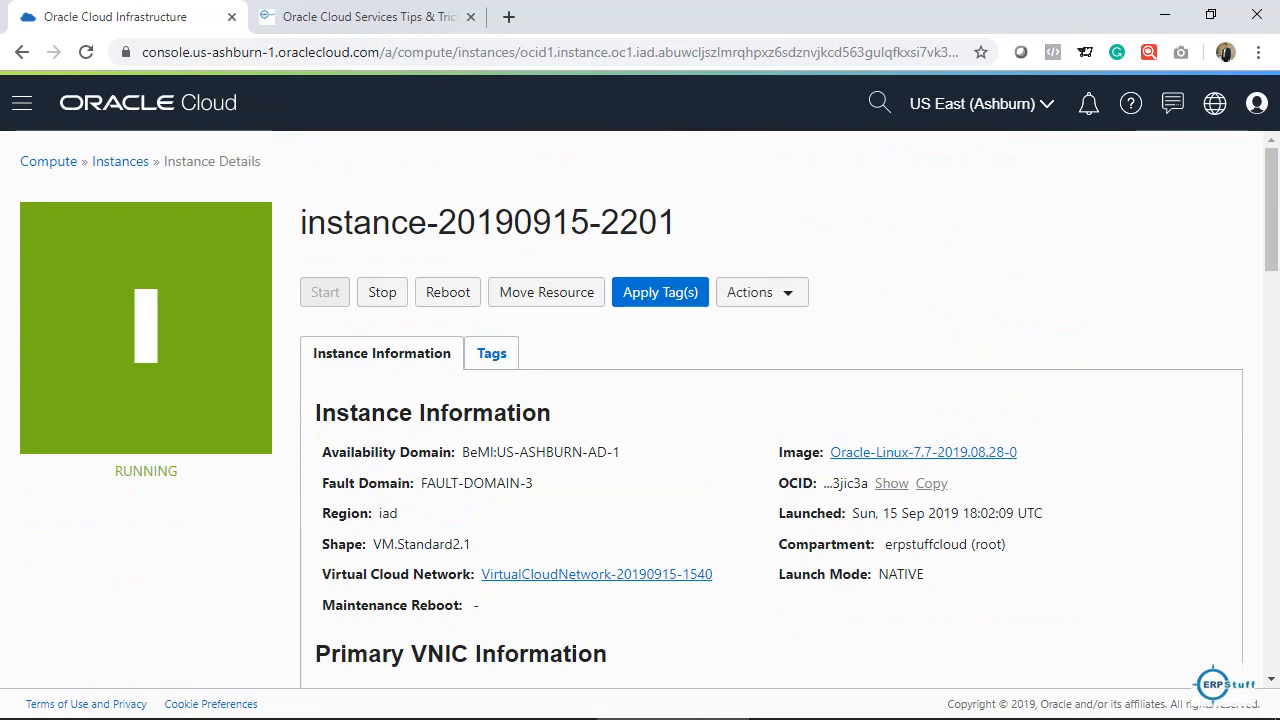
click(760, 292)
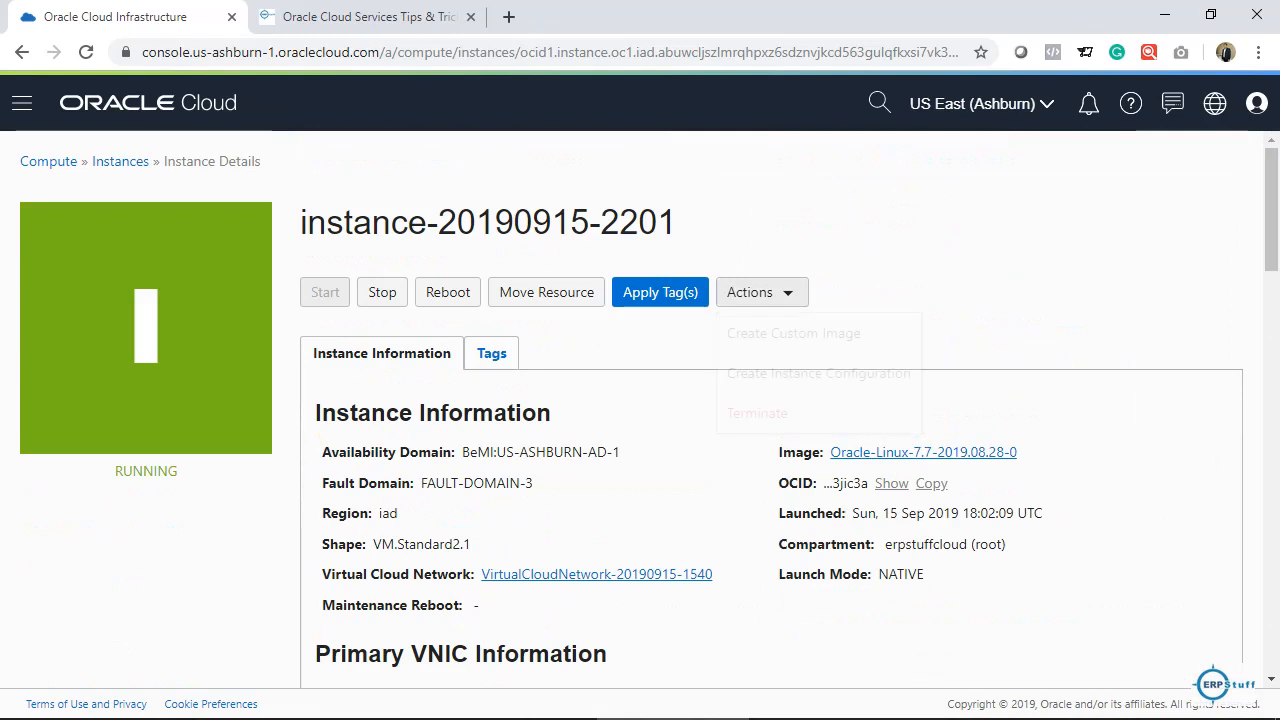
click(760, 292)
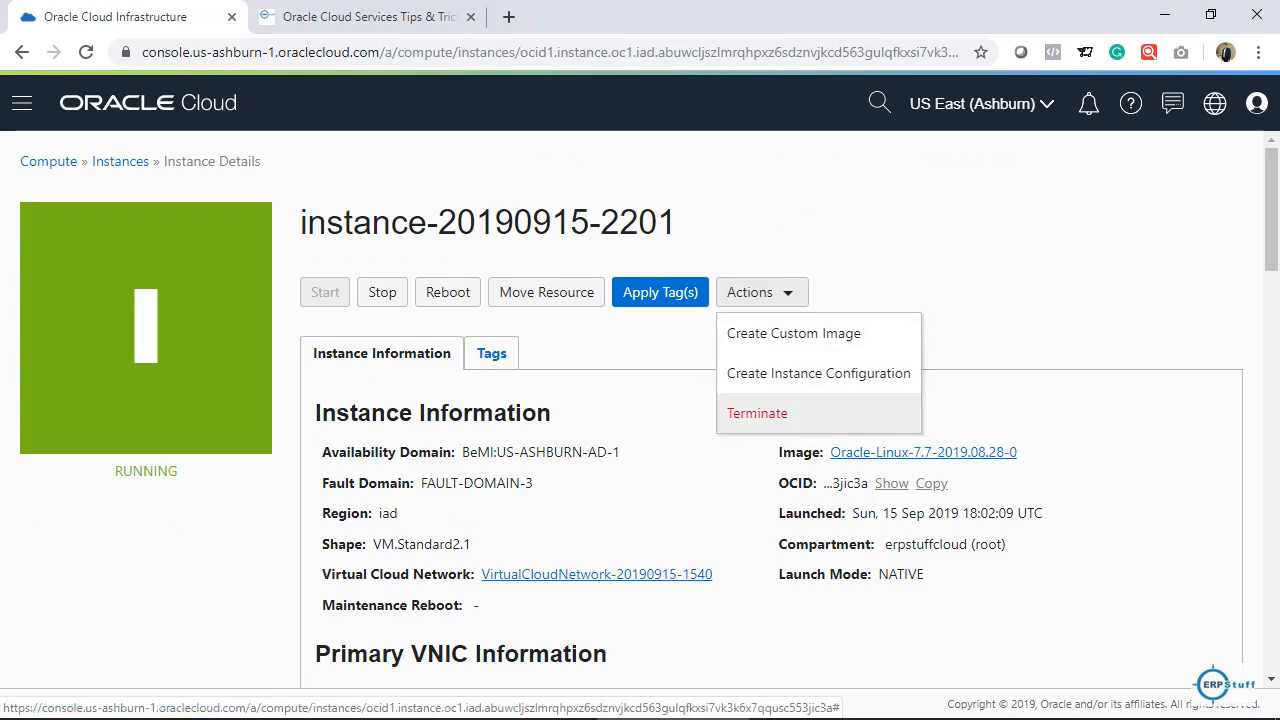
click(757, 413)
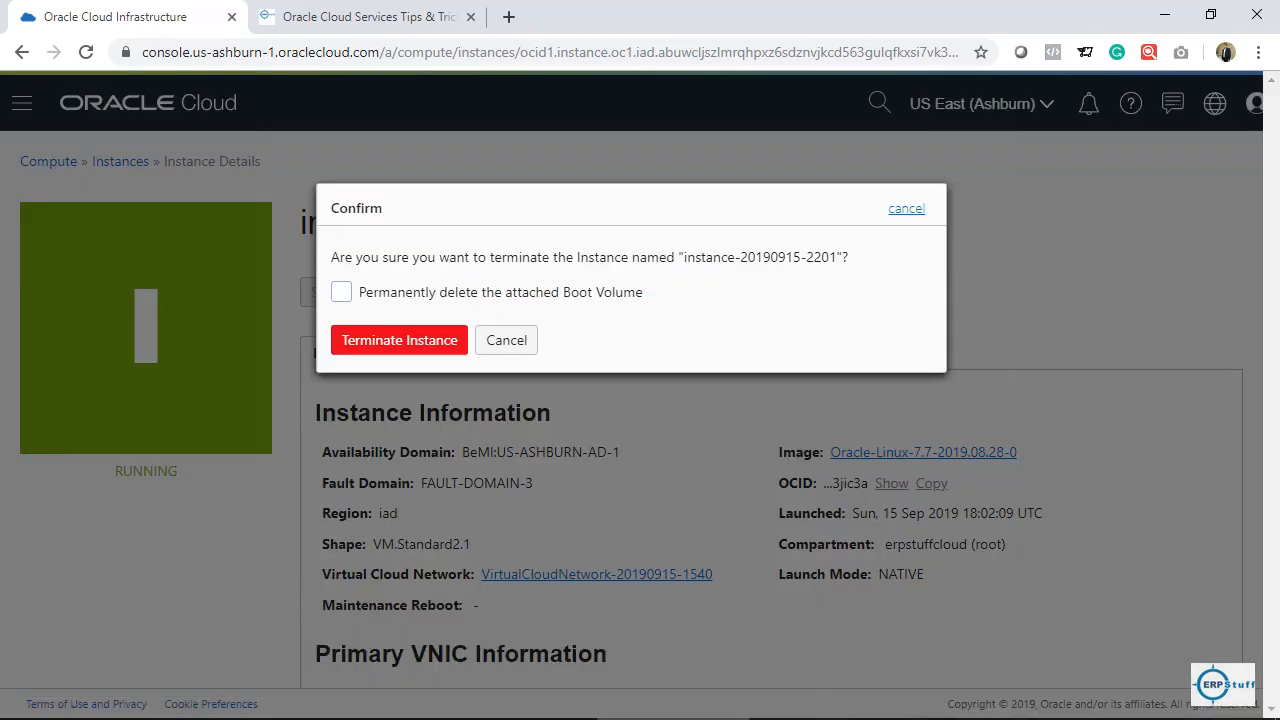
click(506, 340)
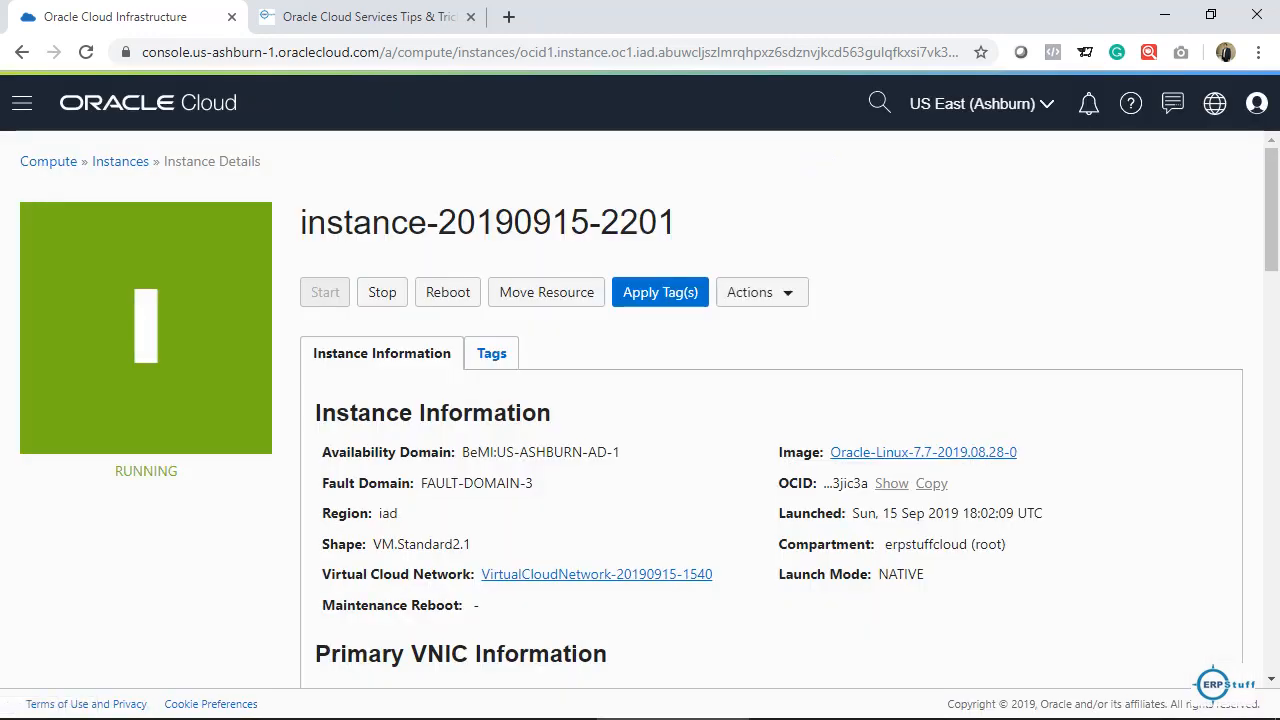
Reveal the full instance OCID and review the VNIC information and Metrics sections
scroll(down, 3)
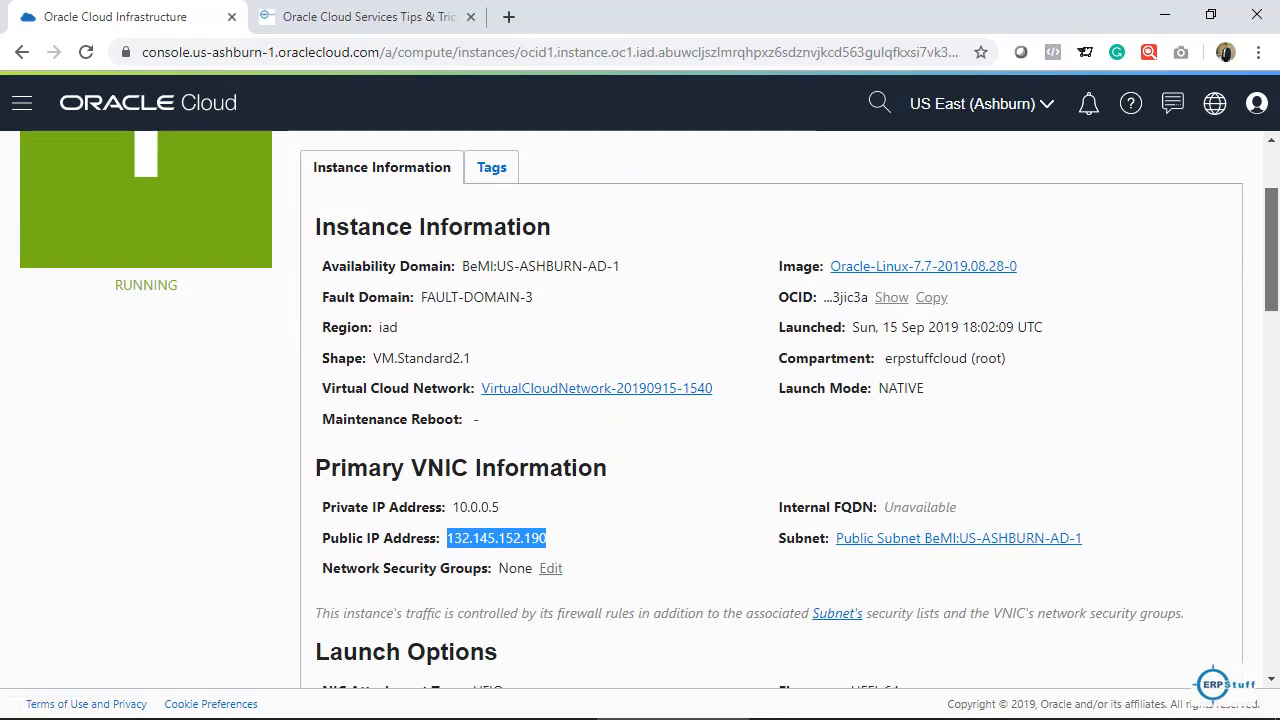
click(890, 297)
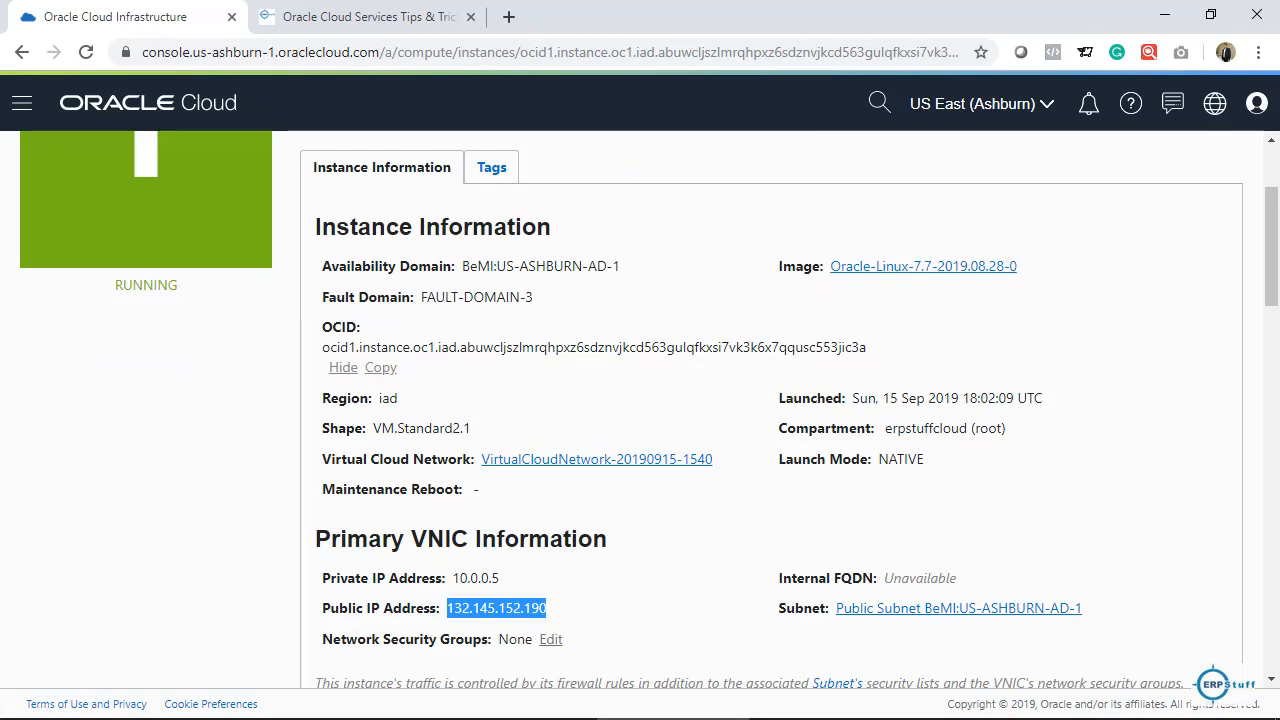
scroll(down, 3)
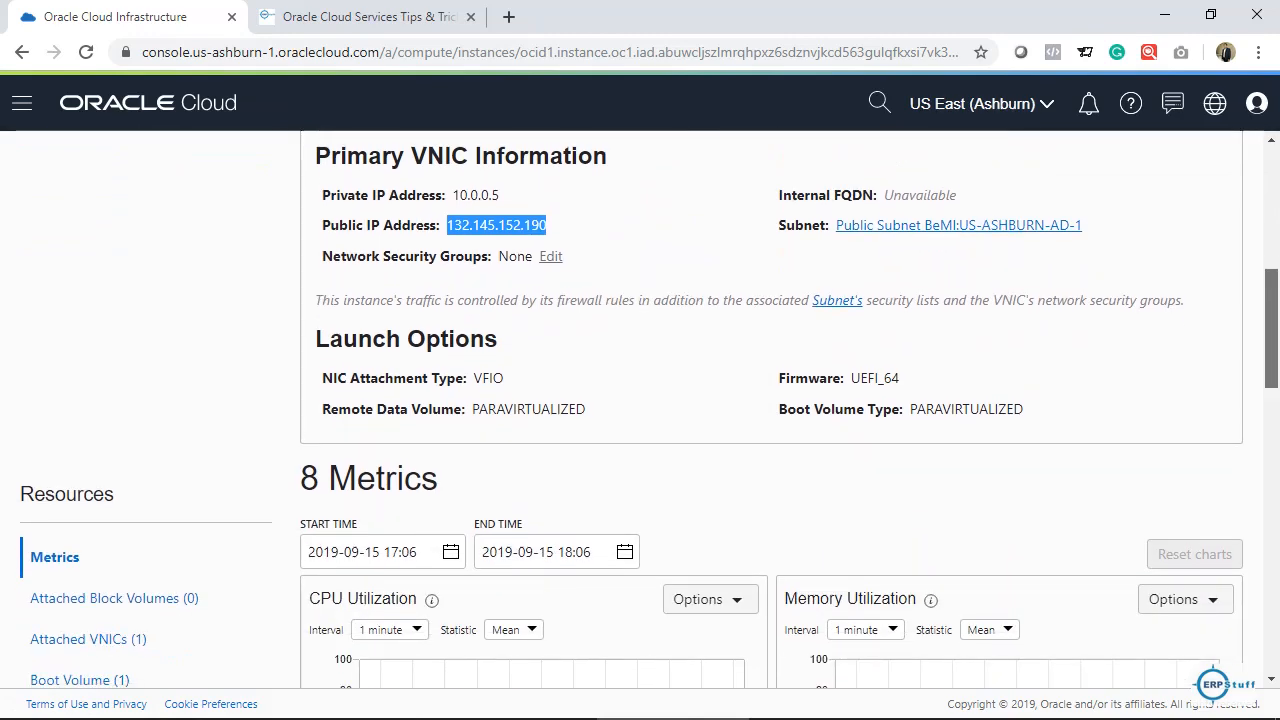
scroll(down, 3)
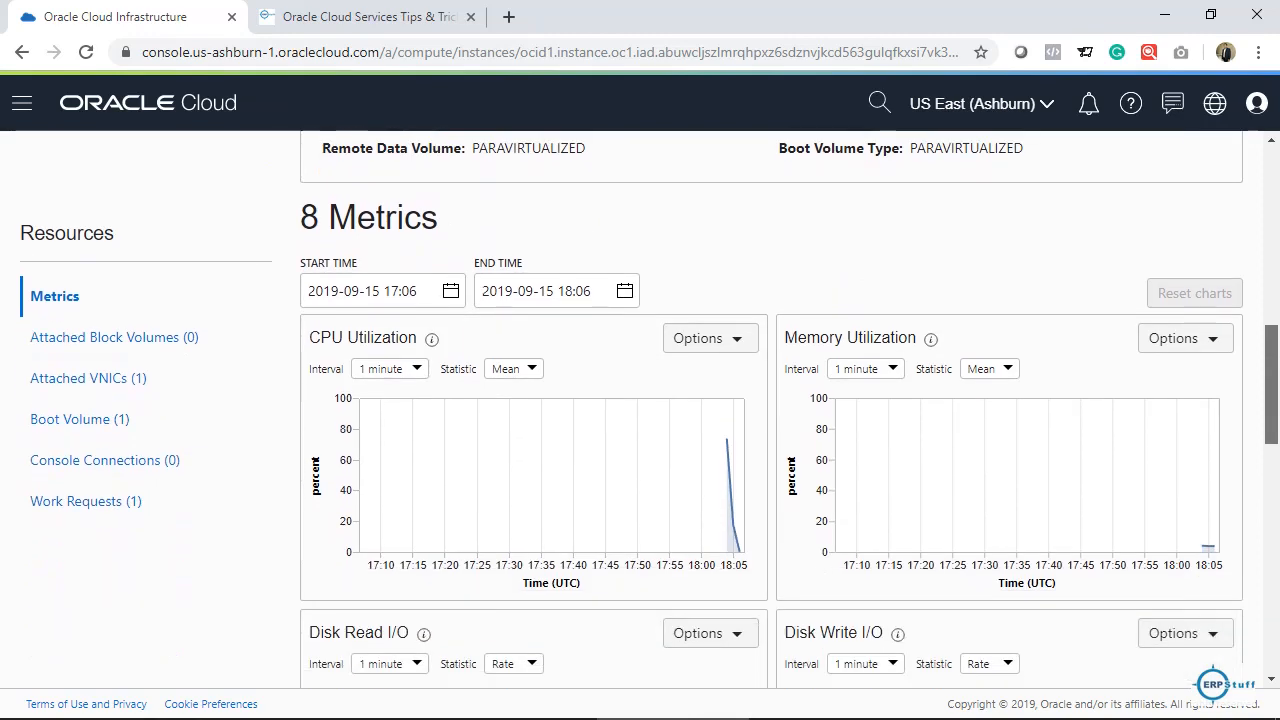
scroll(down, 3)
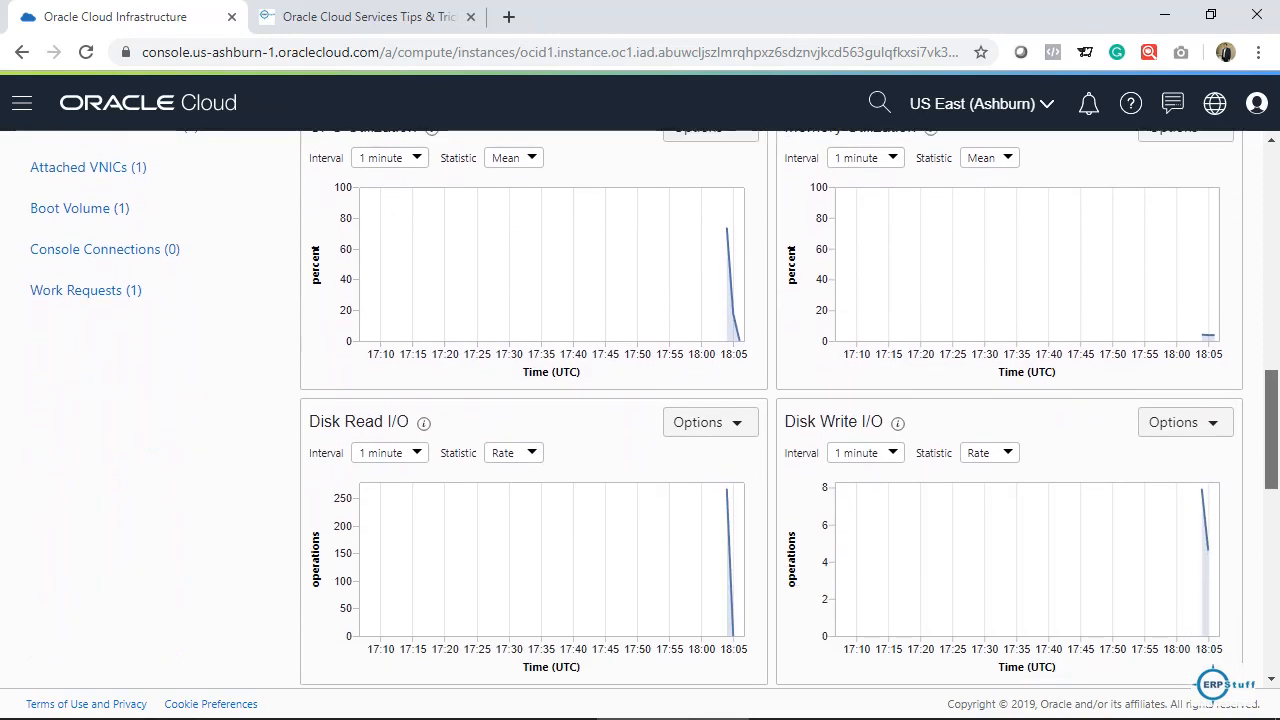
scroll(up, 3)
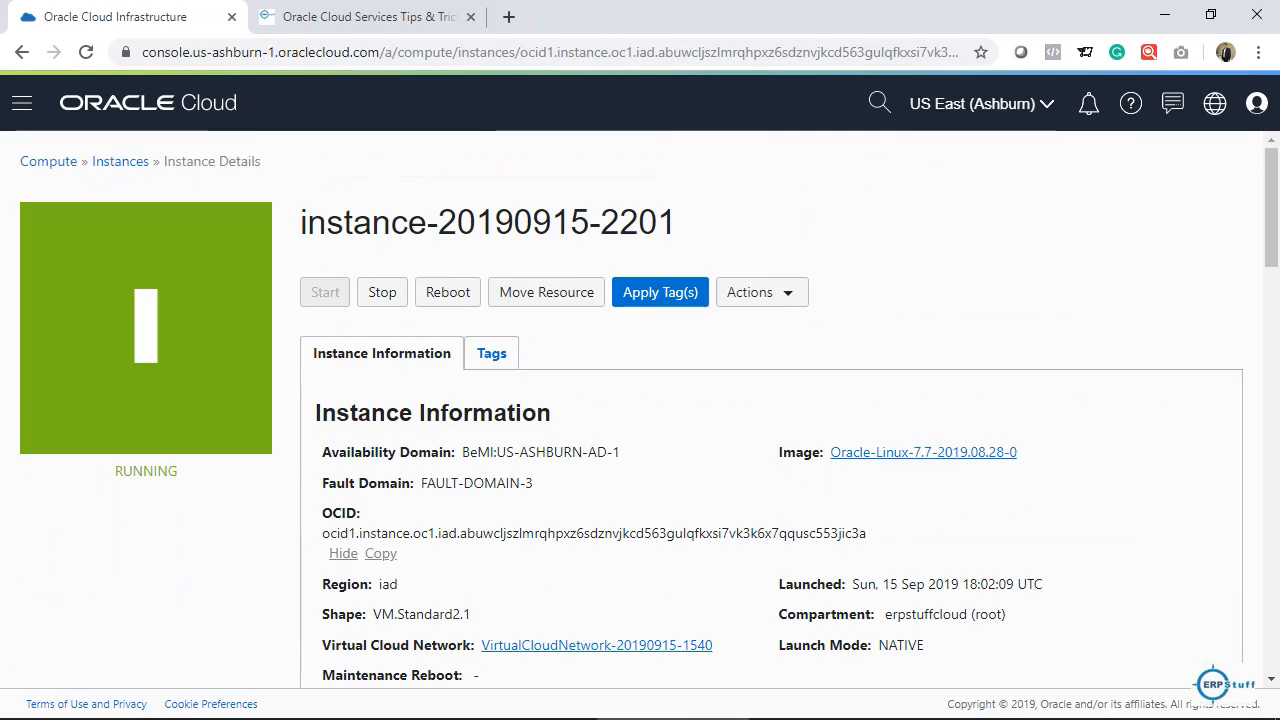
click(760, 292)
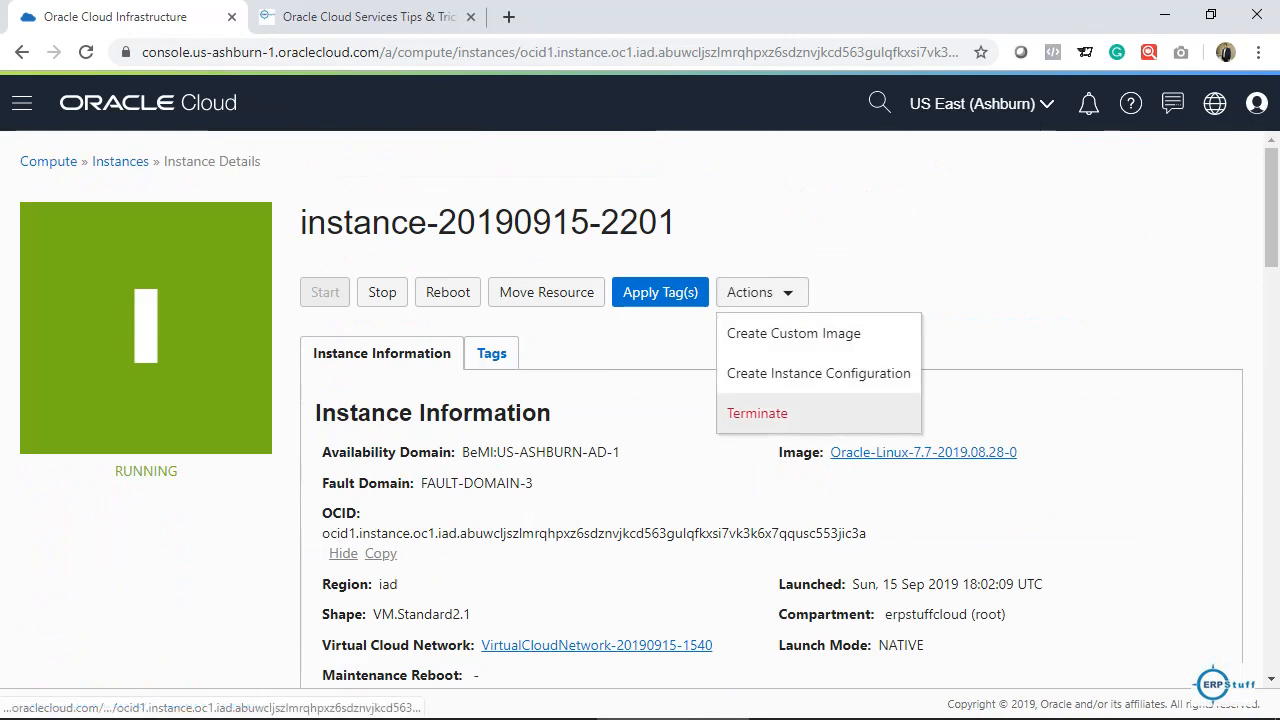
click(757, 413)
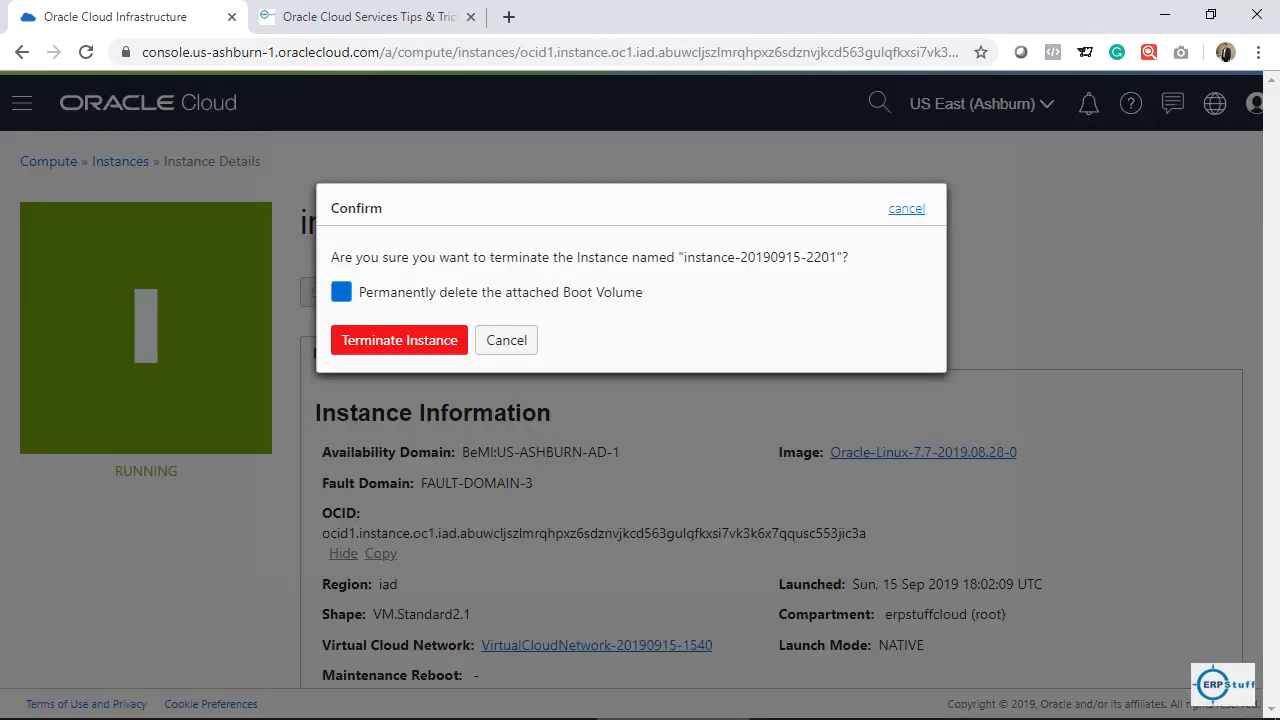
click(399, 340)
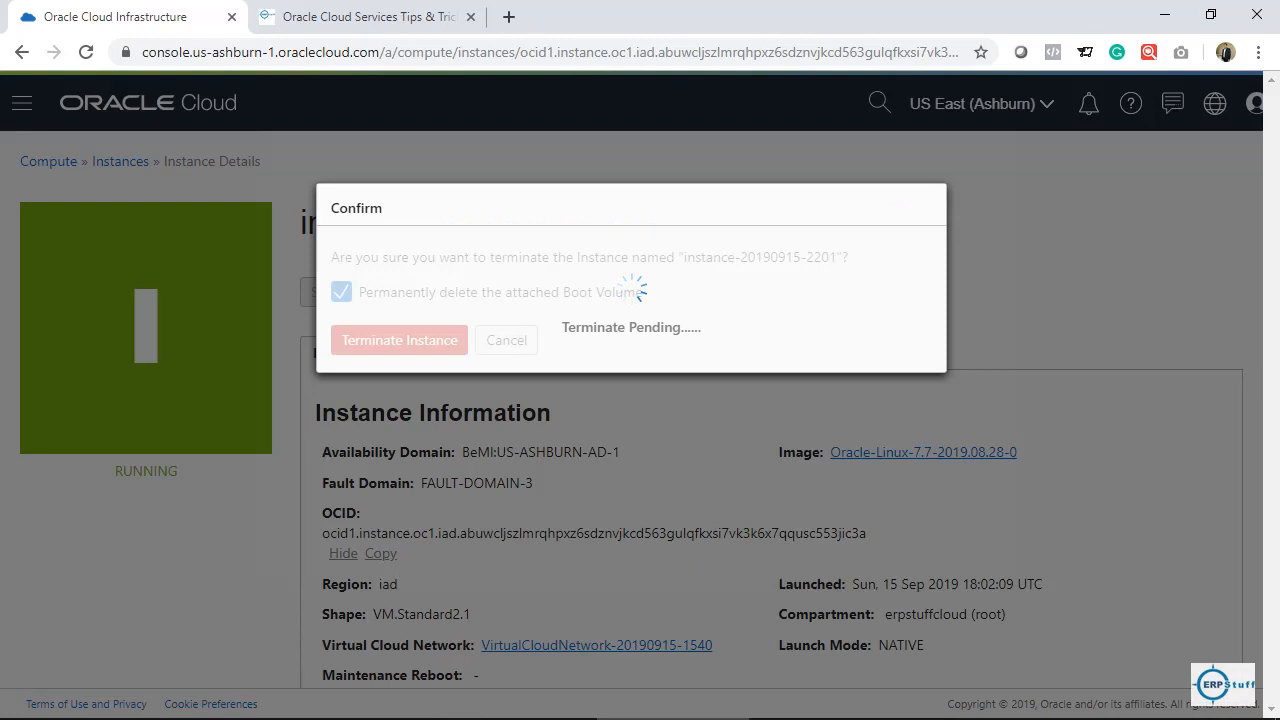
click(399, 339)
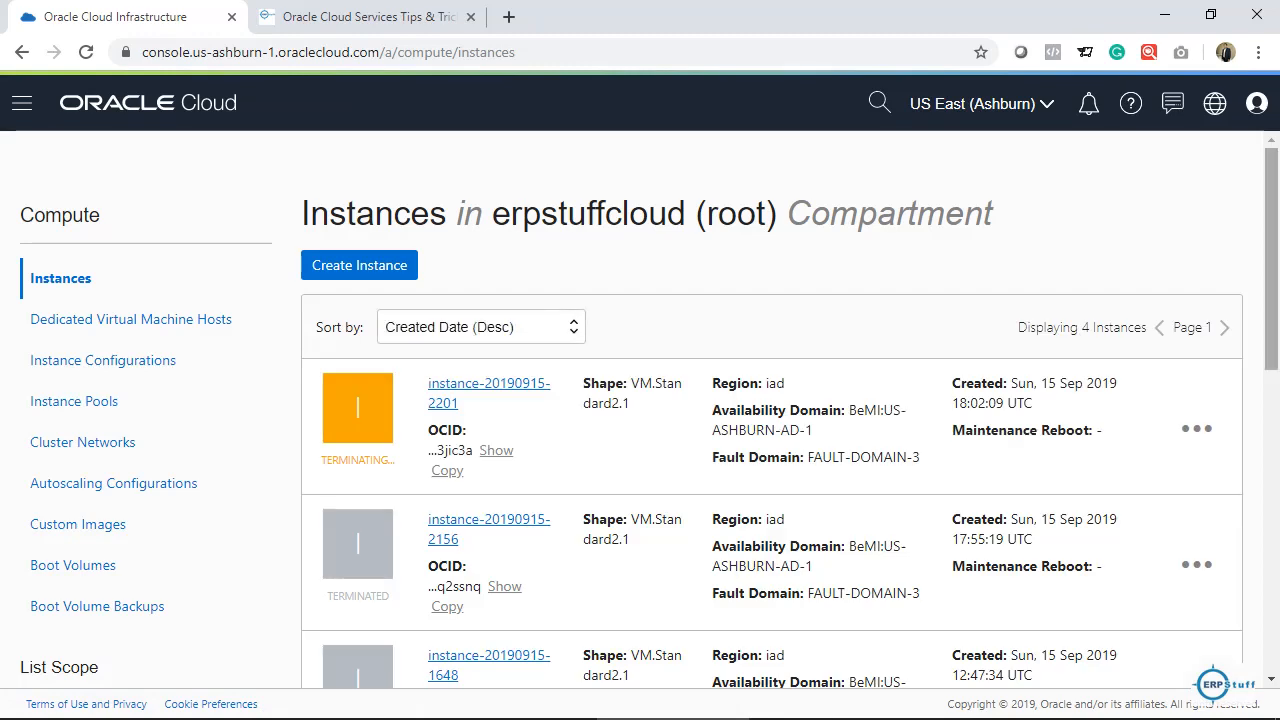
scroll(down, 3)
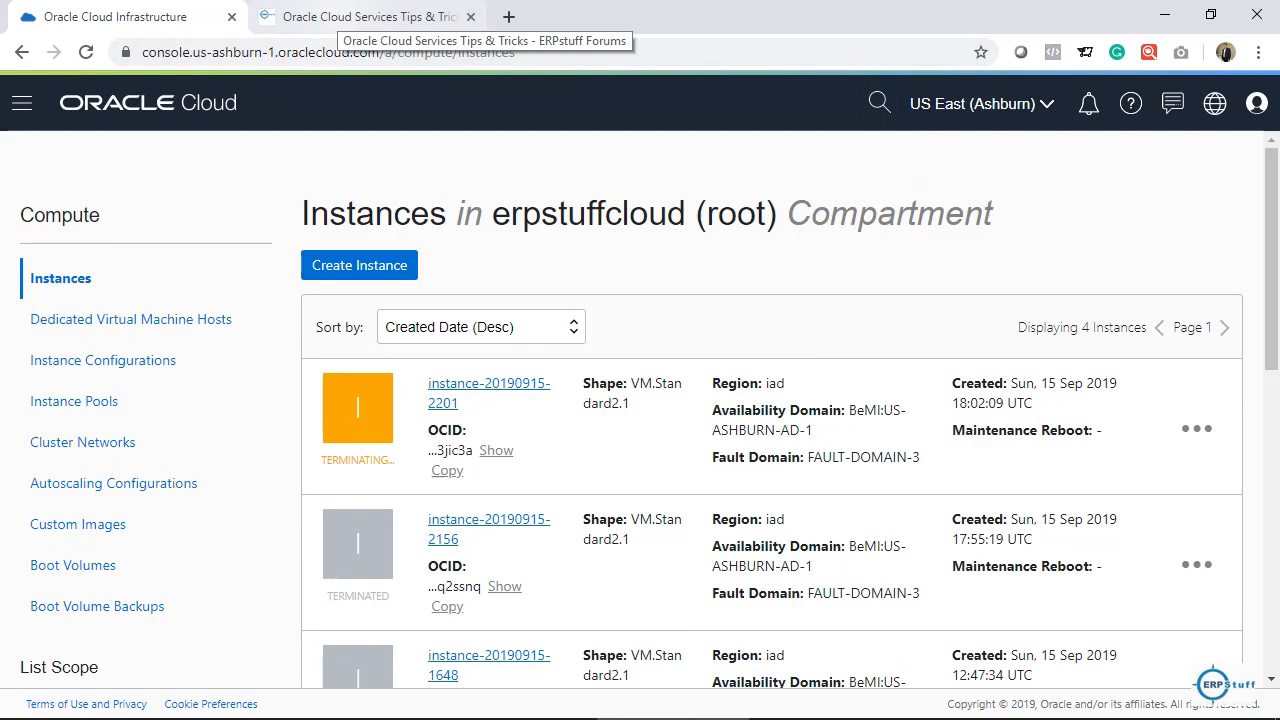
From the ERPstuff board index, open Oracle Cloud Services Tips & Tricks and view its 11 topics
click(365, 17)
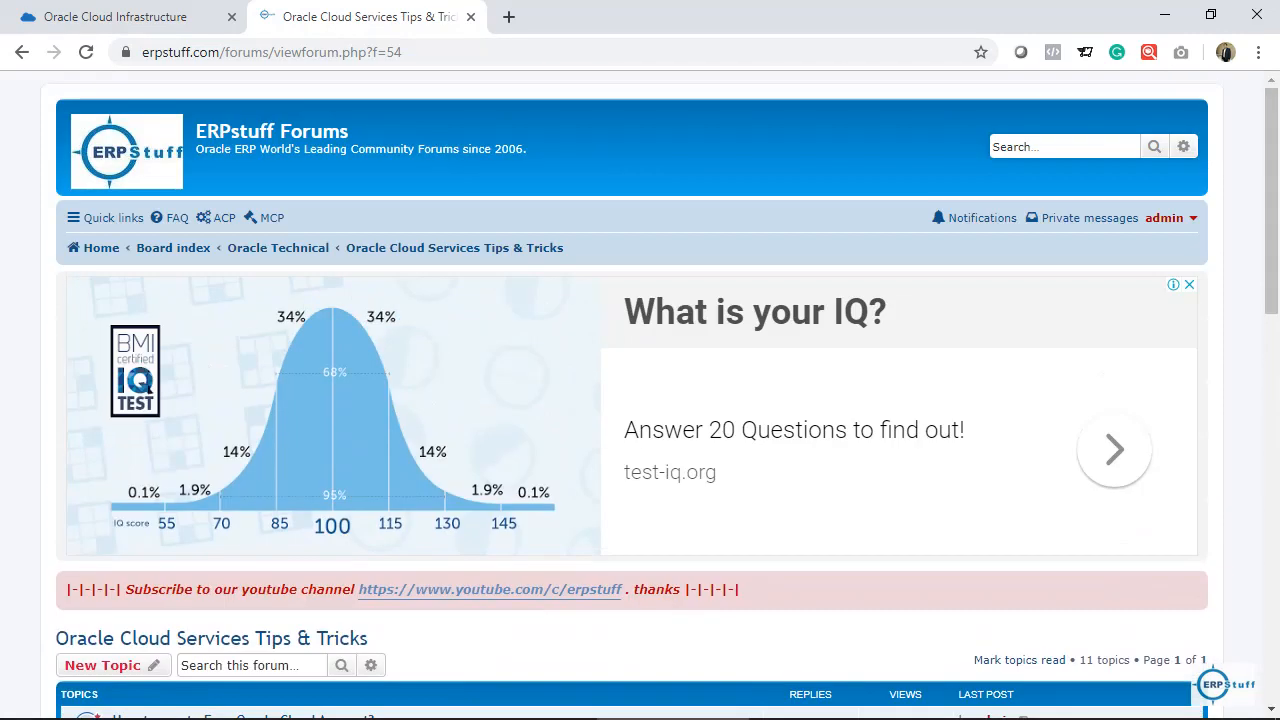
click(172, 247)
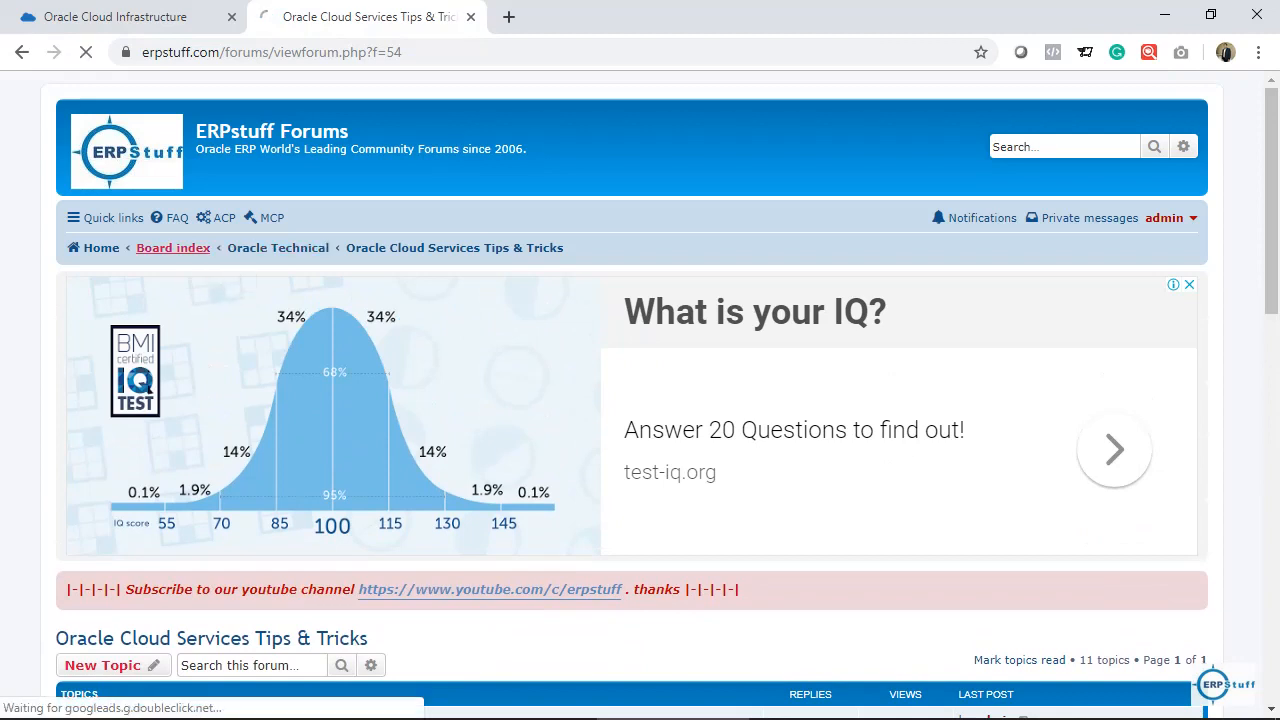
click(173, 247)
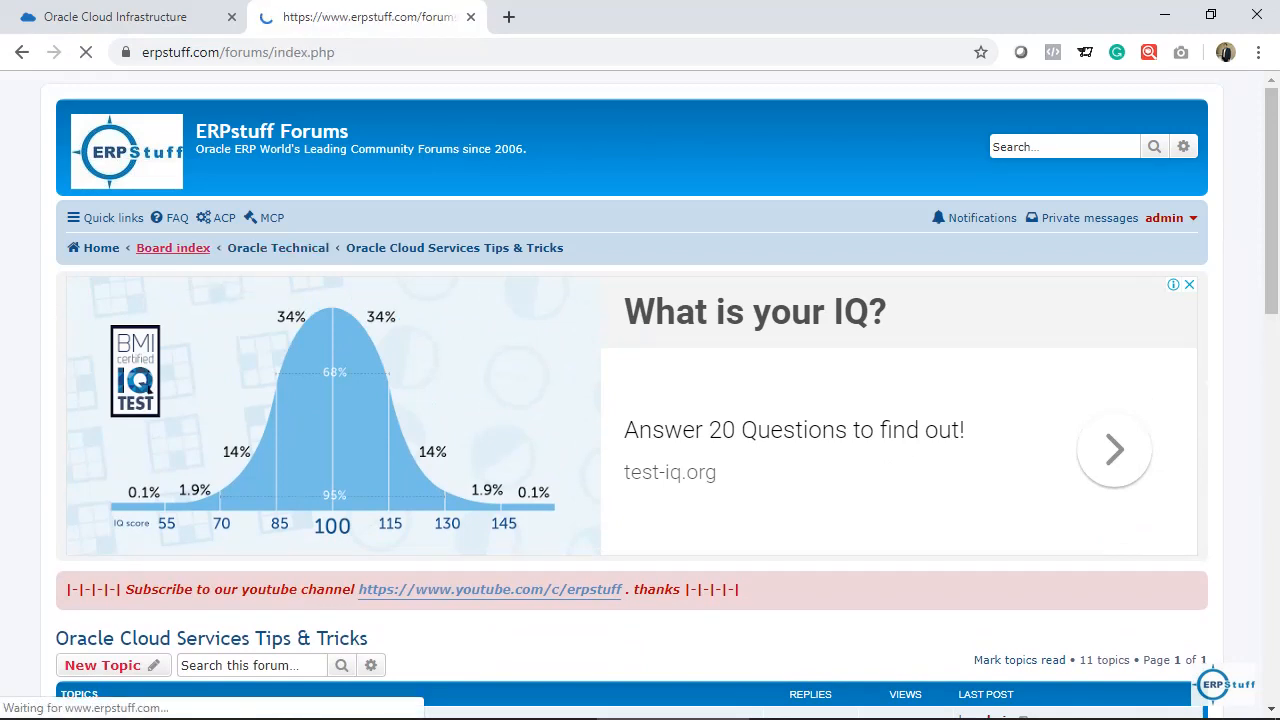
click(172, 247)
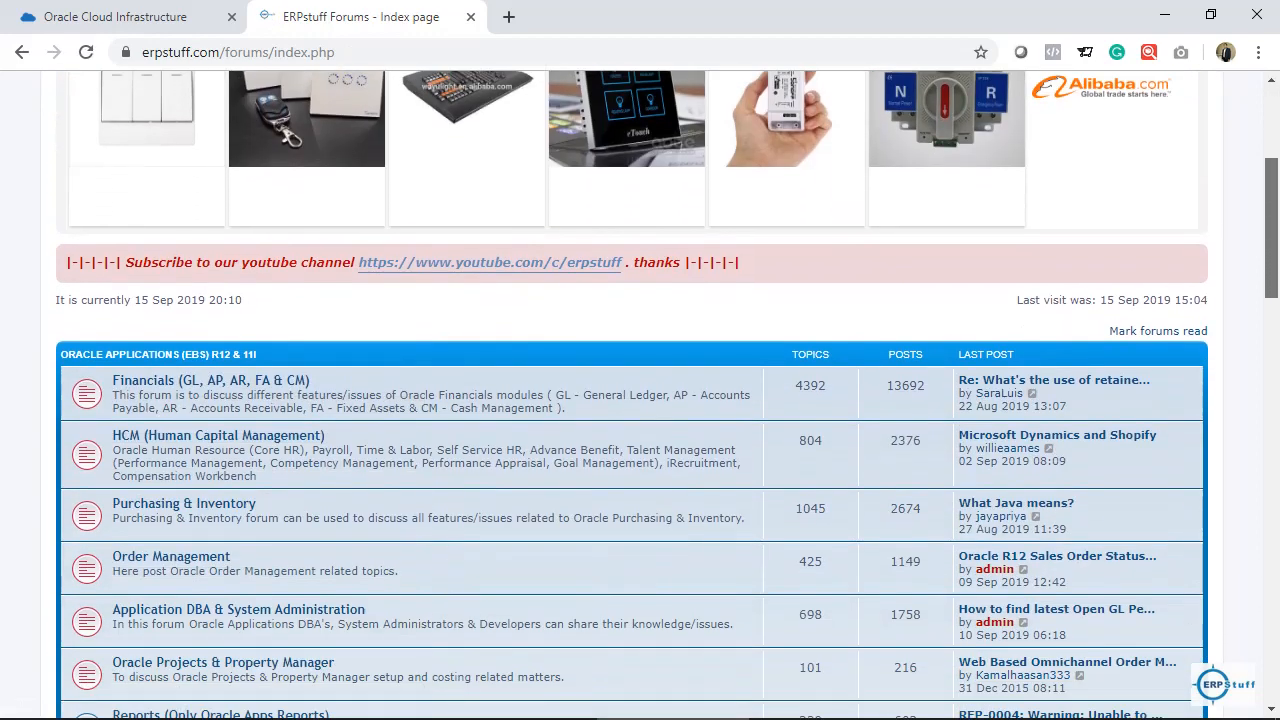
scroll(down, 3)
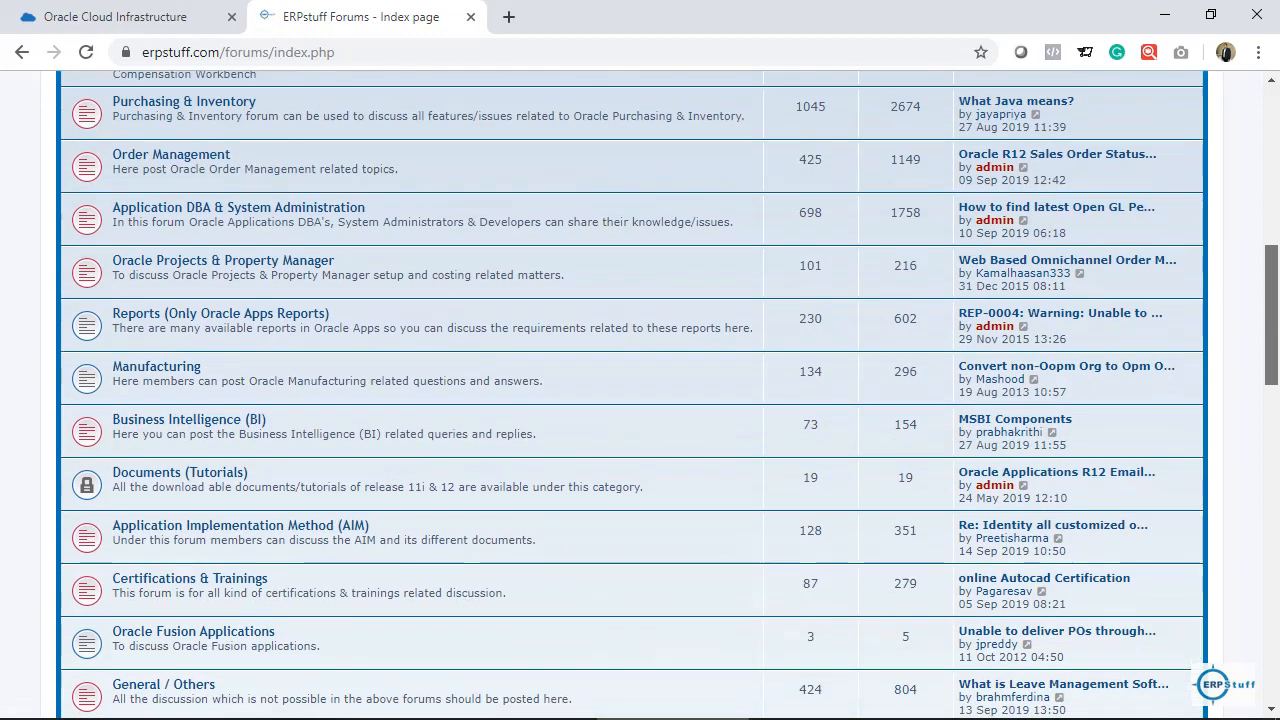
scroll(down, 3)
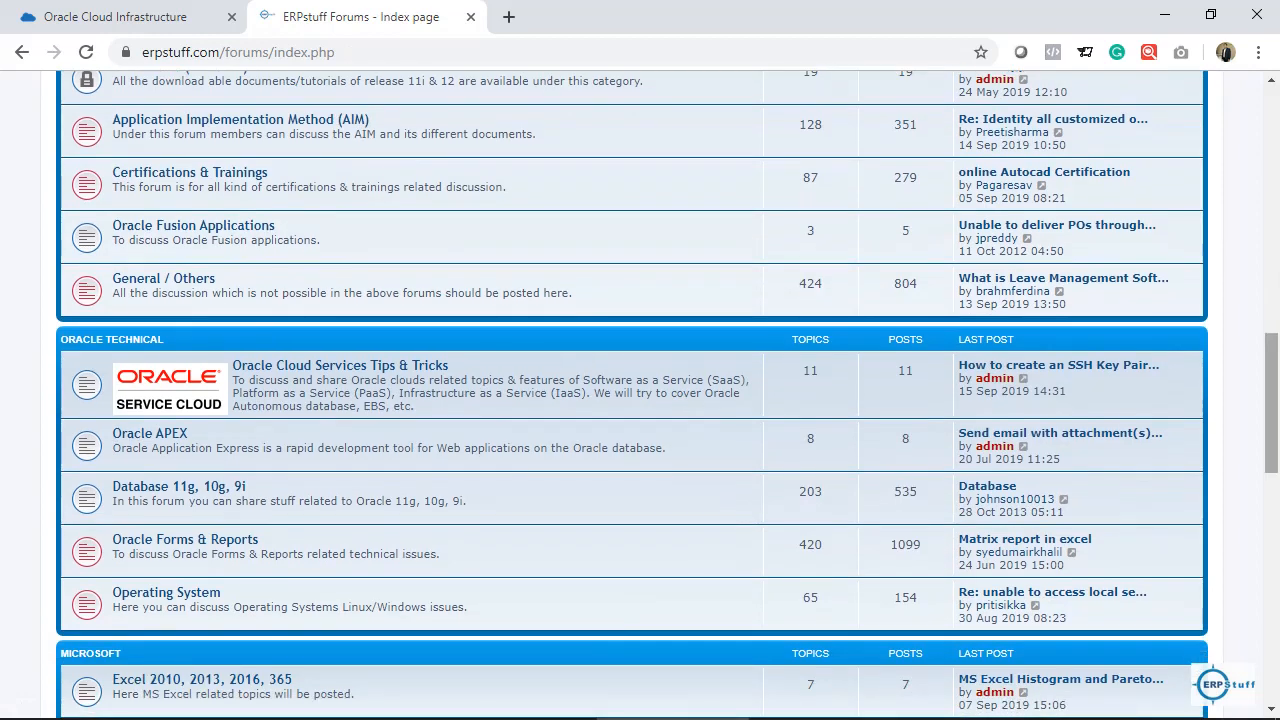
mouse_move(86, 384)
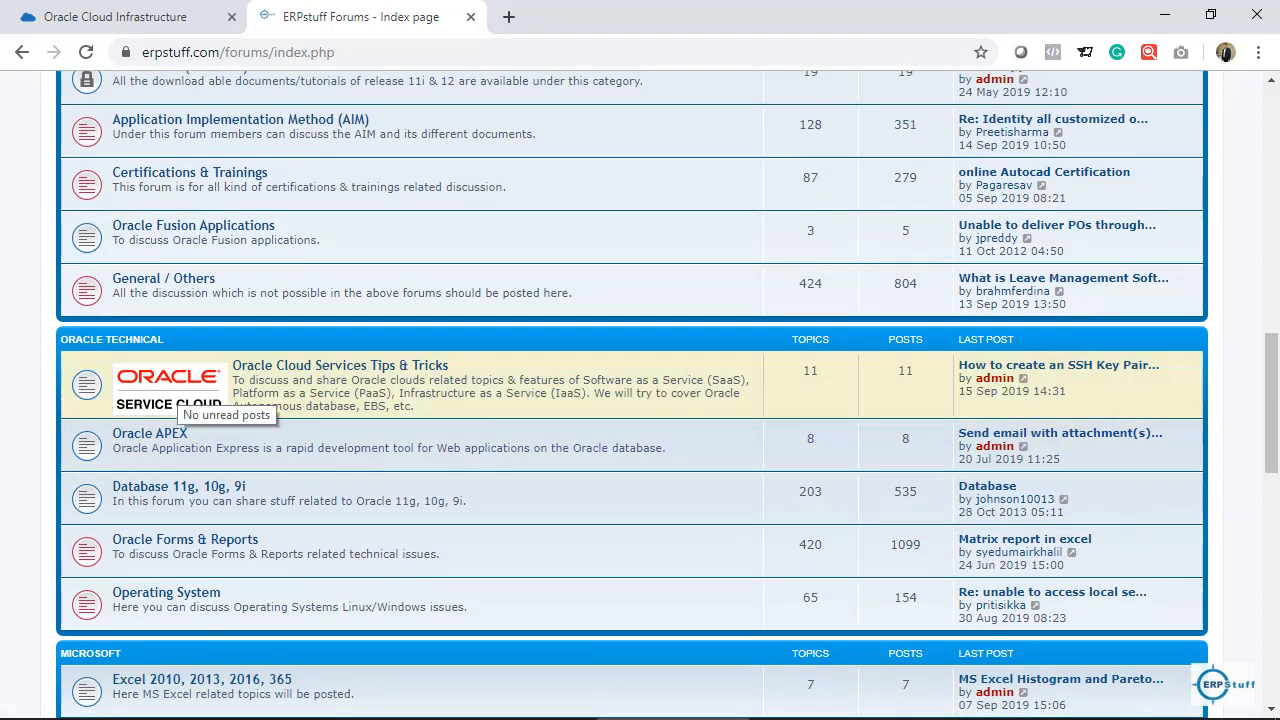
click(340, 365)
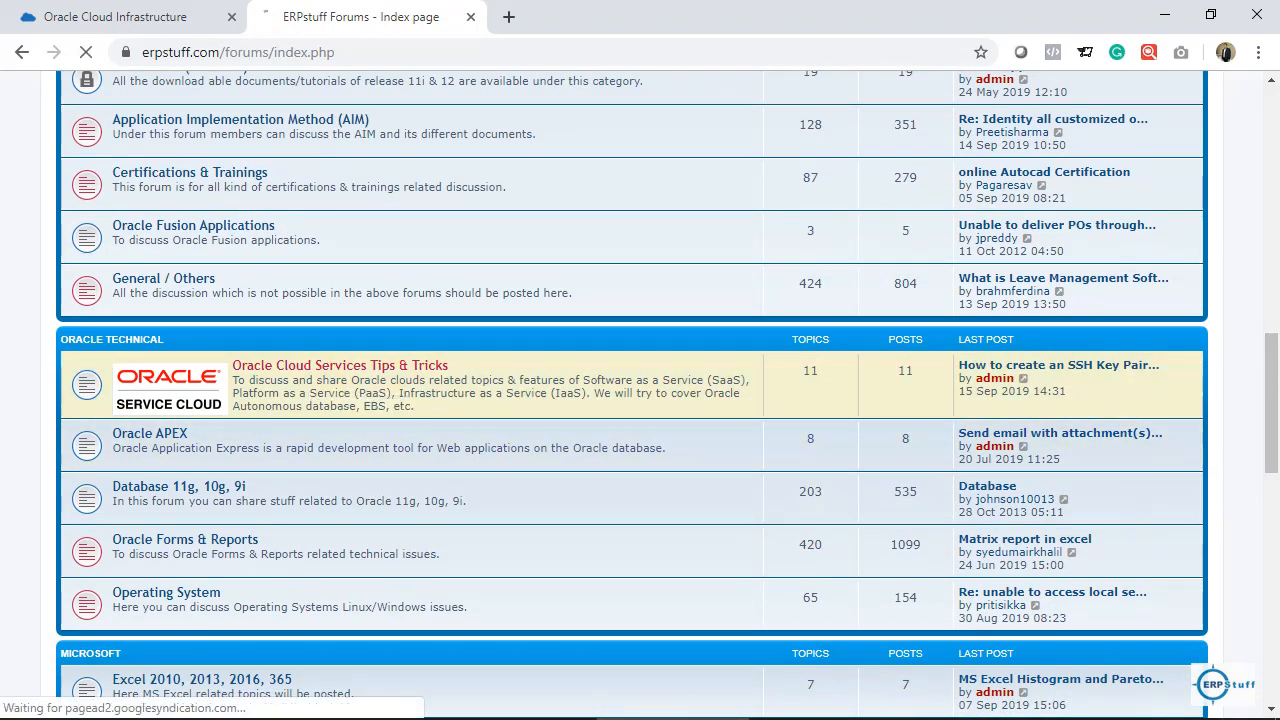
click(340, 365)
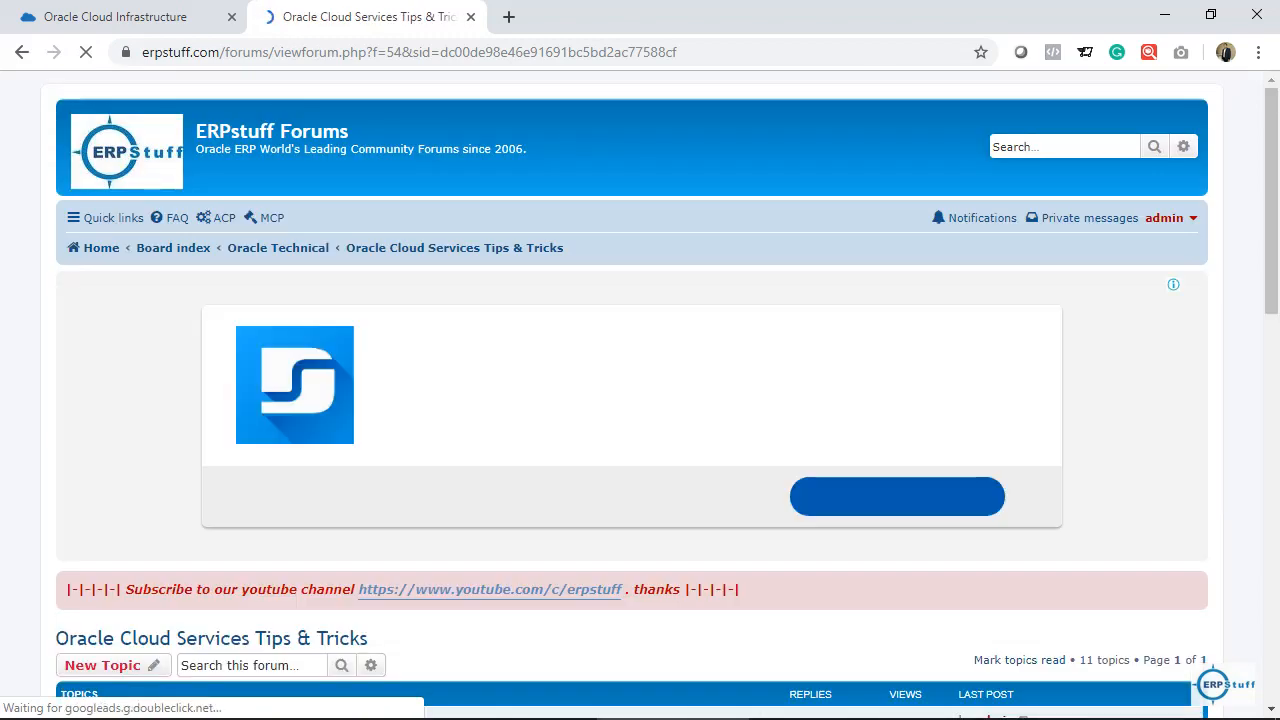
scroll(down, 3)
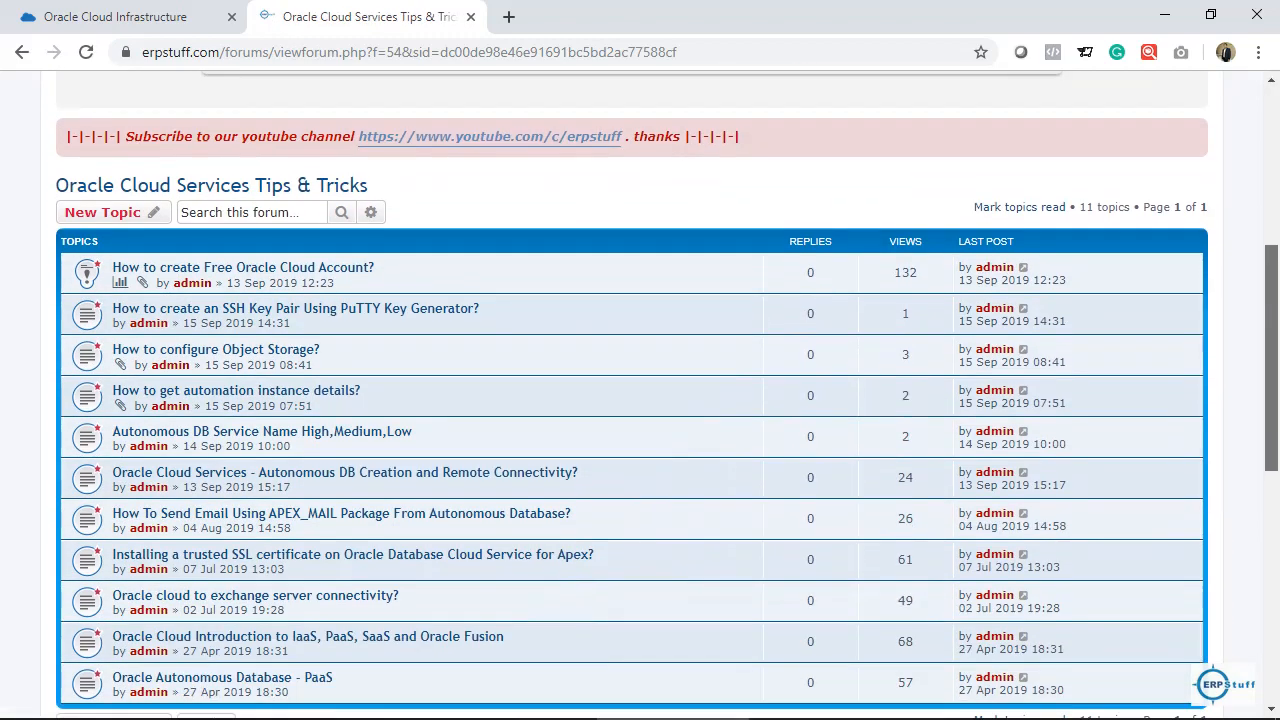
scroll(down, 3)
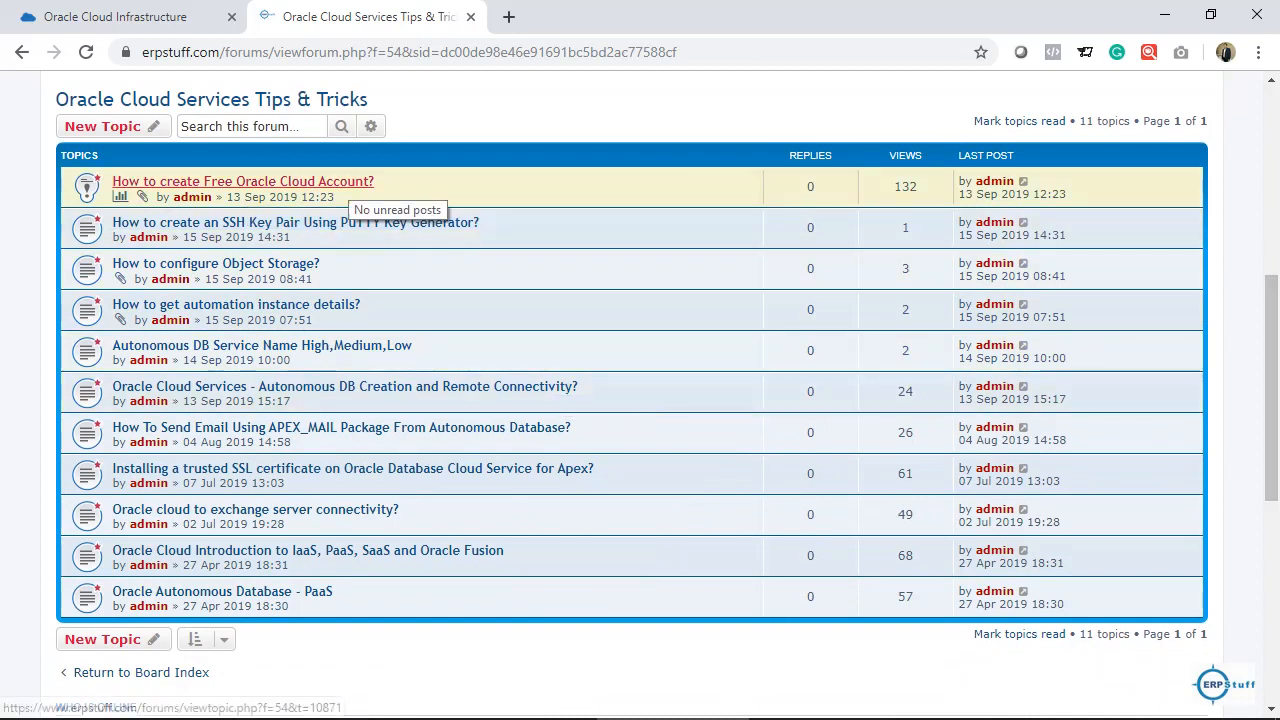
Read through the 'How to create Free Oracle Cloud Account?' post, then return to the Oracle Cloud tab
click(243, 181)
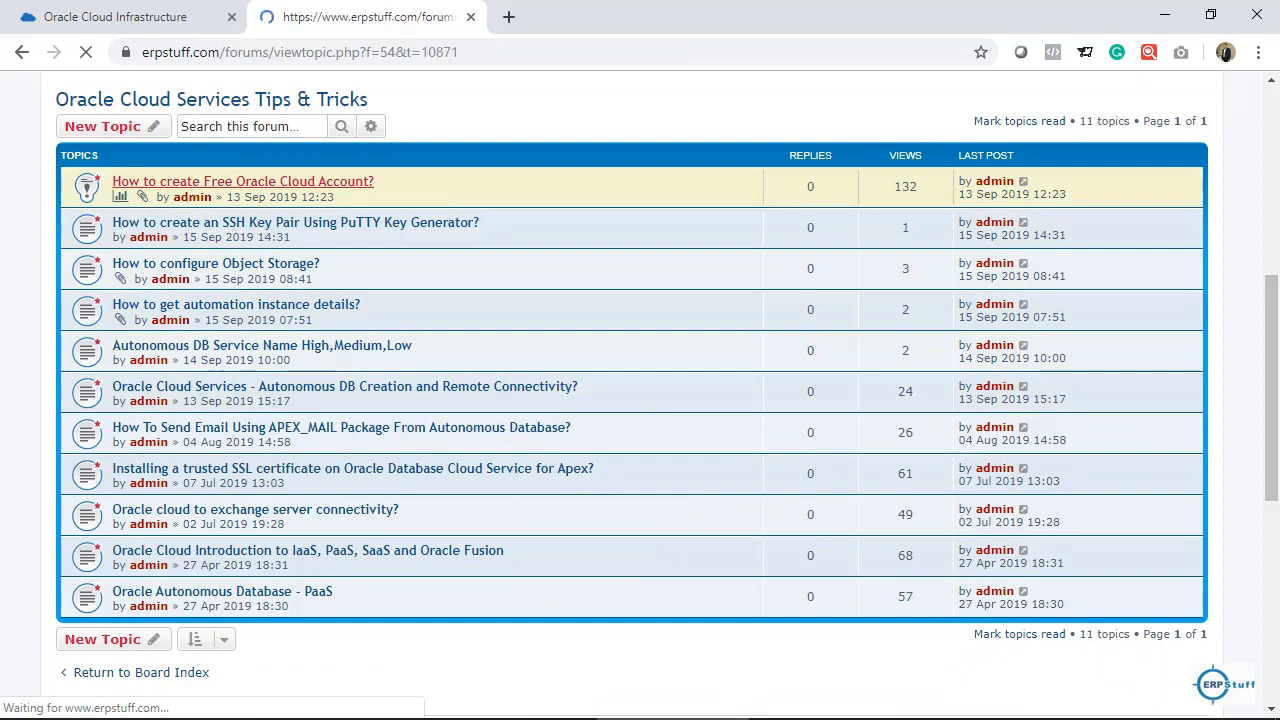
click(242, 181)
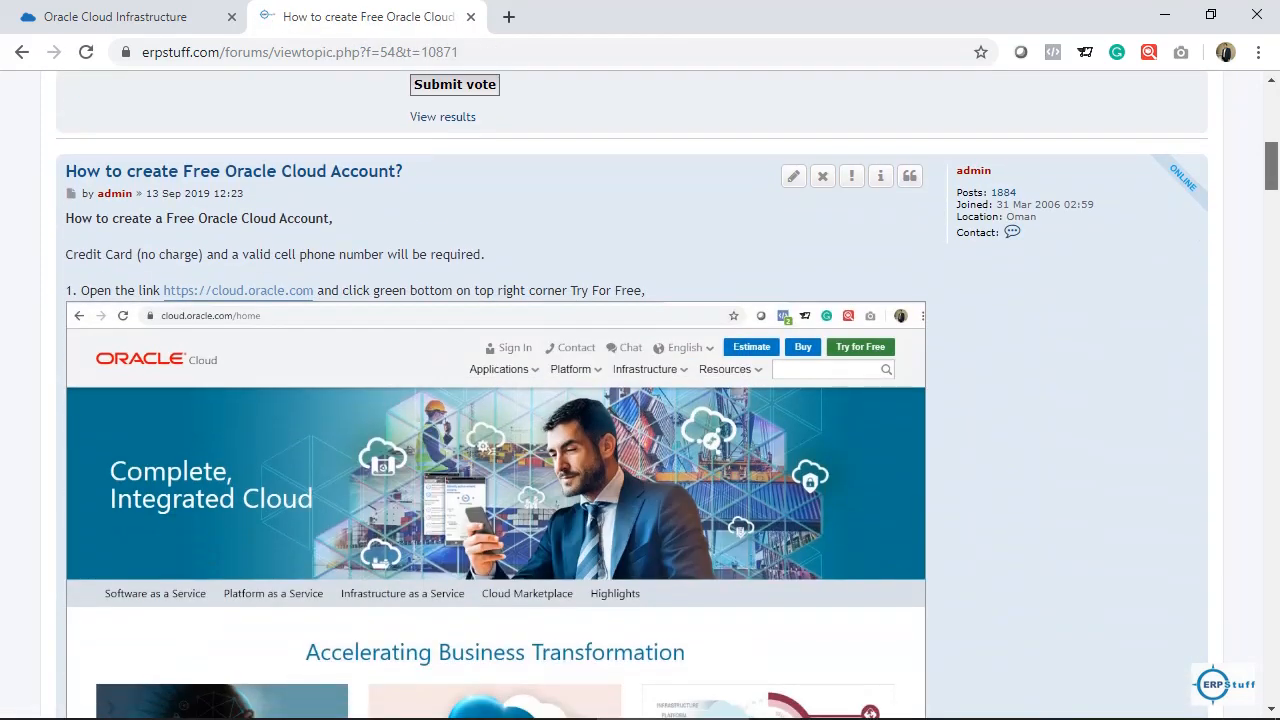
scroll(down, 3)
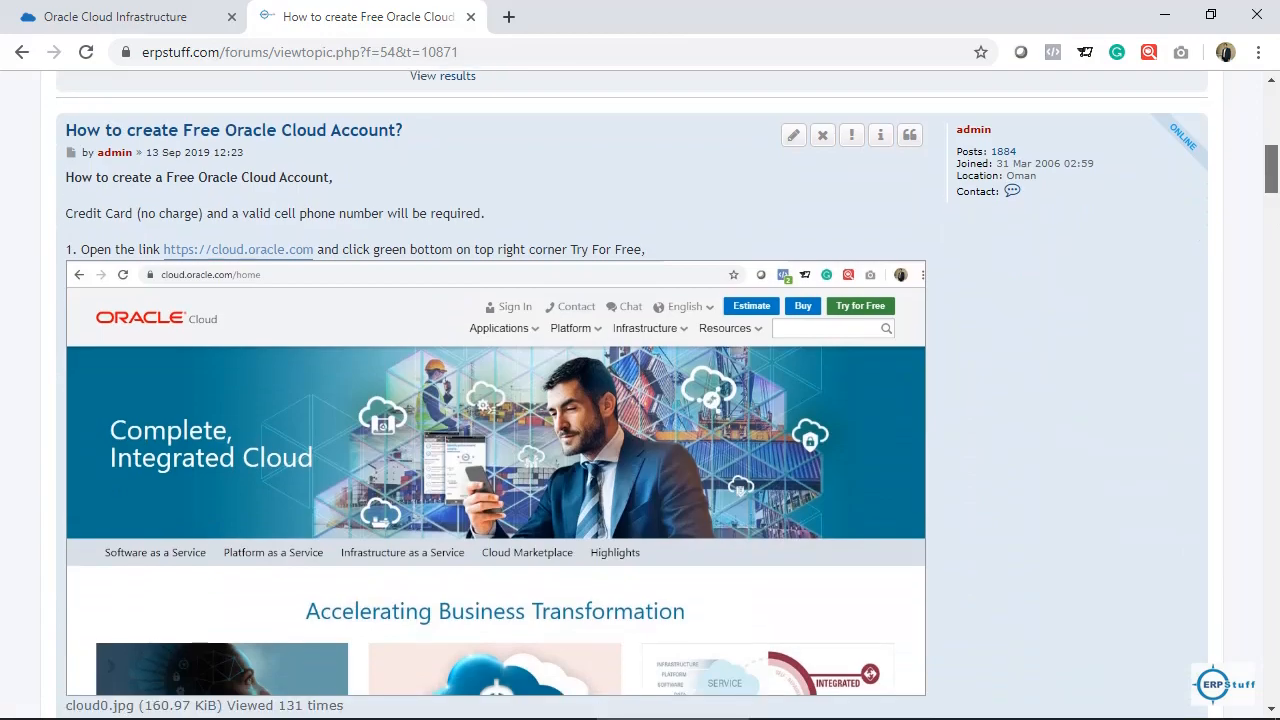
scroll(down, 3)
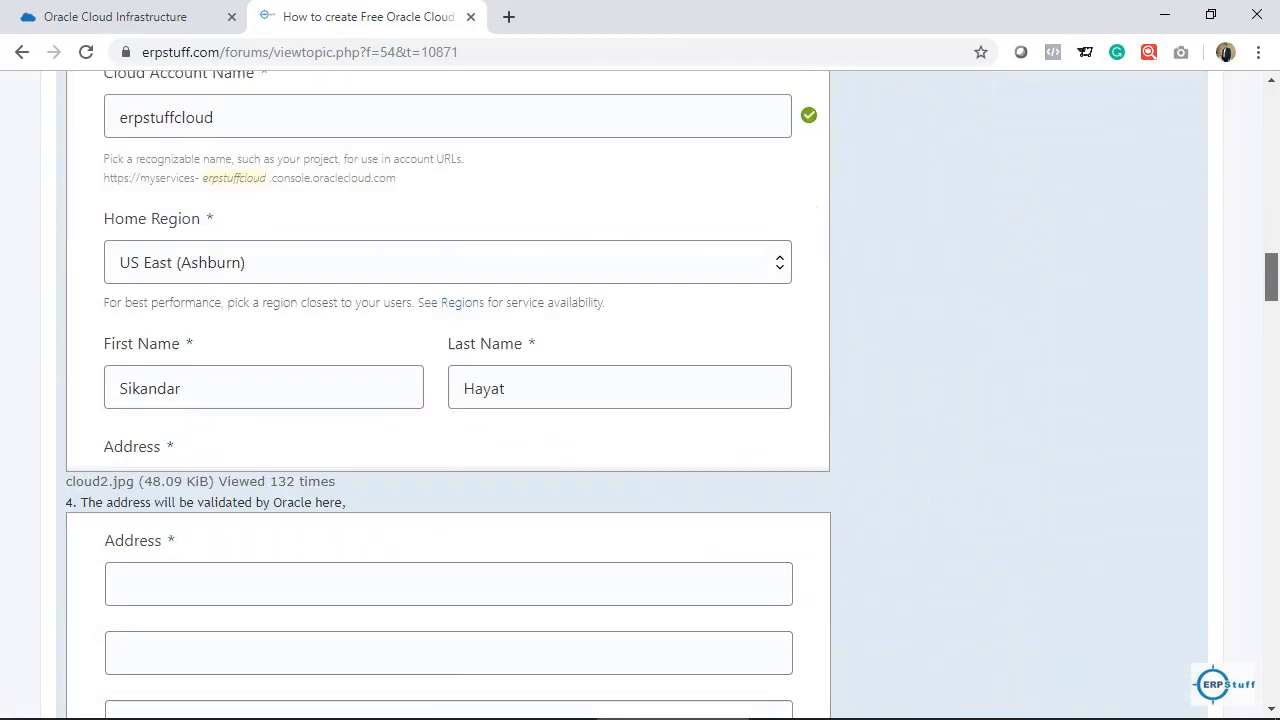
scroll(down, 3)
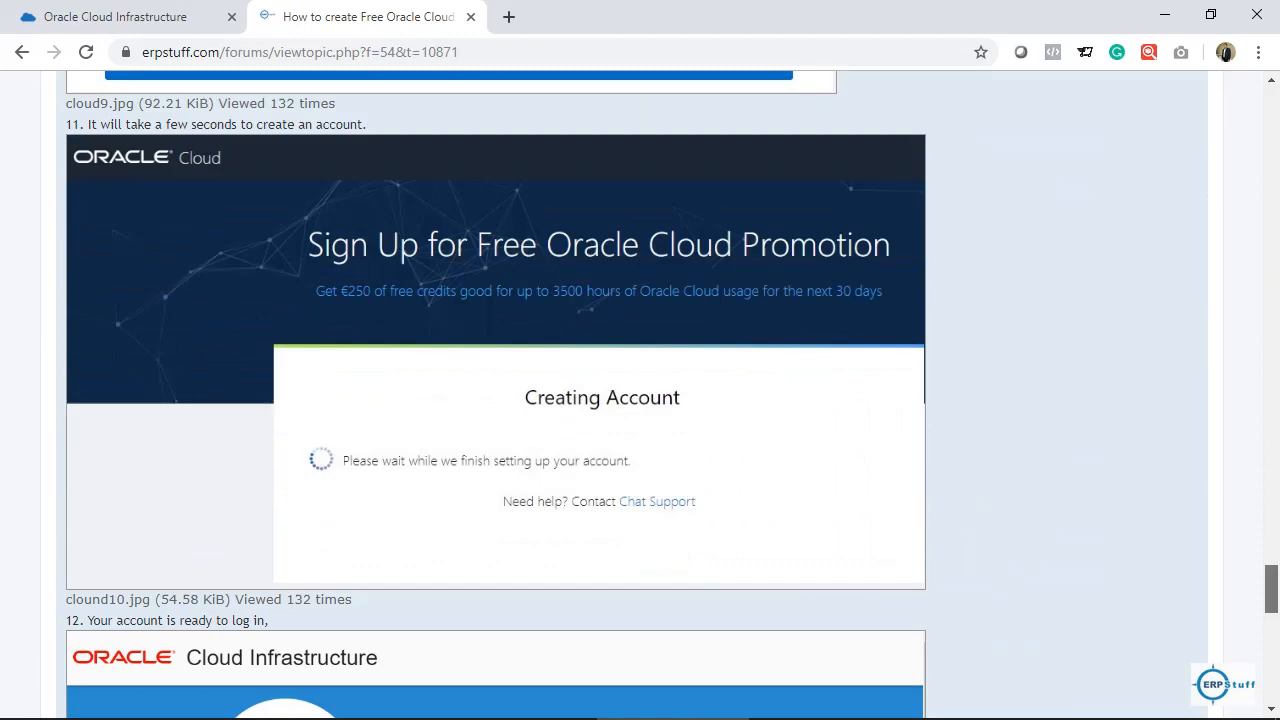
scroll(up, 3)
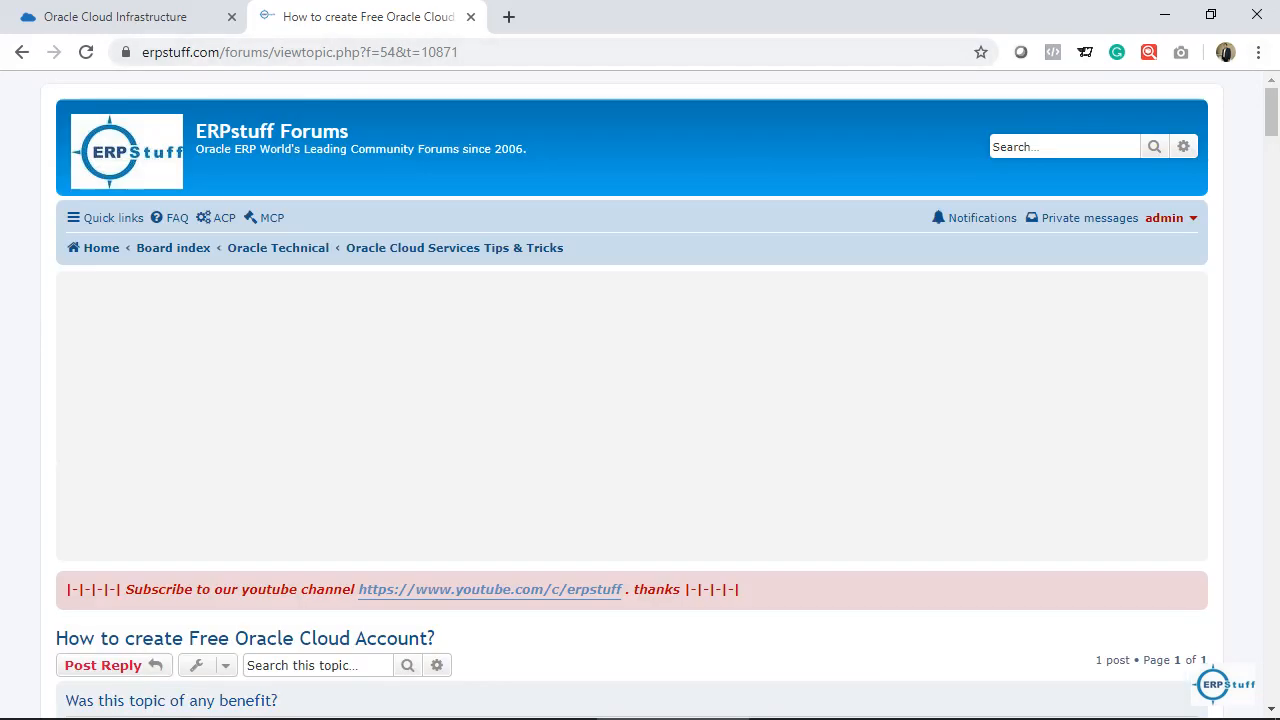
click(115, 17)
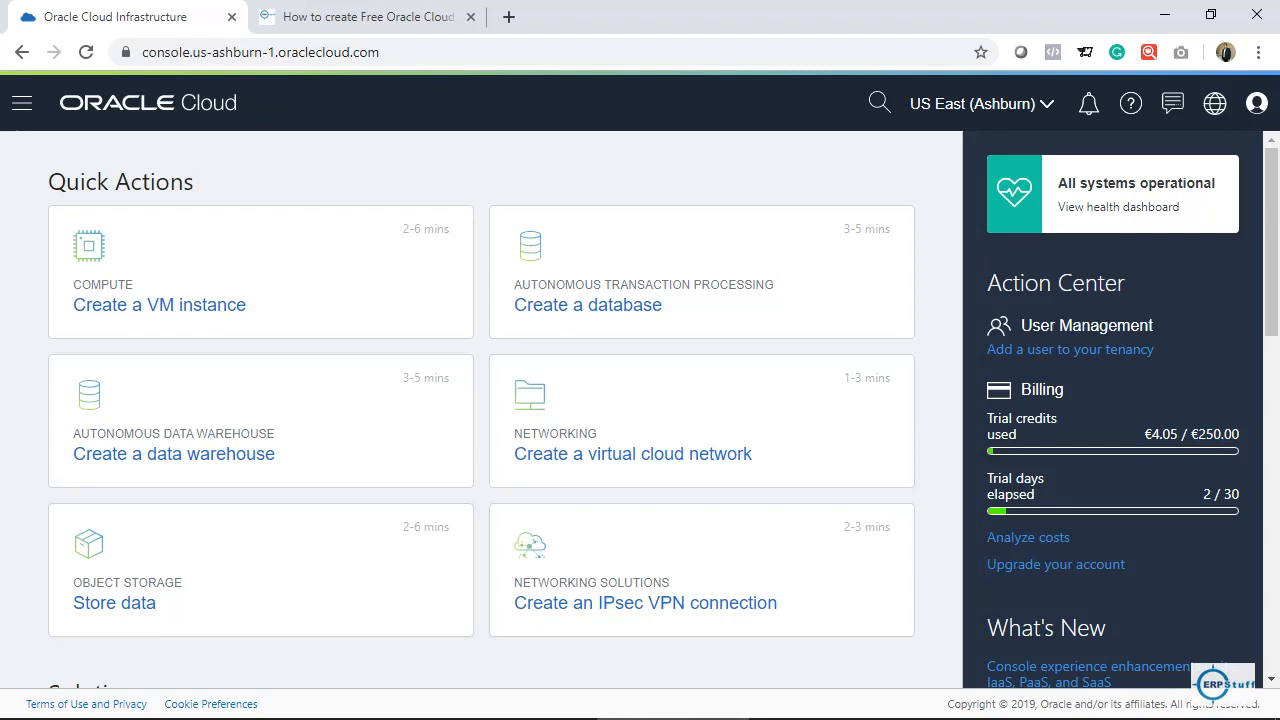
Highlight the trial days figure showing 2 of 30 days elapsed and €4.05 of €250.00 used
double_click(1230, 494)
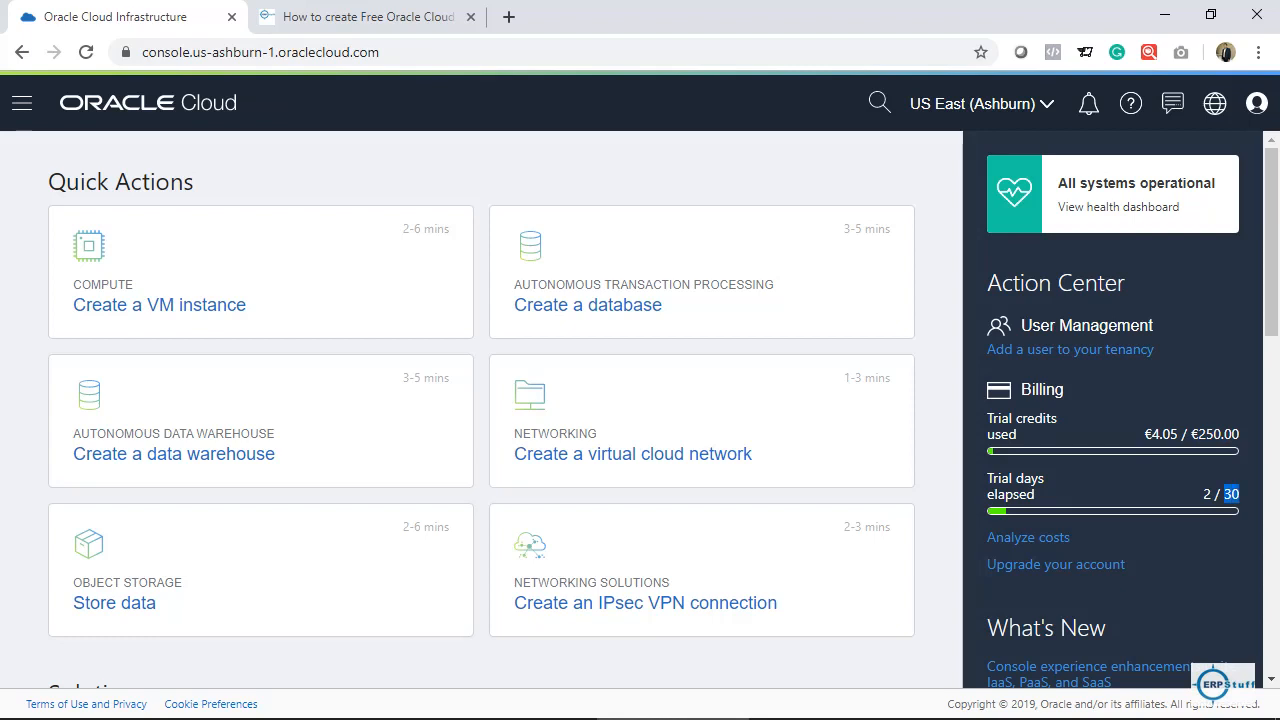